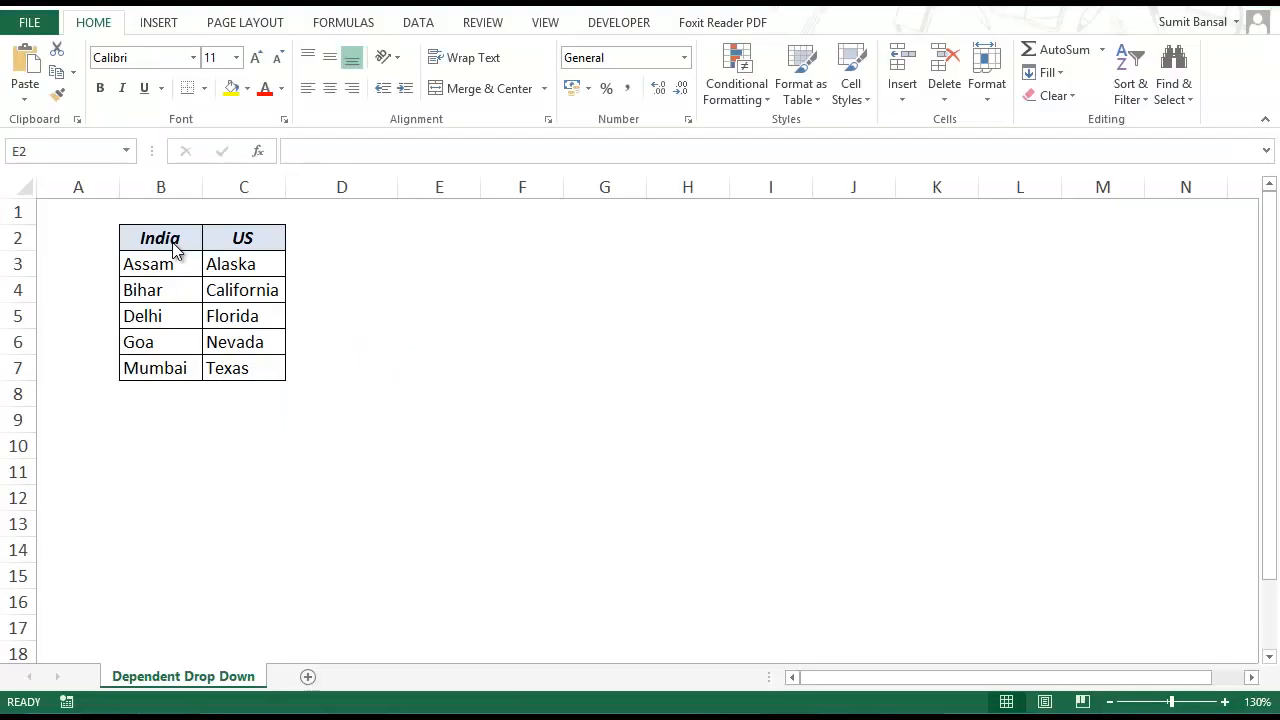
- Select cell E2 as the target for the country list
{"action": "left_click", "coordinate": [440, 236]}
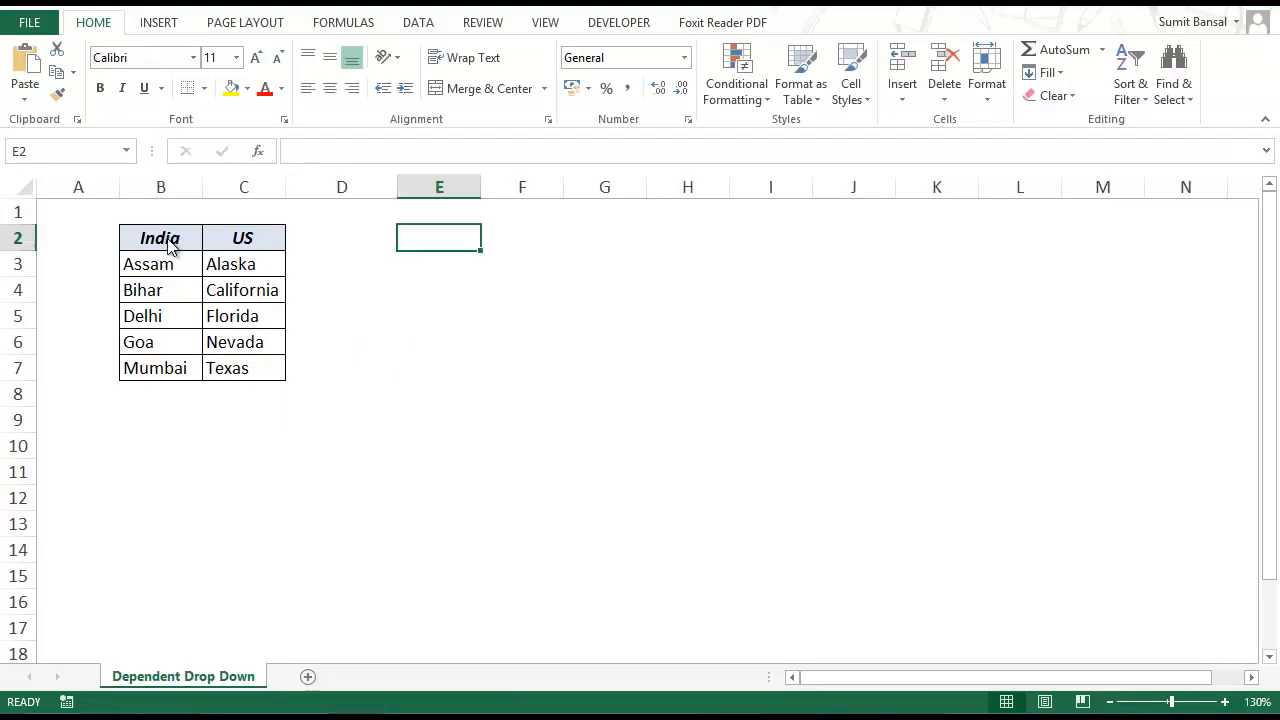
{"action": "left_click", "coordinate": [160, 236]}
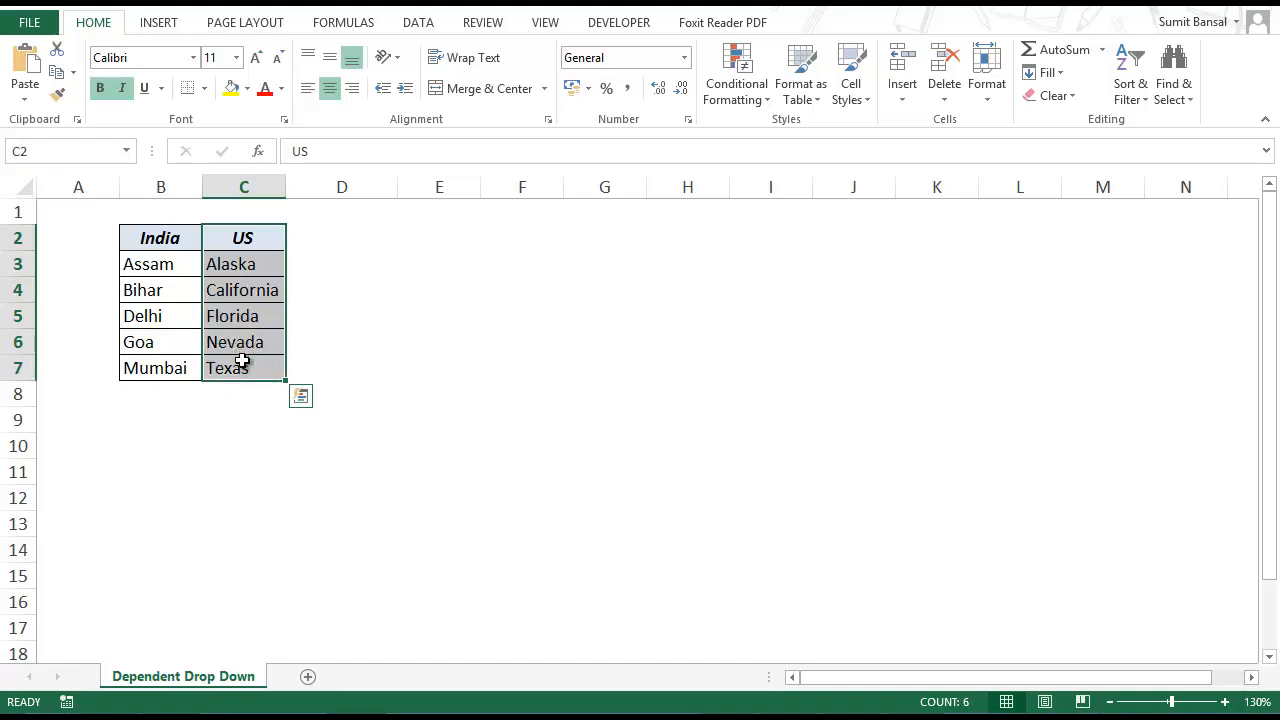
{"action": "mouse_move", "coordinate": [420, 238]}
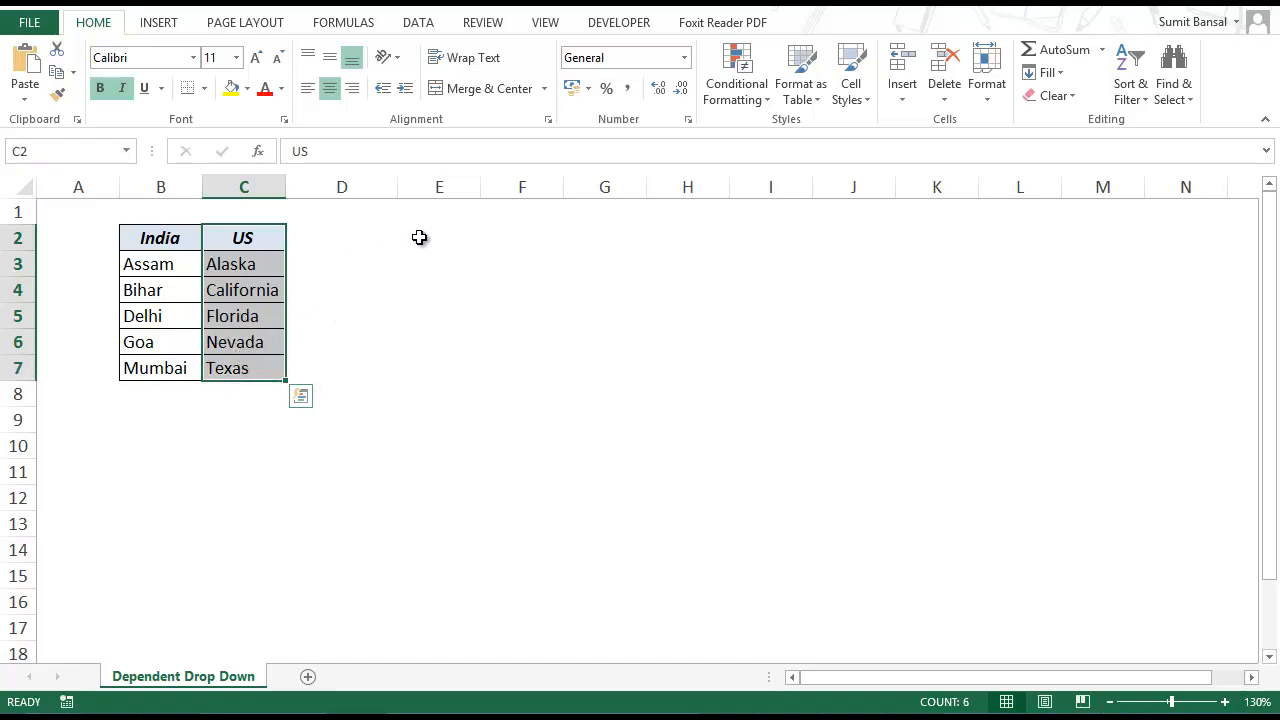
{"action": "left_click", "coordinate": [440, 236]}
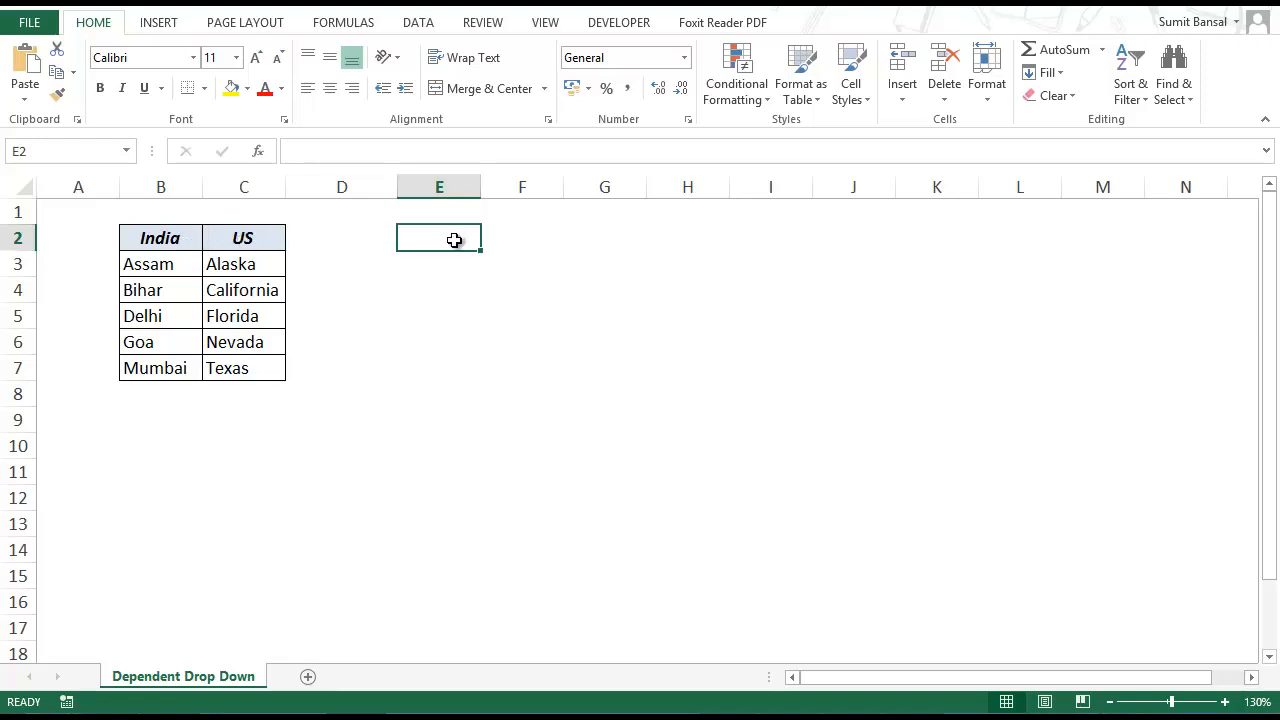
{"action": "mouse_move", "coordinate": [158, 22]}
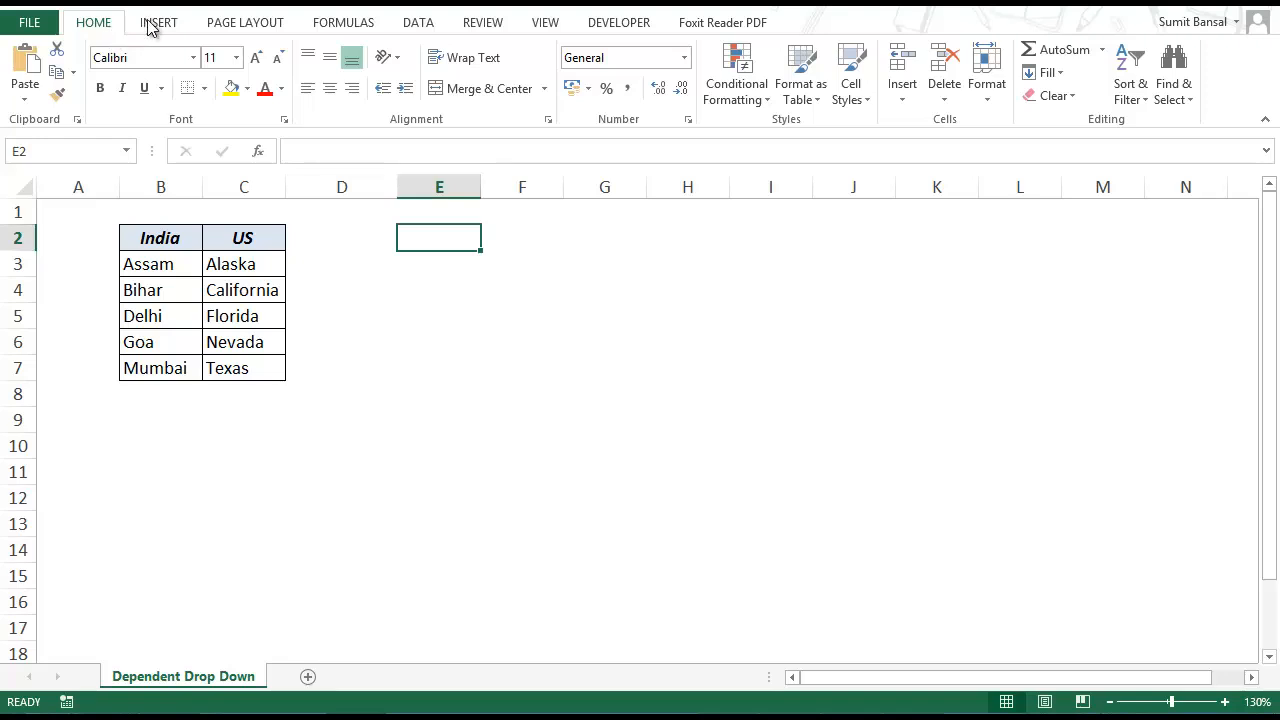
- Apply a List data validation to E2 with source =$B$2:$C$2 (India and US headers)
{"action": "left_click", "coordinate": [416, 22]}
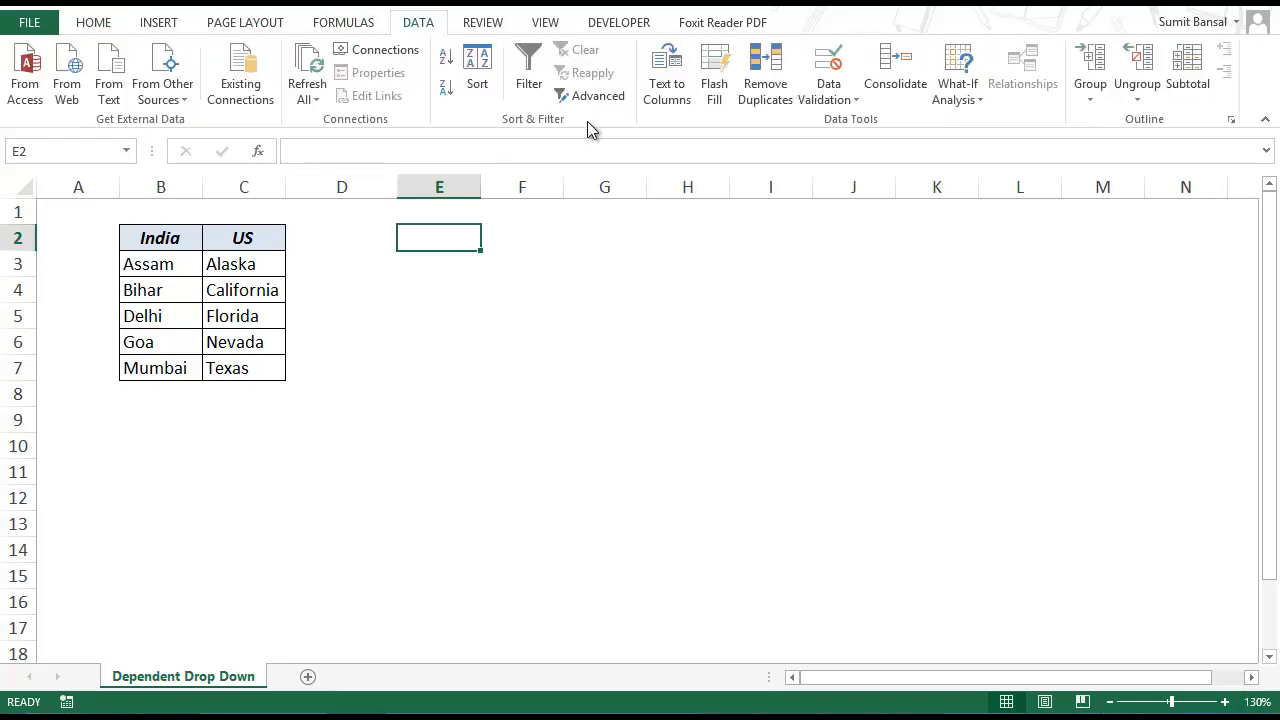
{"action": "left_click", "coordinate": [828, 64]}
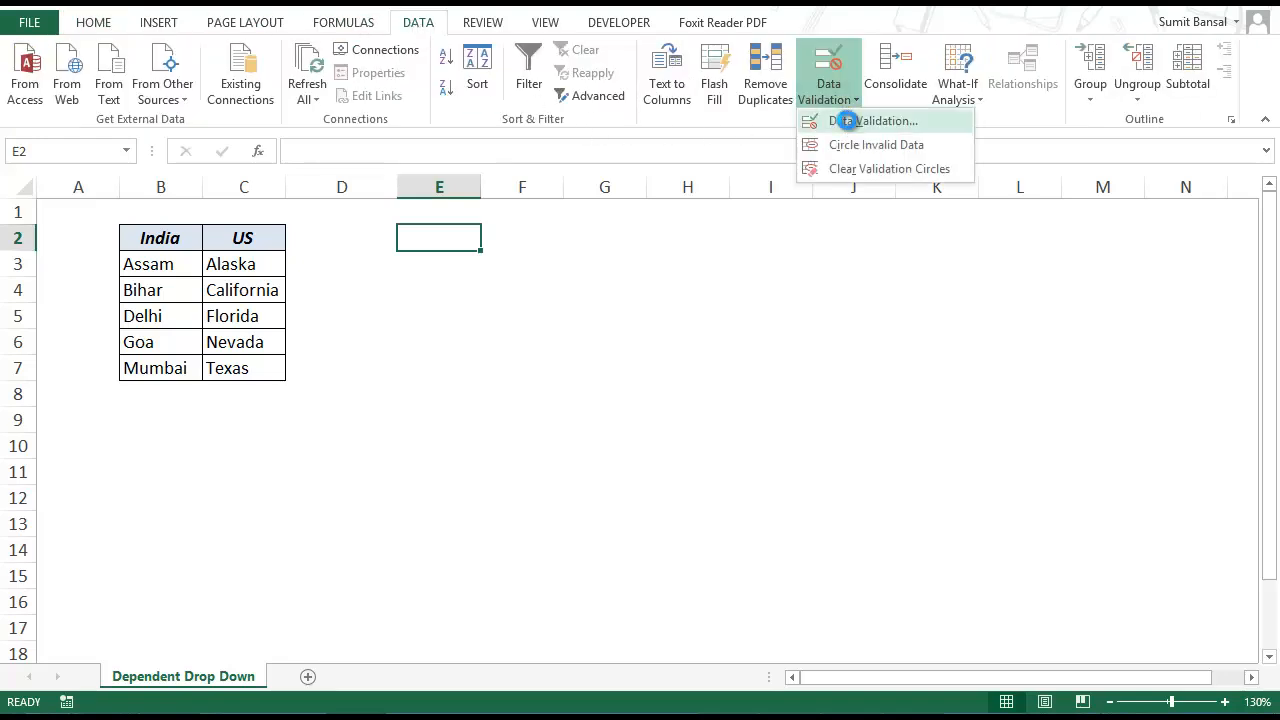
{"action": "left_click", "coordinate": [878, 120]}
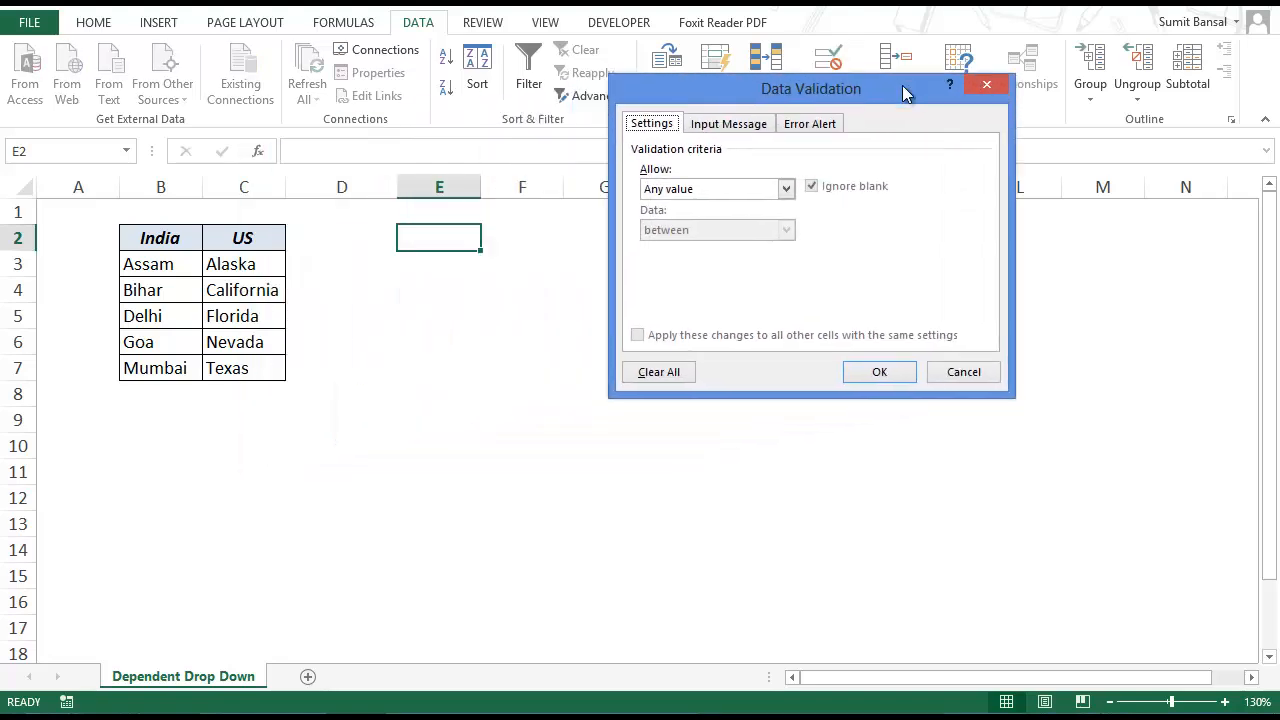
{"action": "mouse_move", "coordinate": [670, 140]}
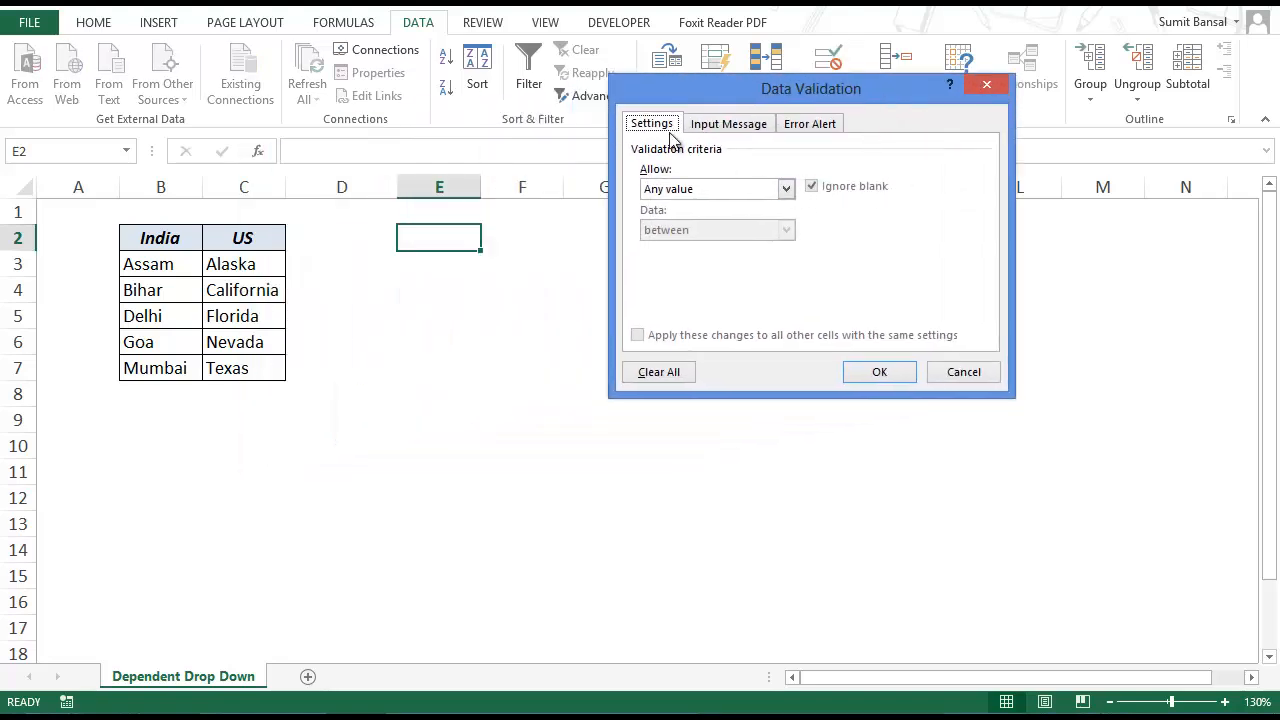
{"action": "mouse_move", "coordinate": [752, 196]}
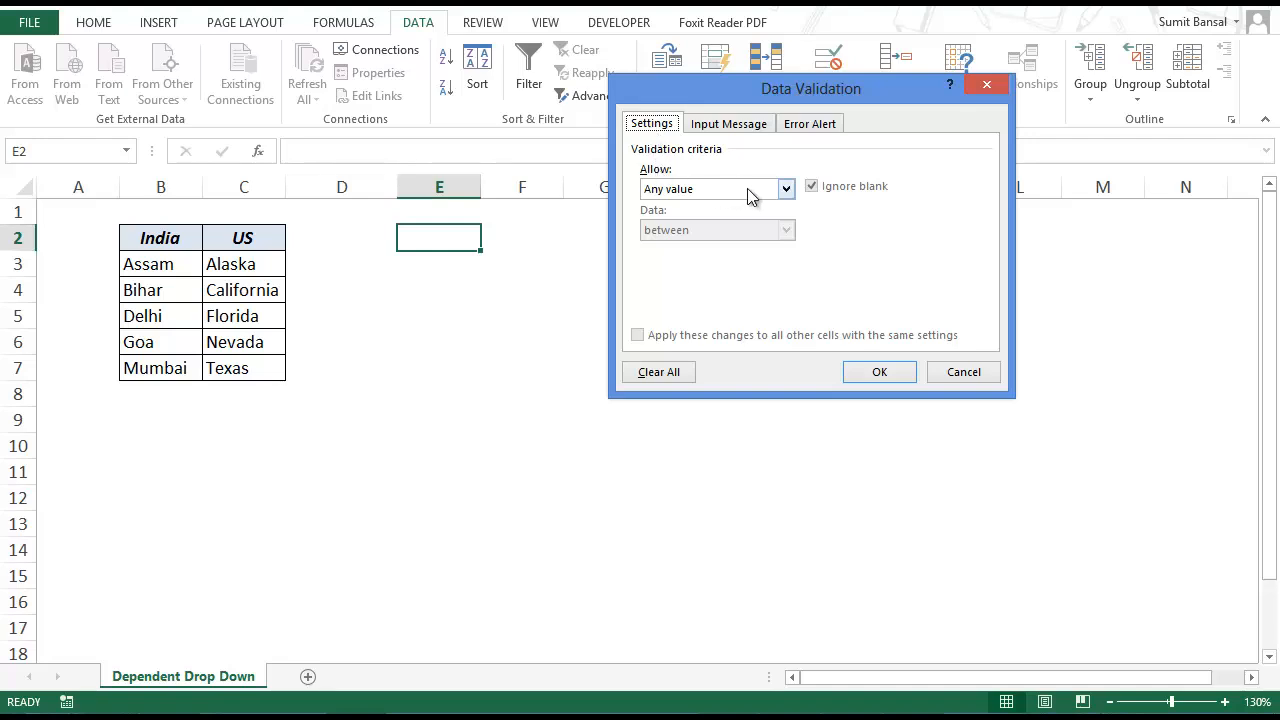
{"action": "left_click", "coordinate": [786, 188]}
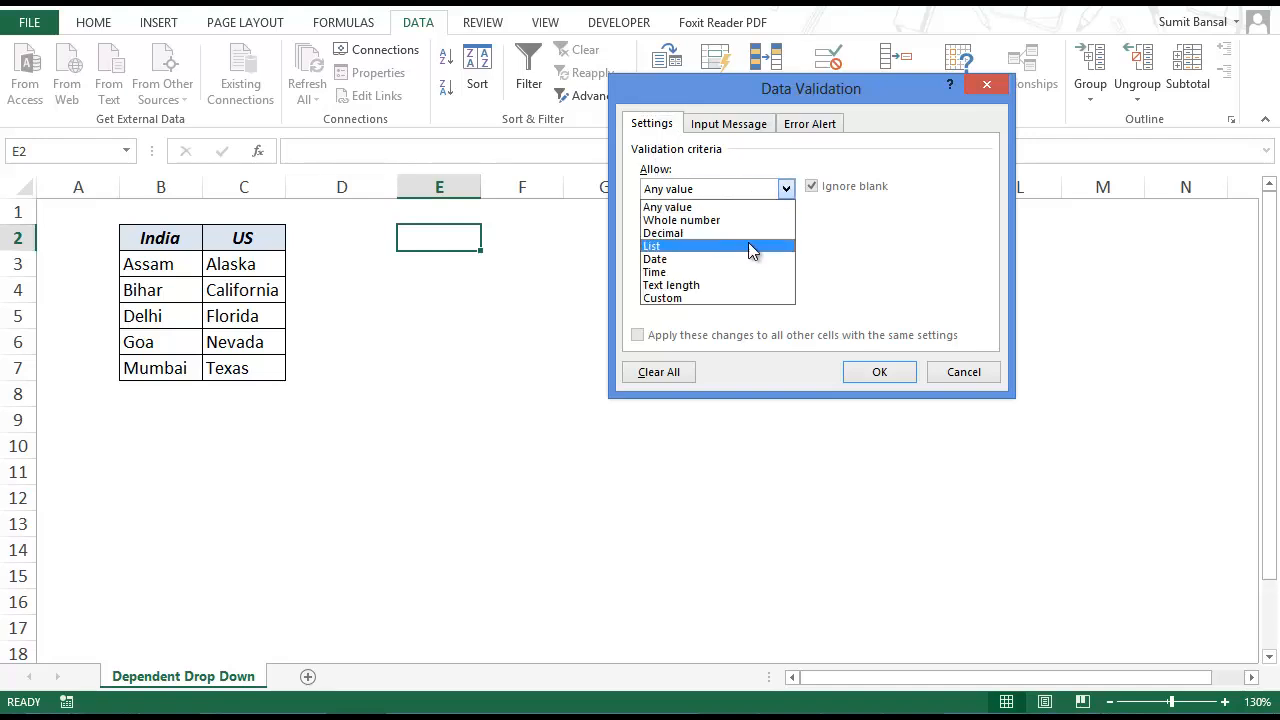
{"action": "left_click", "coordinate": [652, 246]}
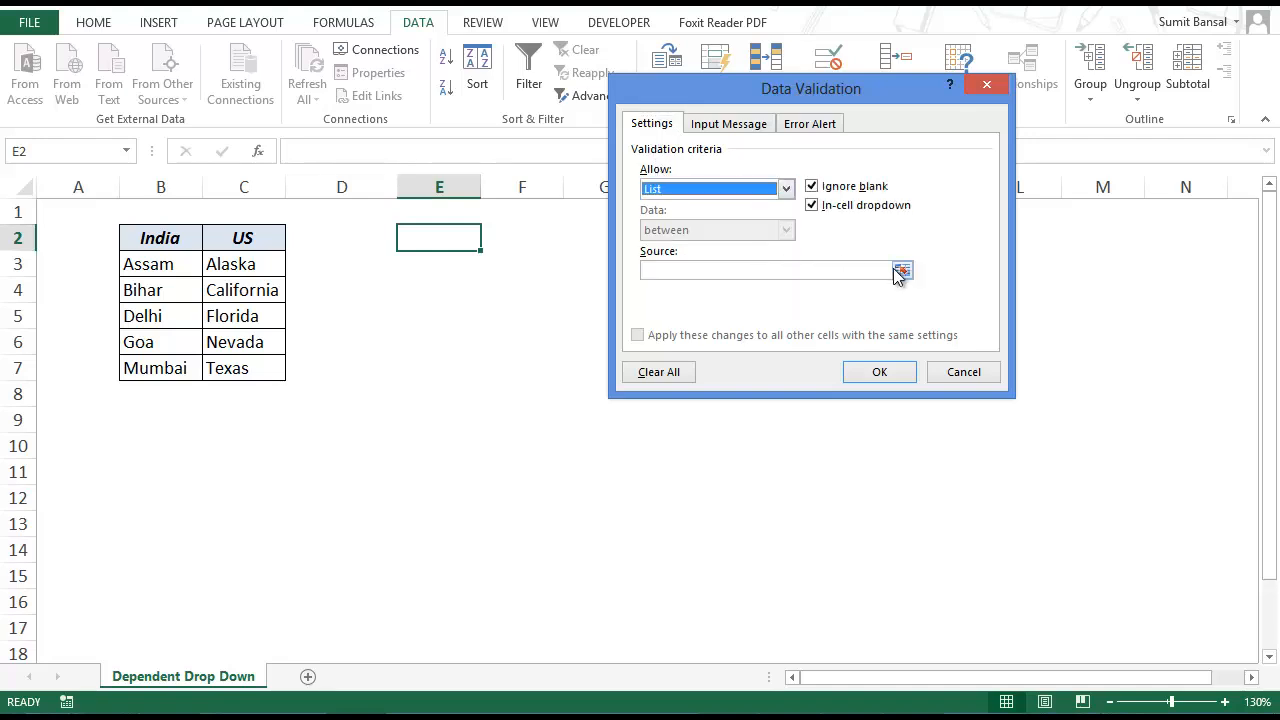
{"action": "left_click", "coordinate": [902, 272]}
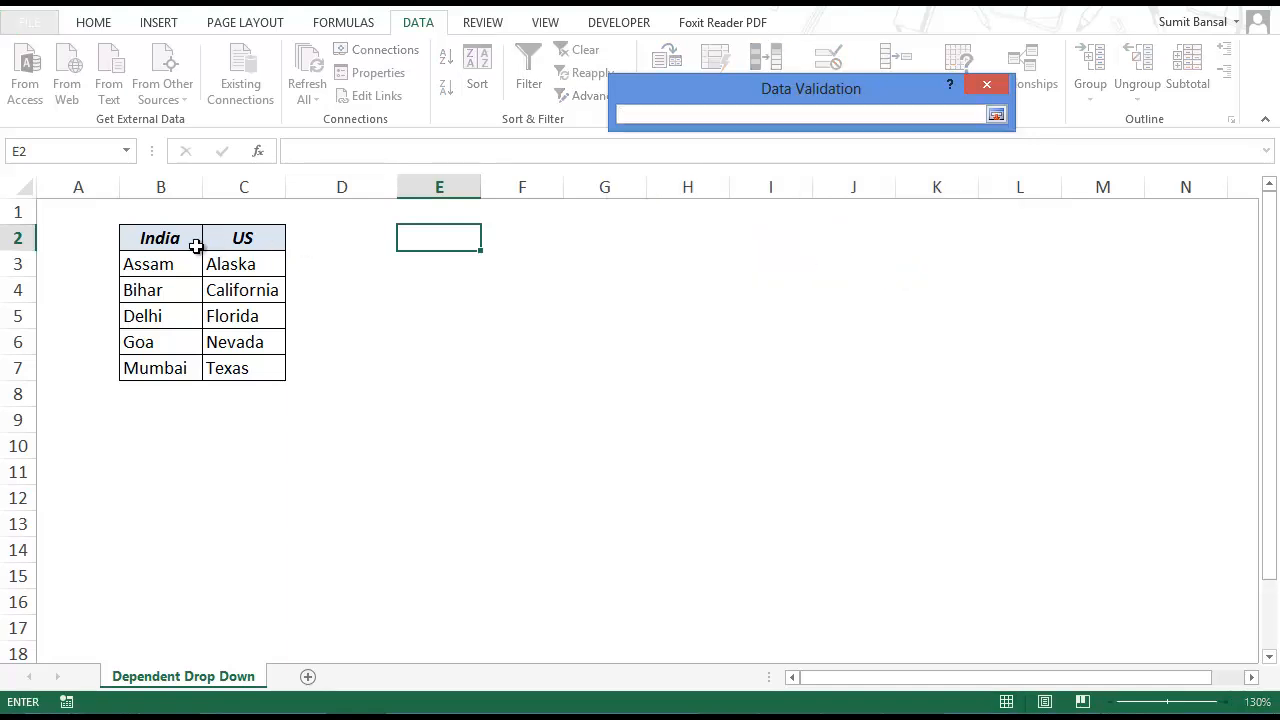
{"action": "left_click_drag", "start_coordinate": [160, 238], "coordinate": [244, 238]}
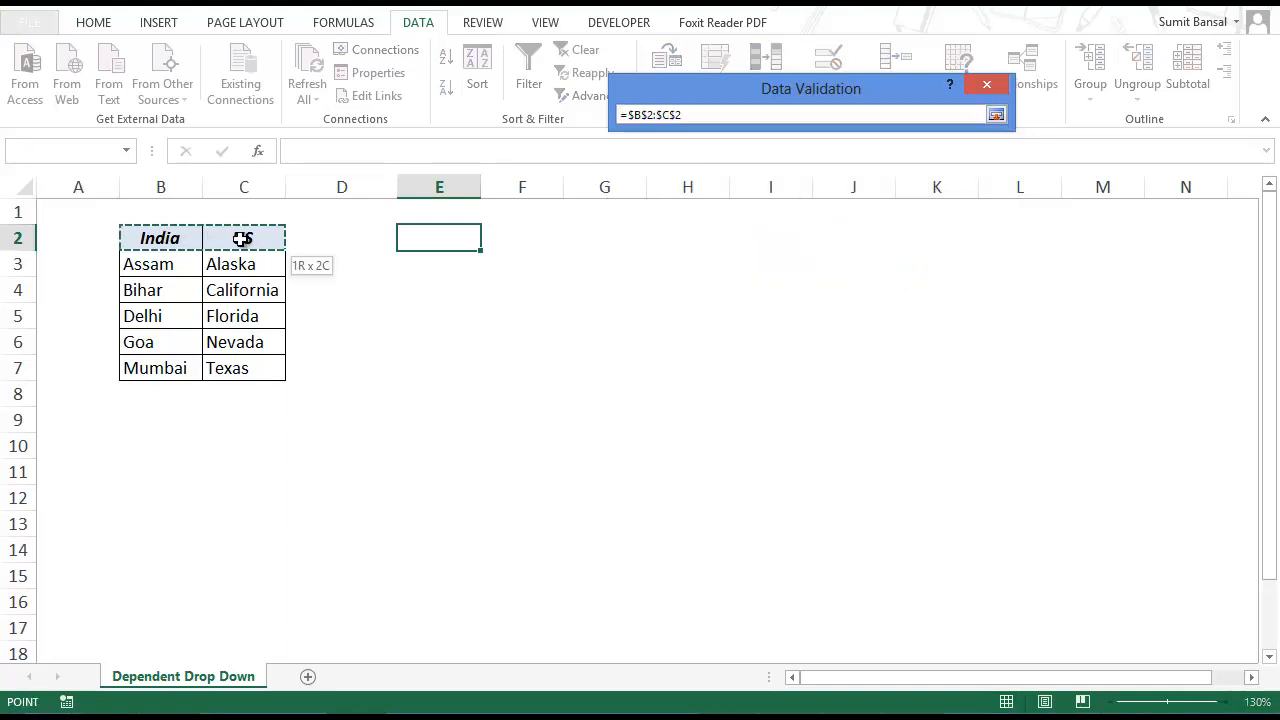
{"action": "left_click", "coordinate": [996, 114]}
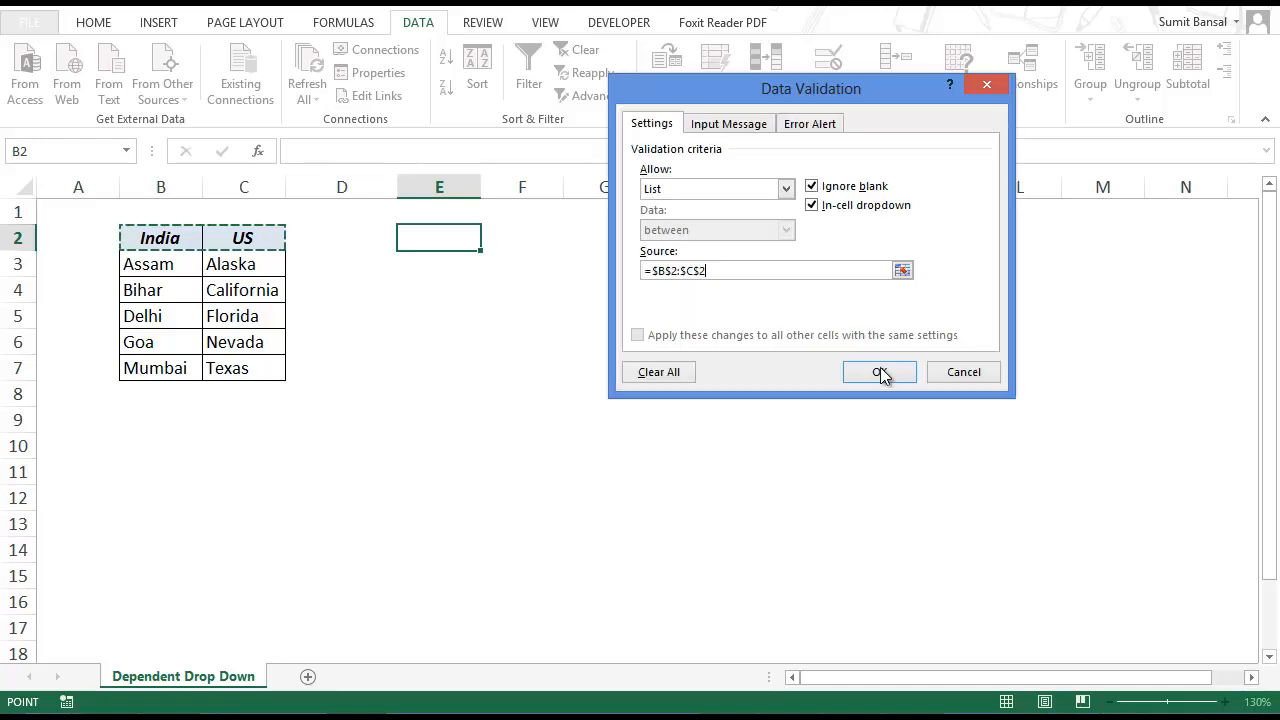
{"action": "left_click", "coordinate": [880, 370]}
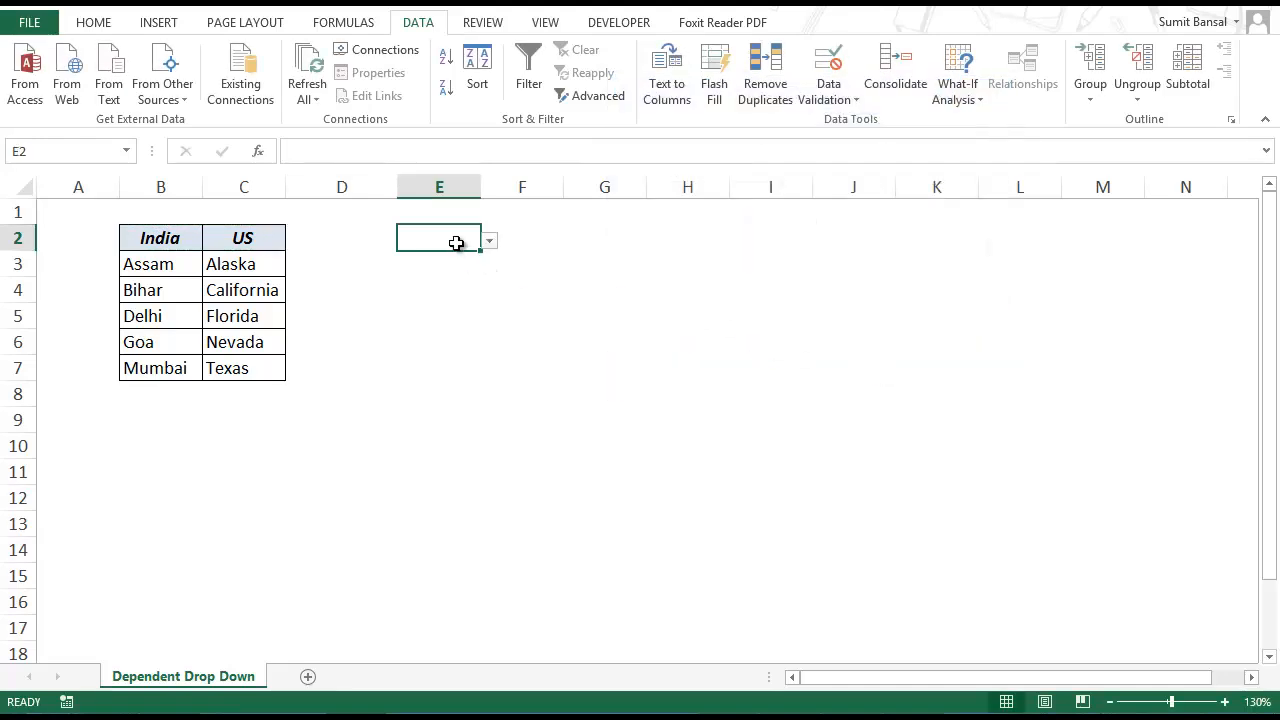
- Pick India in E2's drop-down and highlight India's states B3:B7
{"action": "left_click", "coordinate": [488, 240]}
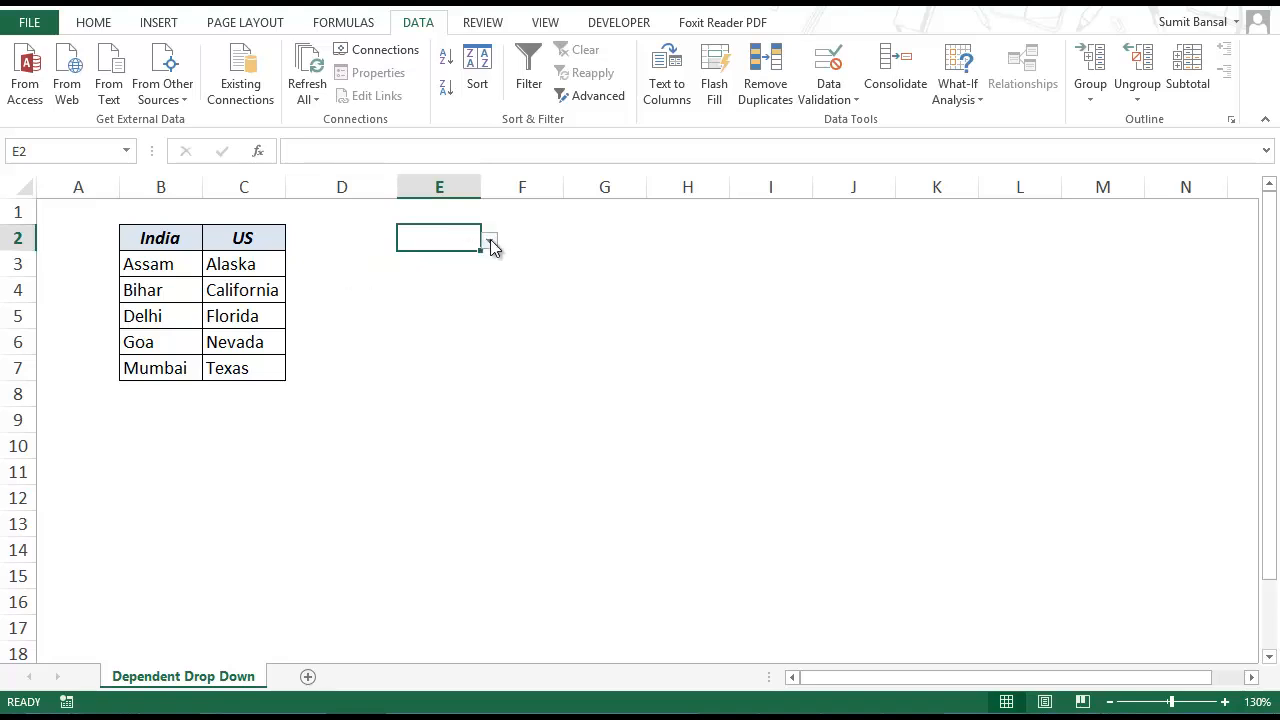
{"action": "left_click", "coordinate": [488, 238]}
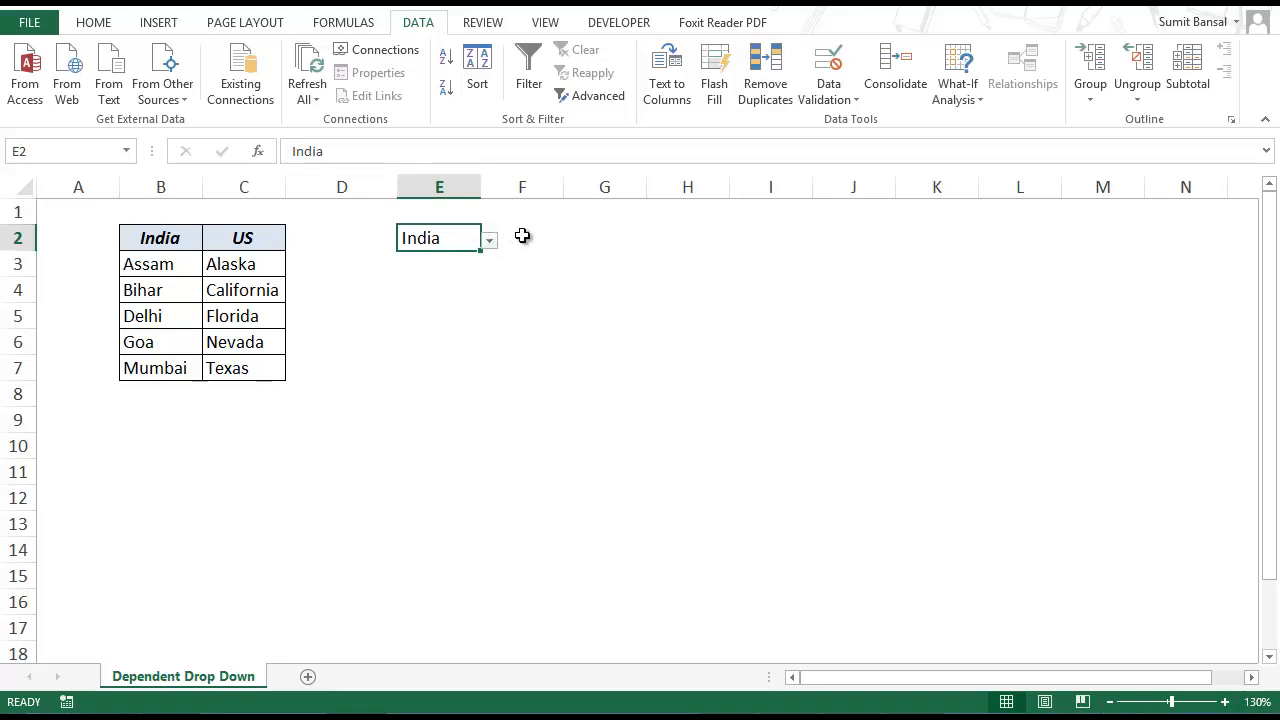
{"action": "left_click", "coordinate": [522, 238]}
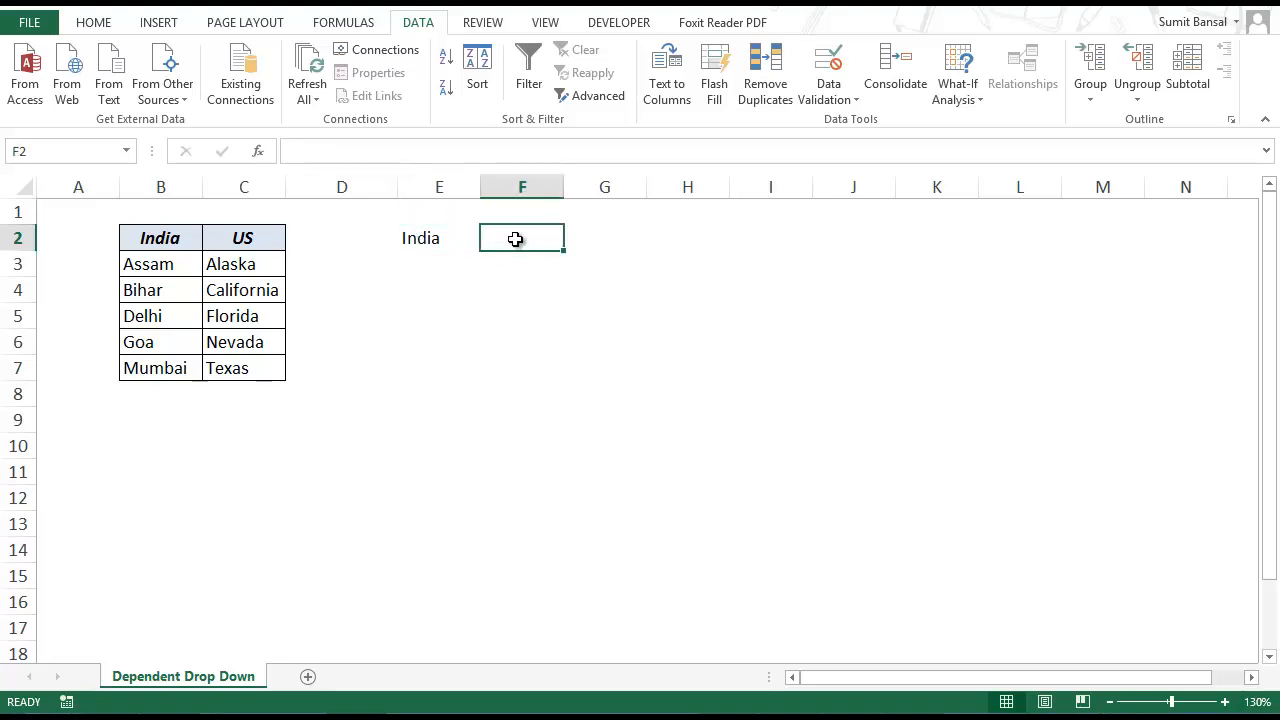
{"action": "mouse_move", "coordinate": [424, 240]}
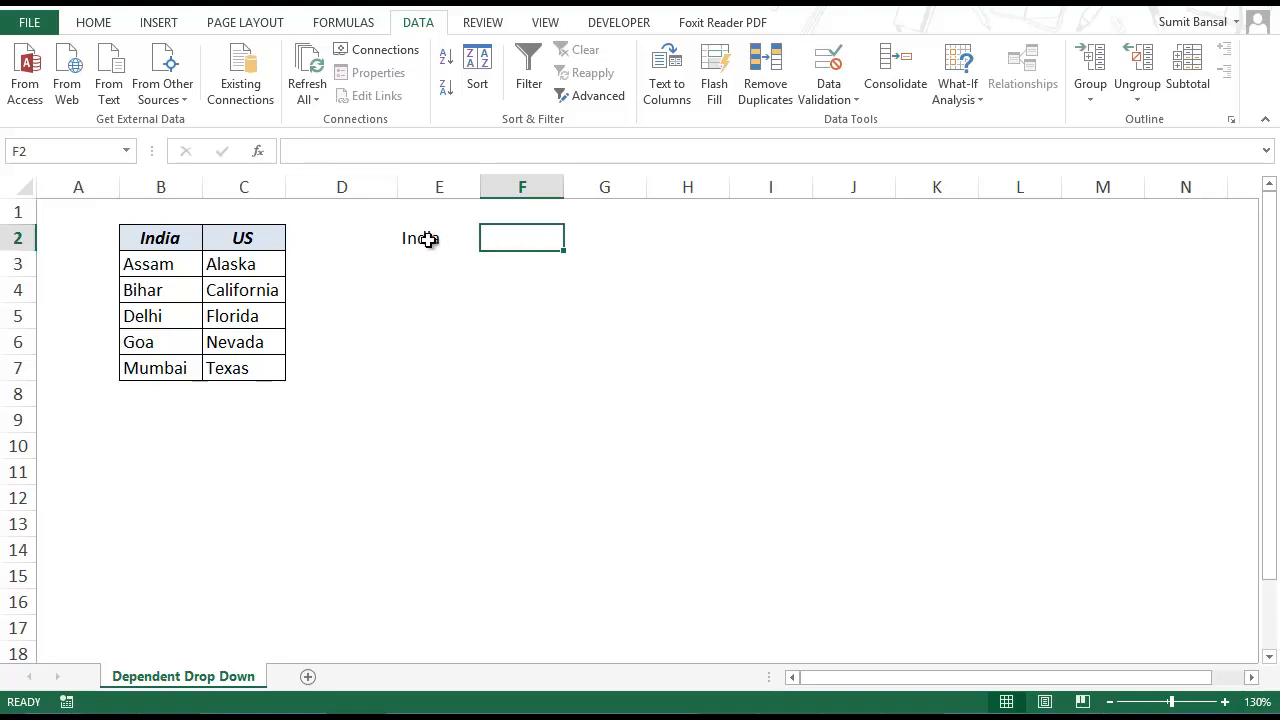
{"action": "left_click", "coordinate": [438, 238]}
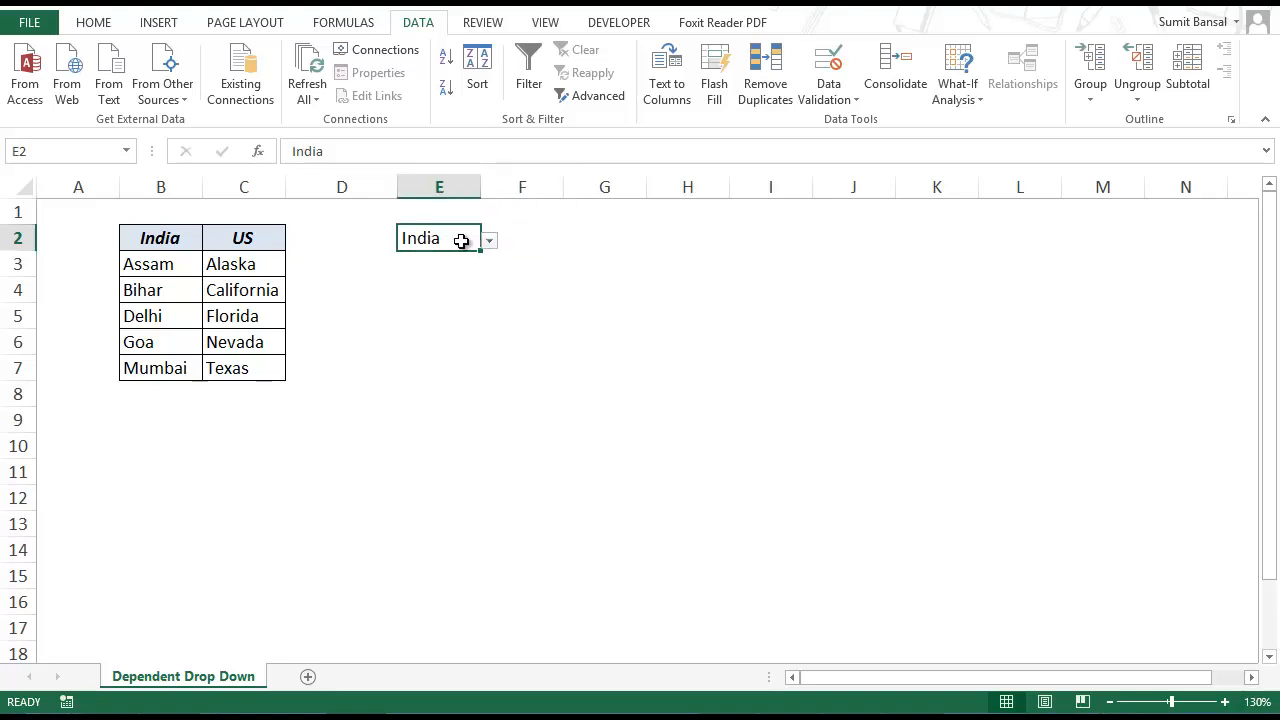
{"action": "left_click", "coordinate": [520, 236]}
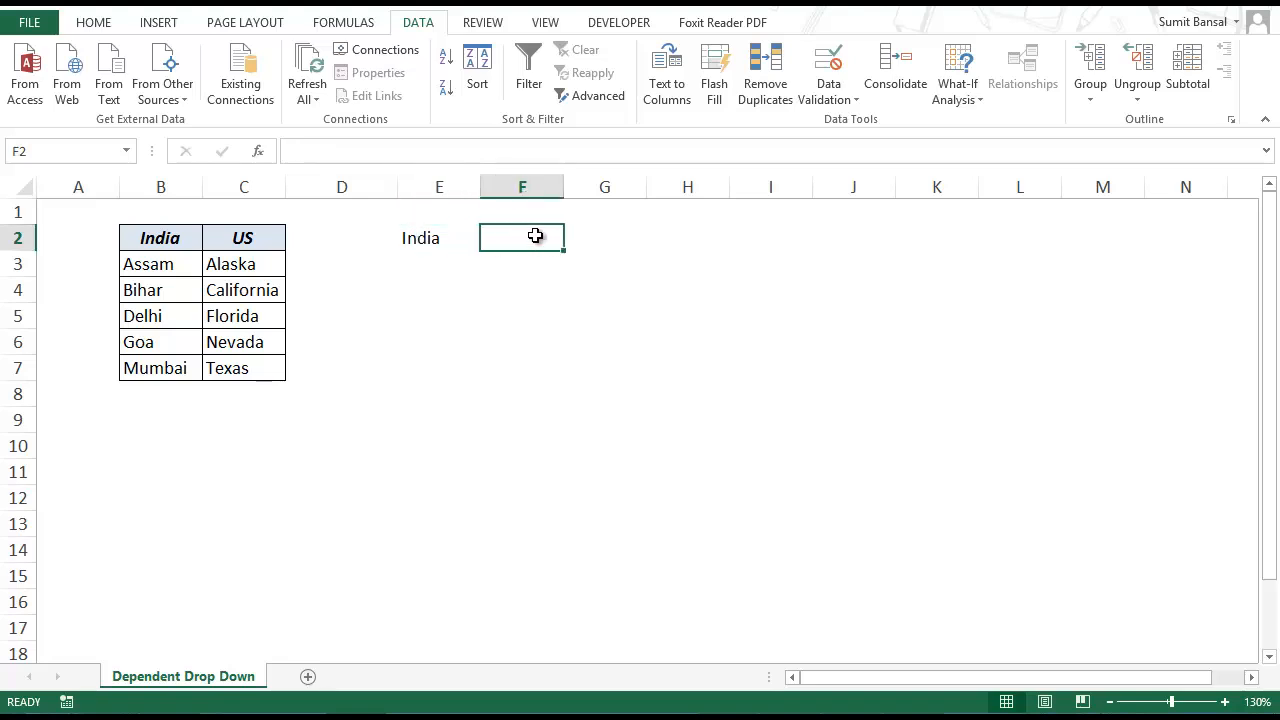
{"action": "left_click_drag", "start_coordinate": [148, 264], "coordinate": [156, 368]}
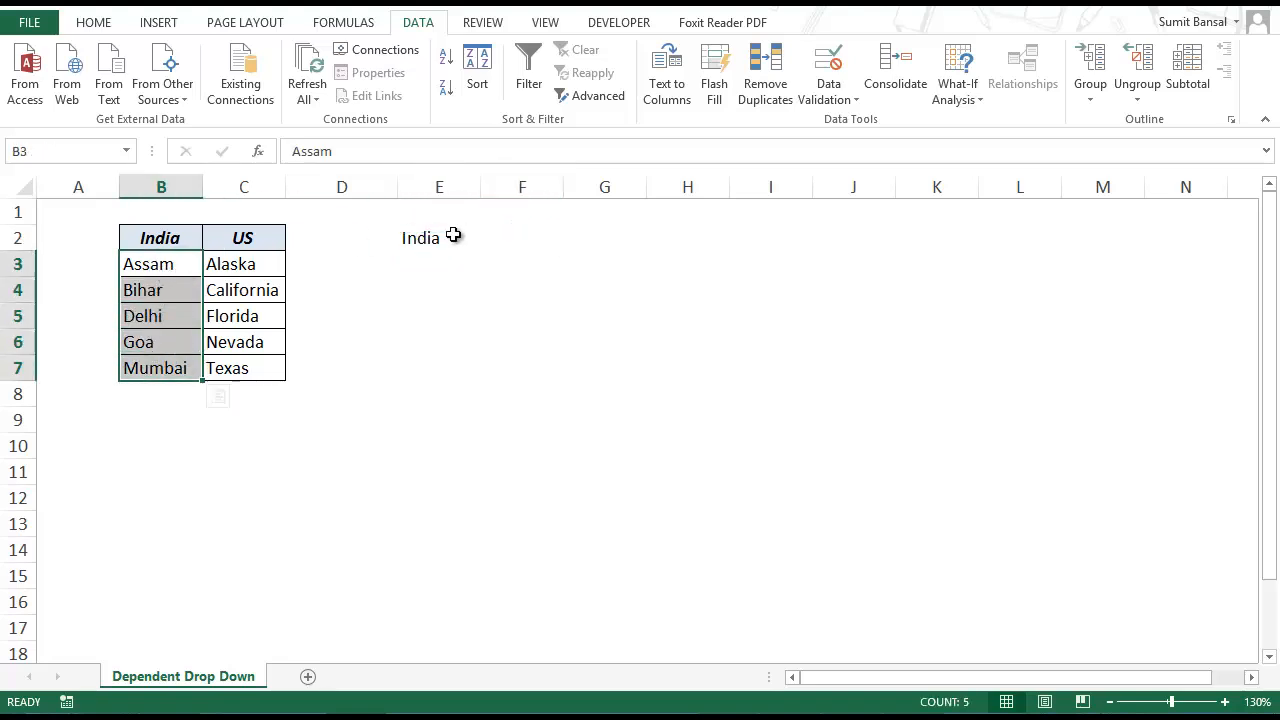
- Switch E2 to US and highlight the US states C3:C7
{"action": "left_click", "coordinate": [438, 238]}
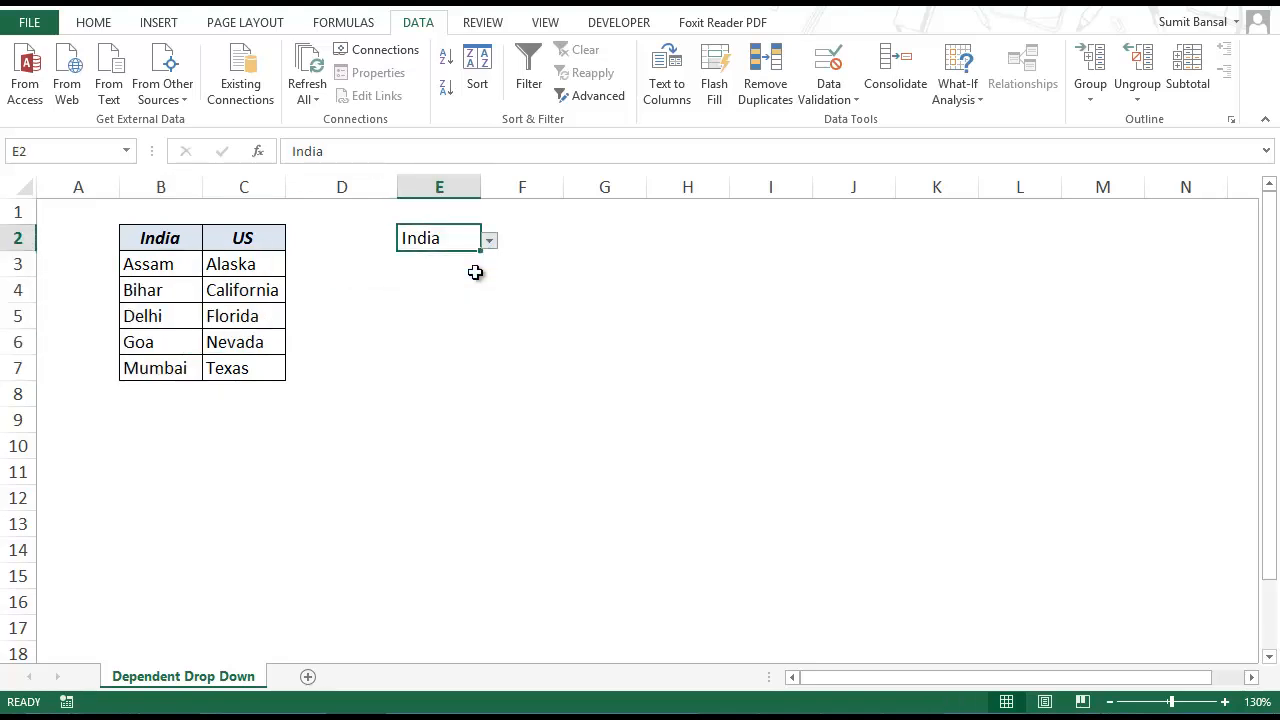
{"action": "left_click", "coordinate": [520, 238]}
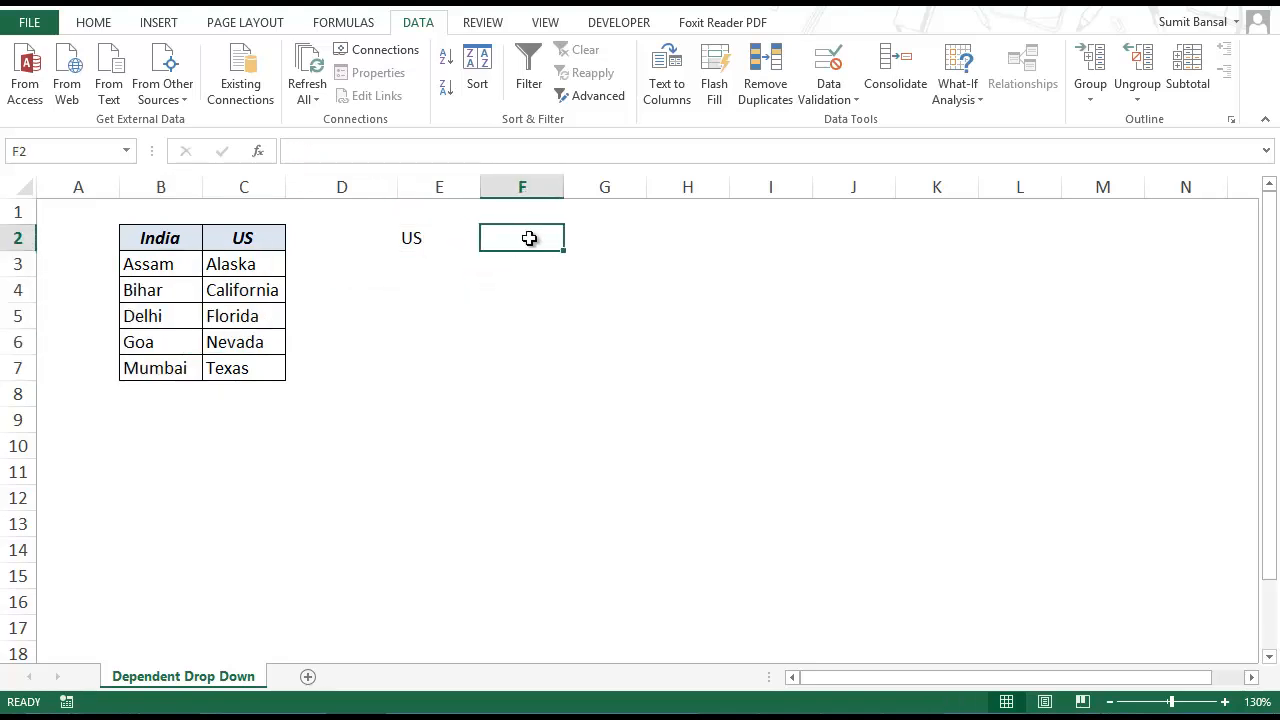
{"action": "left_click_drag", "start_coordinate": [244, 264], "coordinate": [244, 316]}
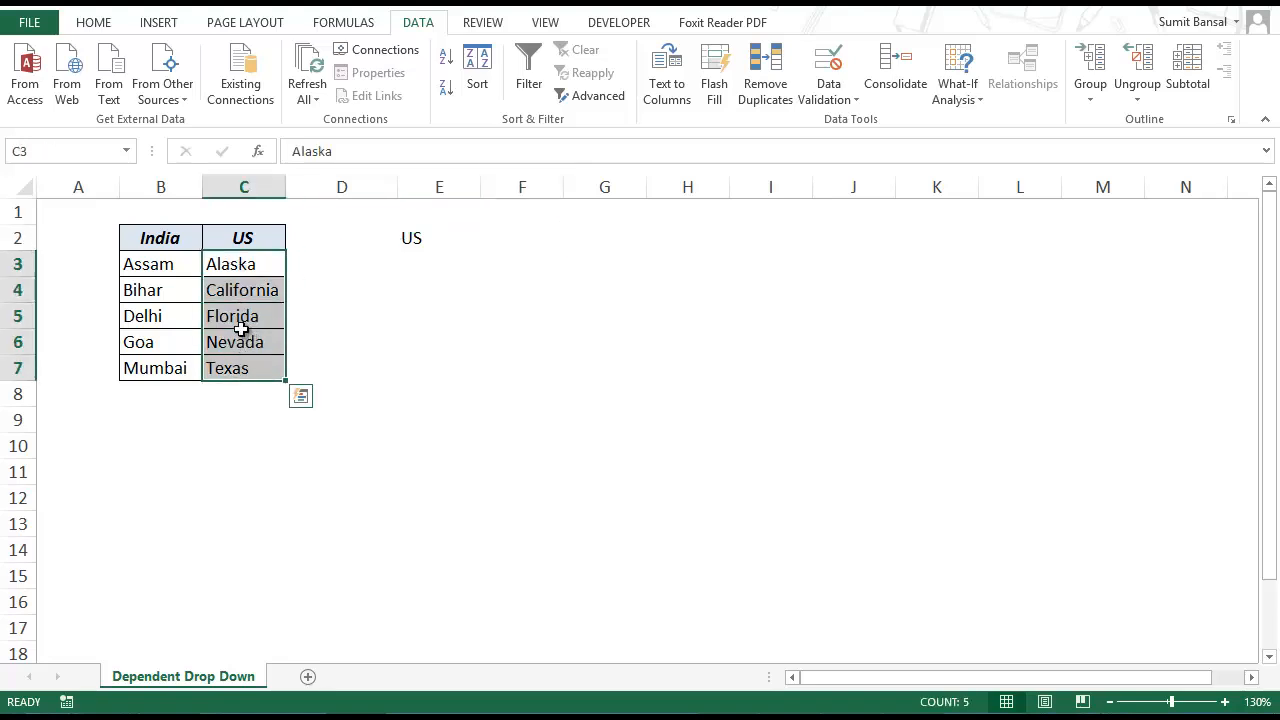
{"action": "mouse_move", "coordinate": [178, 238]}
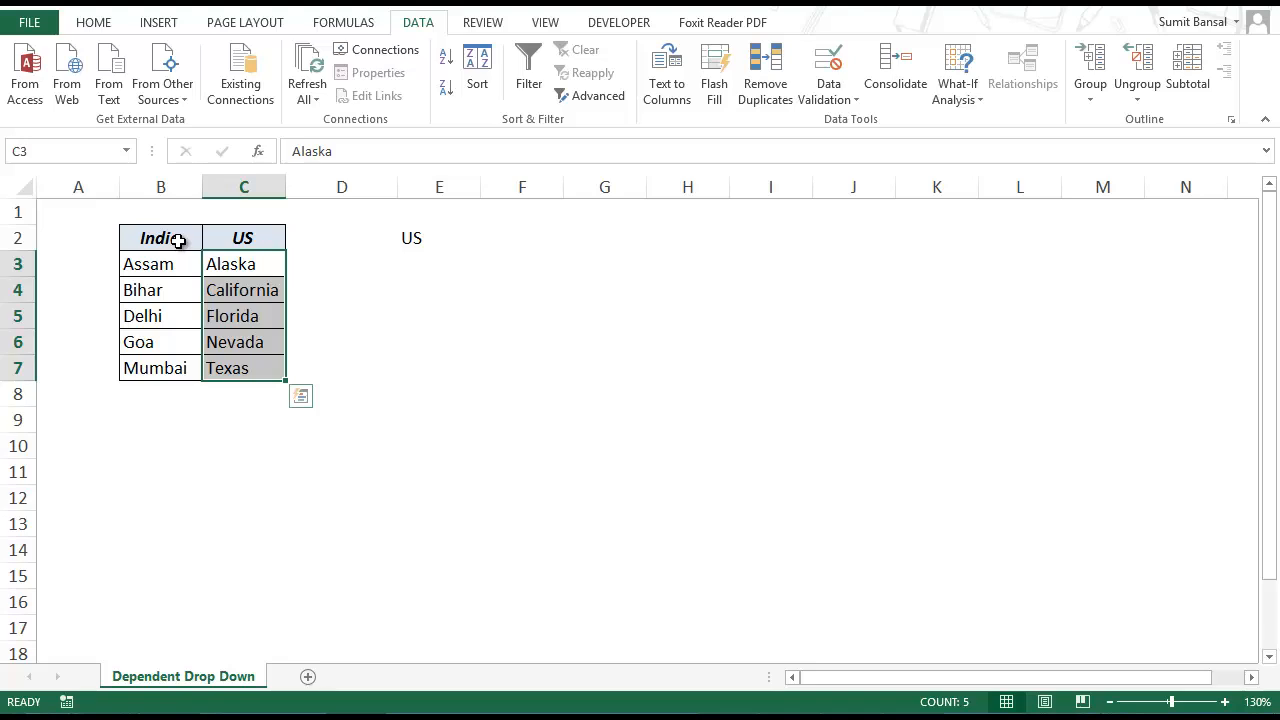
- Create named ranges India and US from B2:C7 using only the top row as names
{"action": "left_click", "coordinate": [160, 238]}
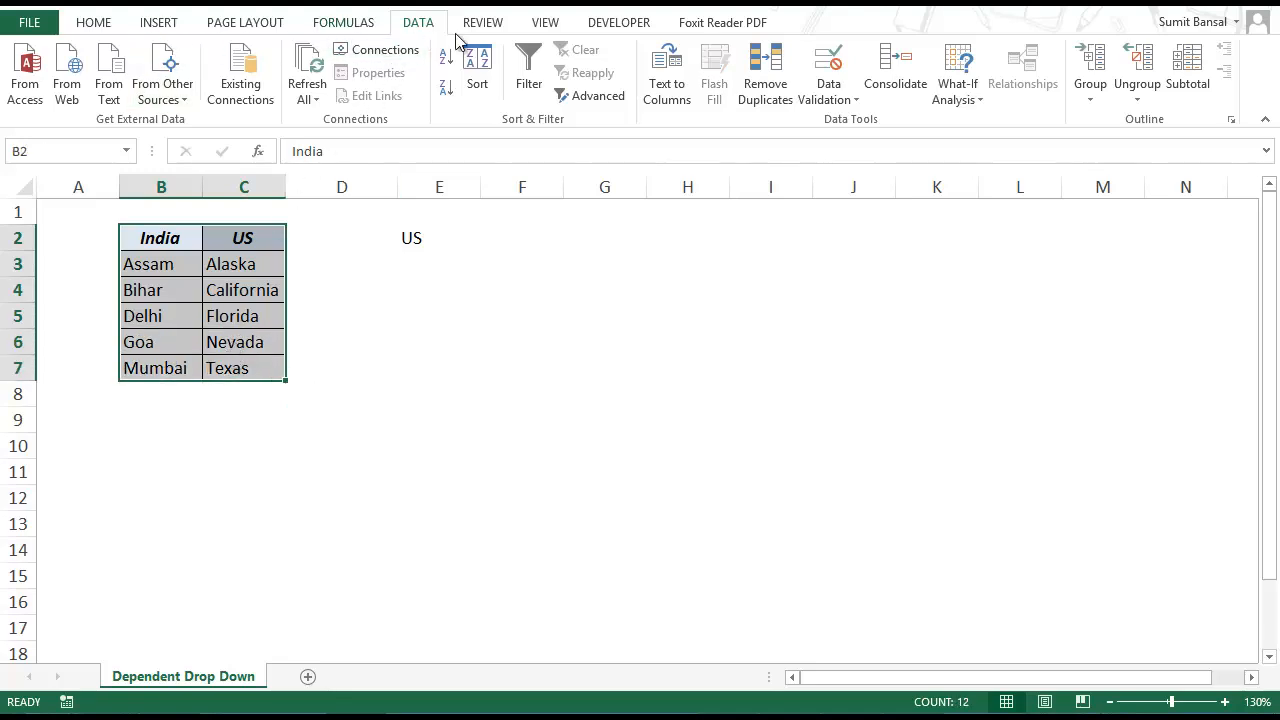
{"action": "left_click", "coordinate": [344, 22]}
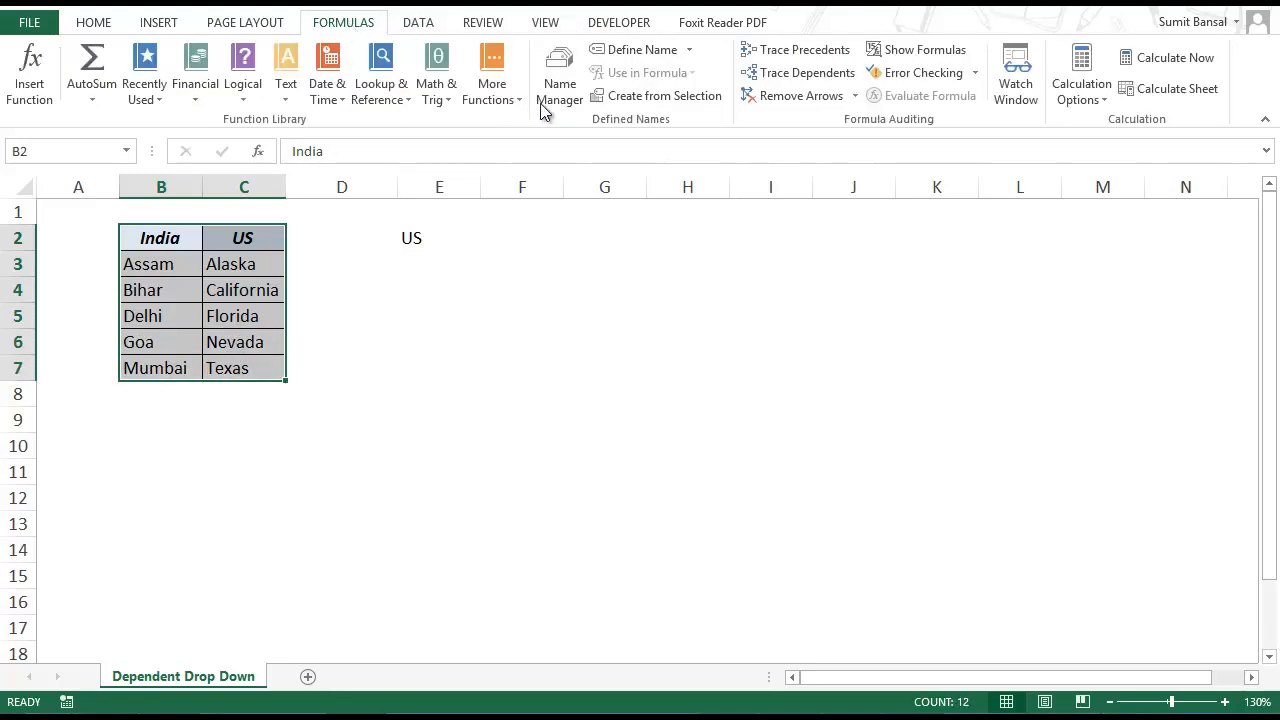
{"action": "mouse_move", "coordinate": [560, 76]}
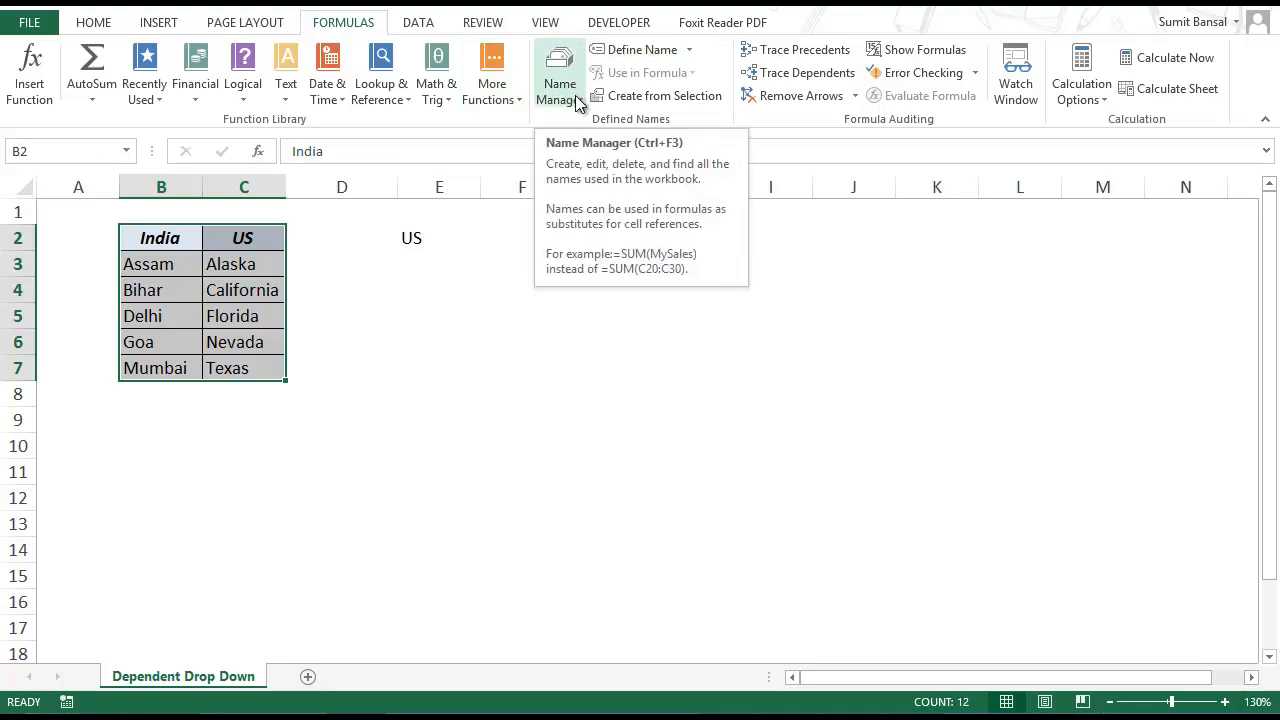
{"action": "mouse_move", "coordinate": [658, 96]}
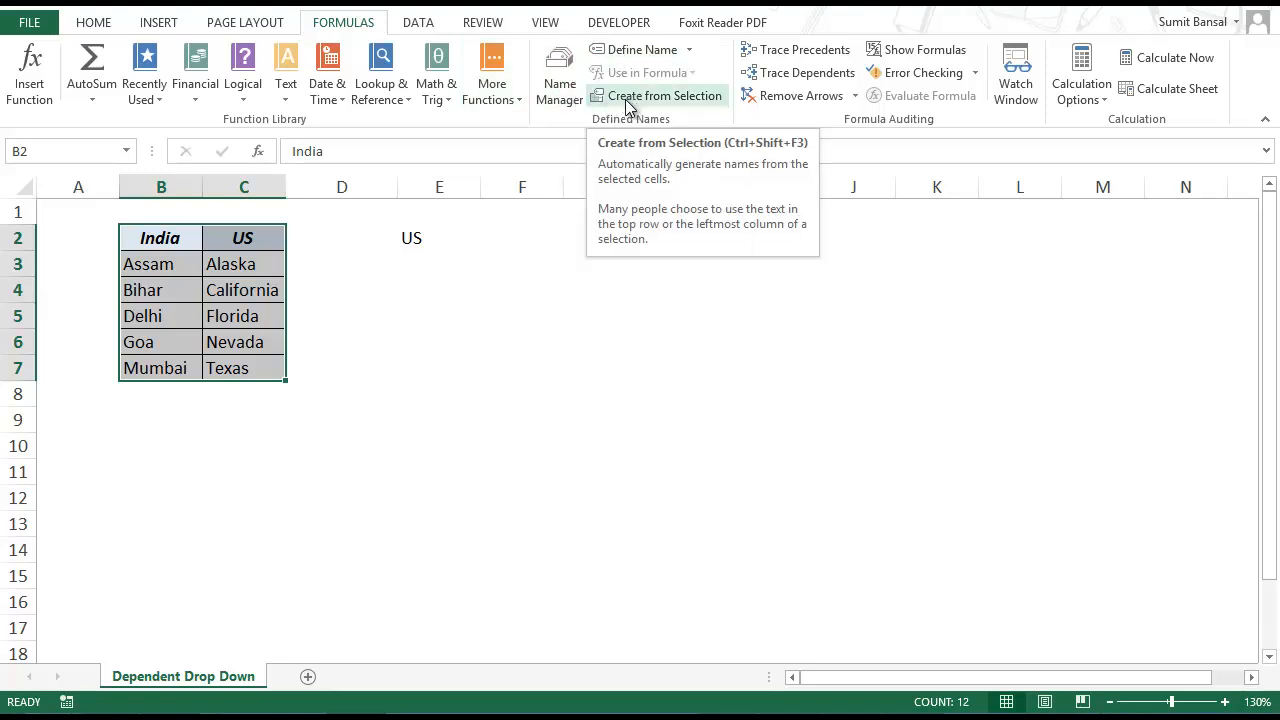
{"action": "mouse_move", "coordinate": [650, 104]}
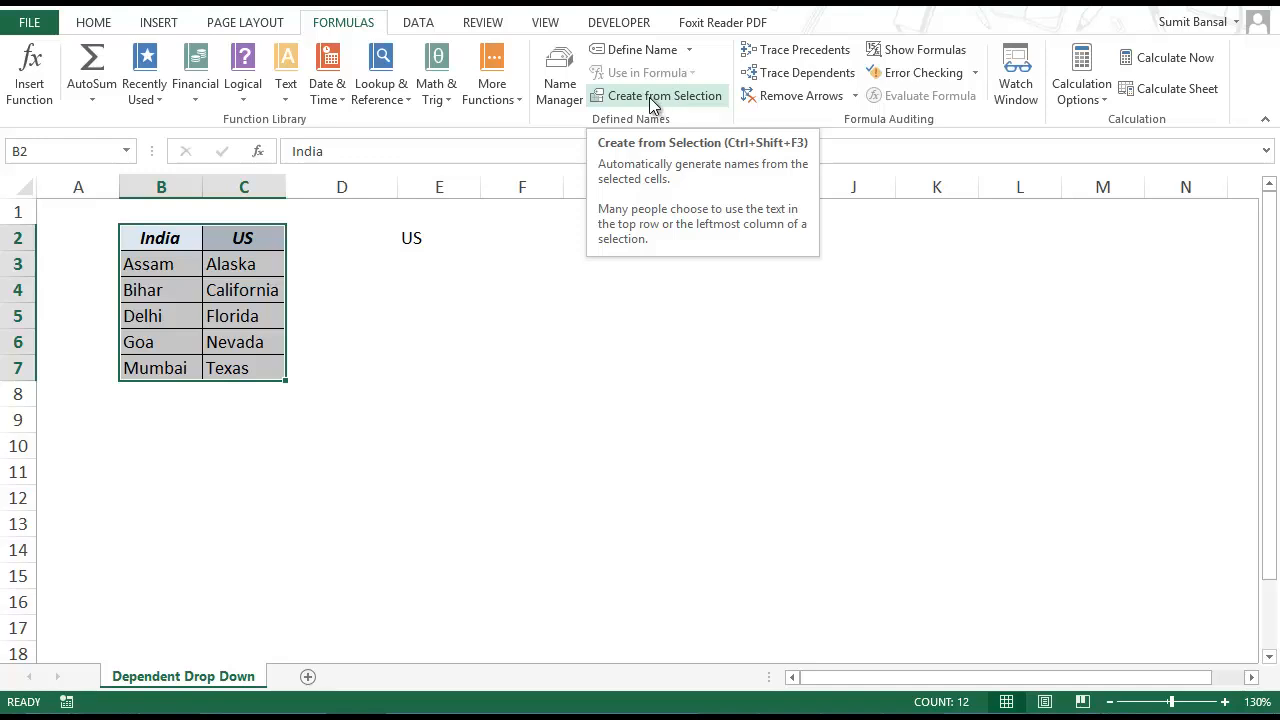
{"action": "left_click", "coordinate": [656, 96]}
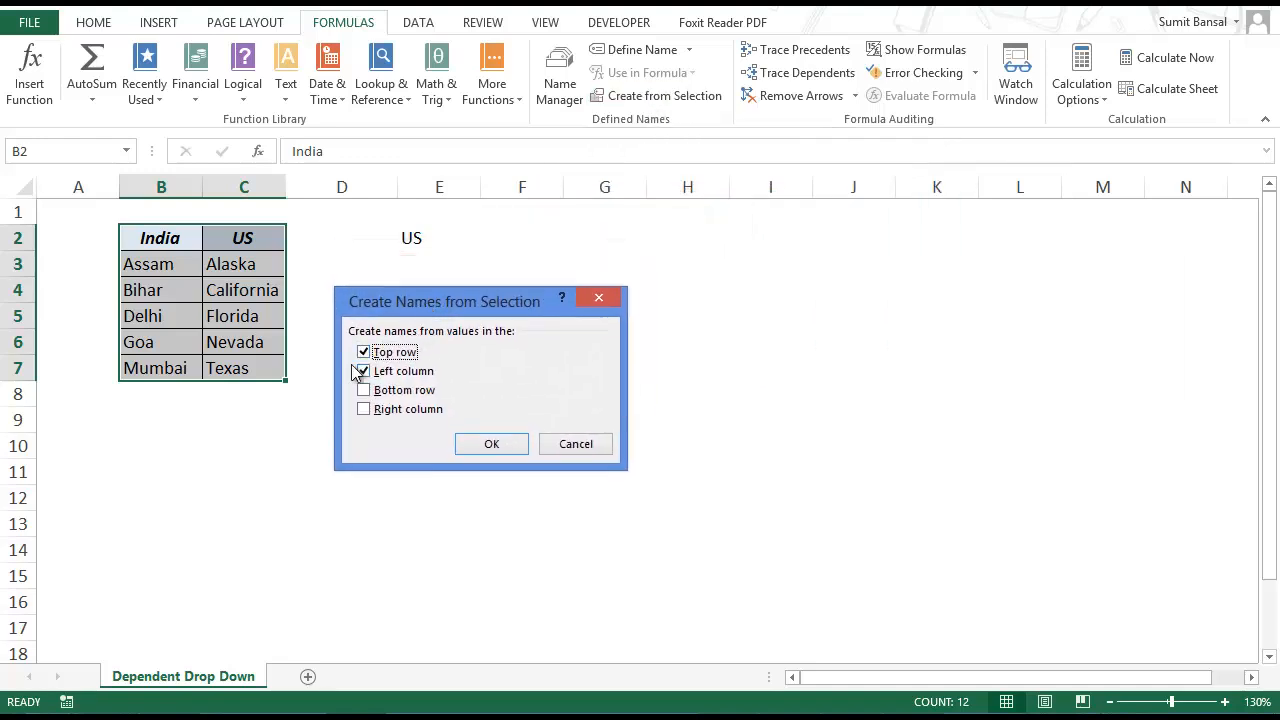
{"action": "left_click", "coordinate": [364, 370]}
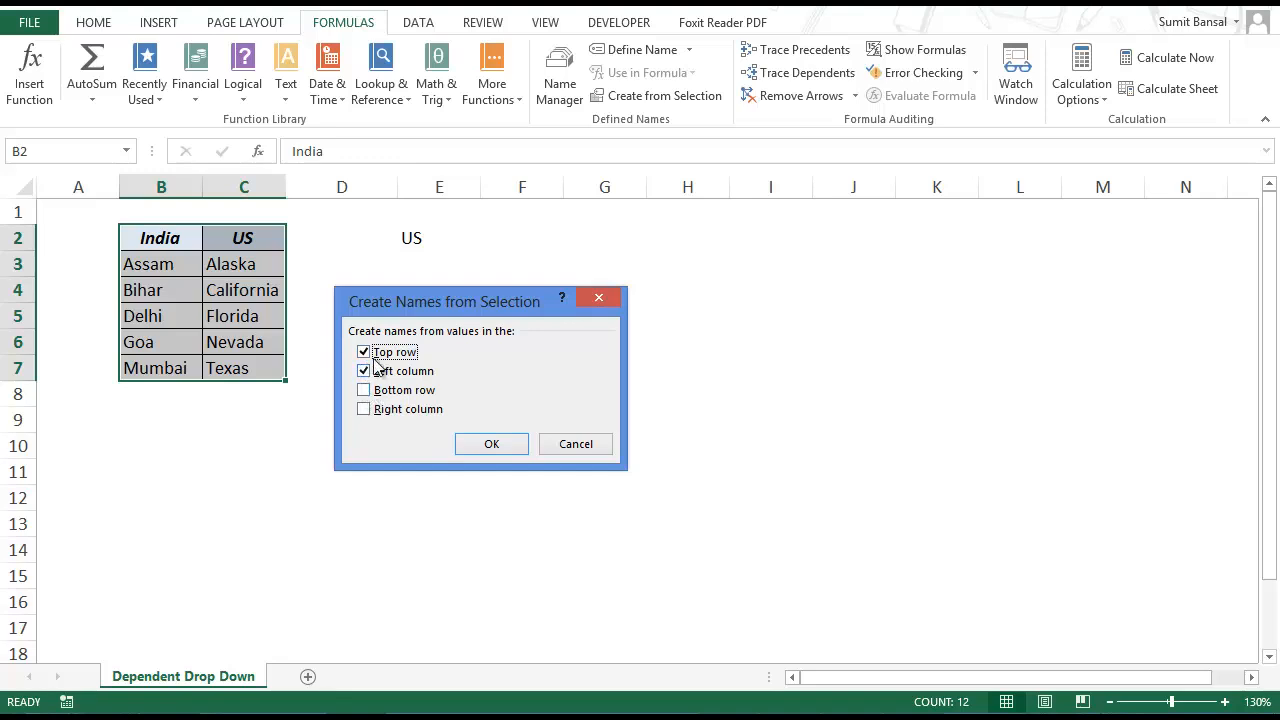
{"action": "mouse_move", "coordinate": [344, 348]}
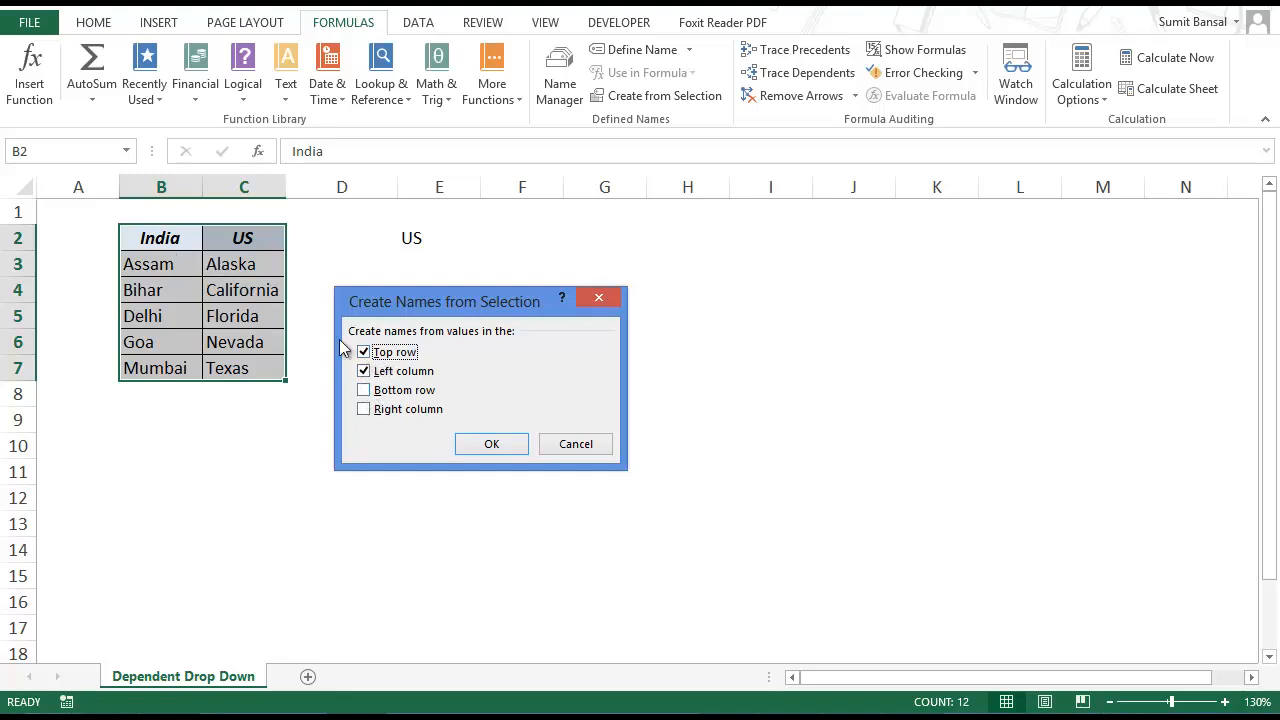
{"action": "left_click", "coordinate": [364, 370]}
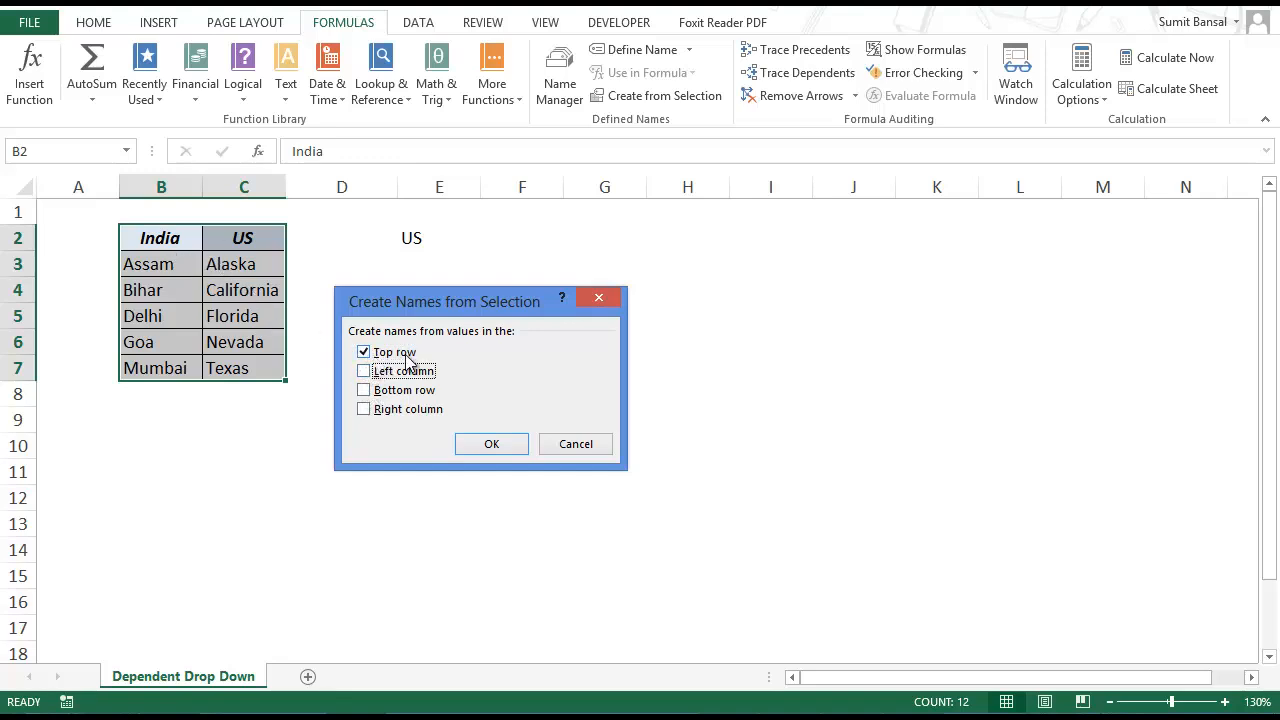
{"action": "mouse_move", "coordinate": [184, 244]}
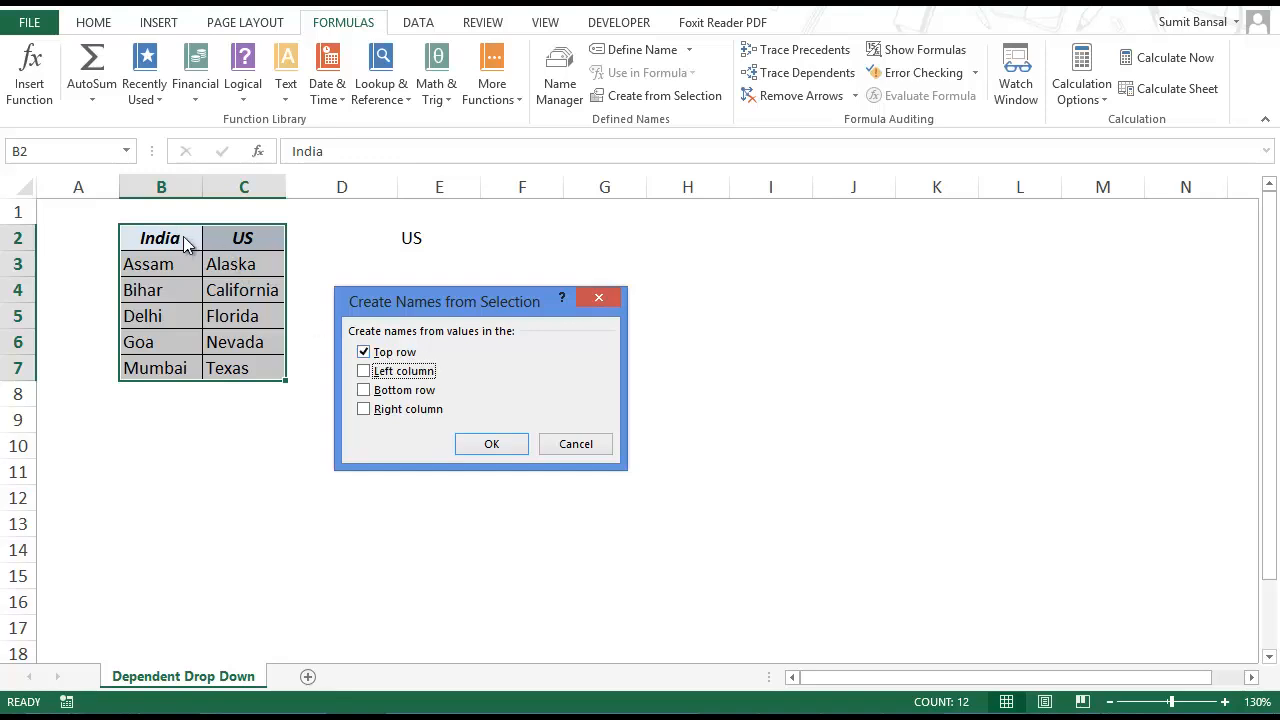
{"action": "mouse_move", "coordinate": [172, 332]}
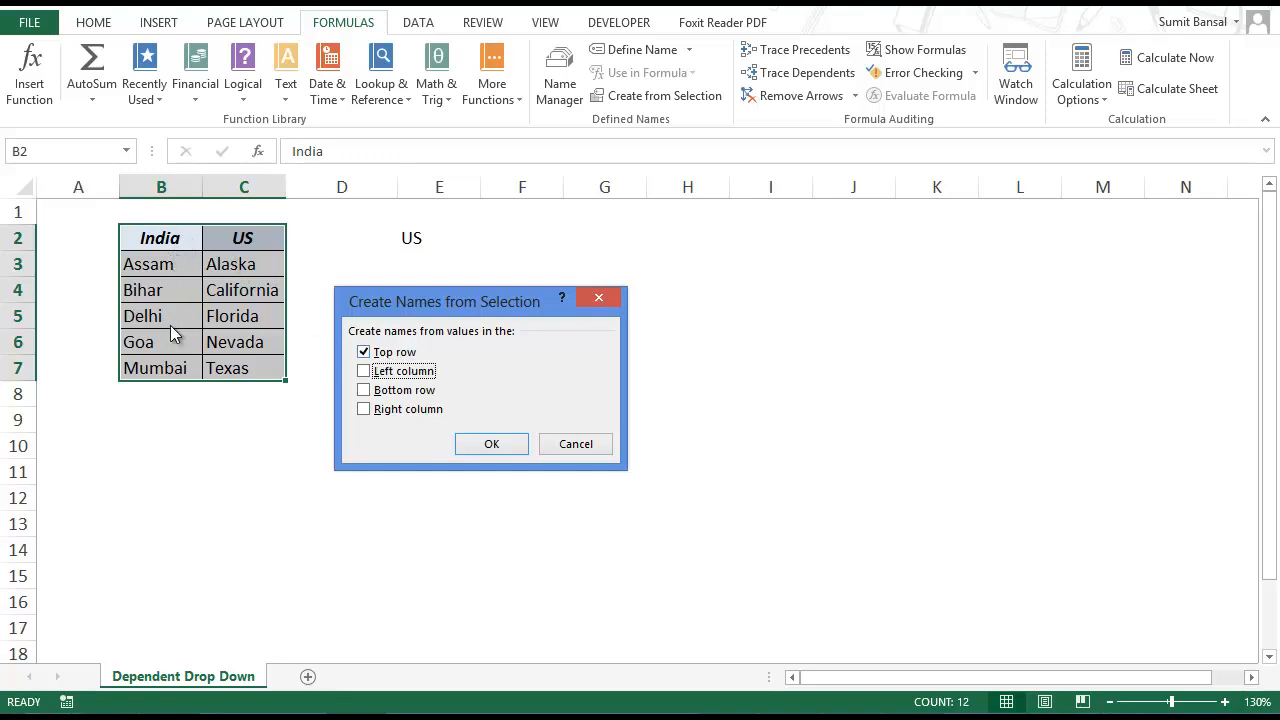
{"action": "mouse_move", "coordinate": [240, 250]}
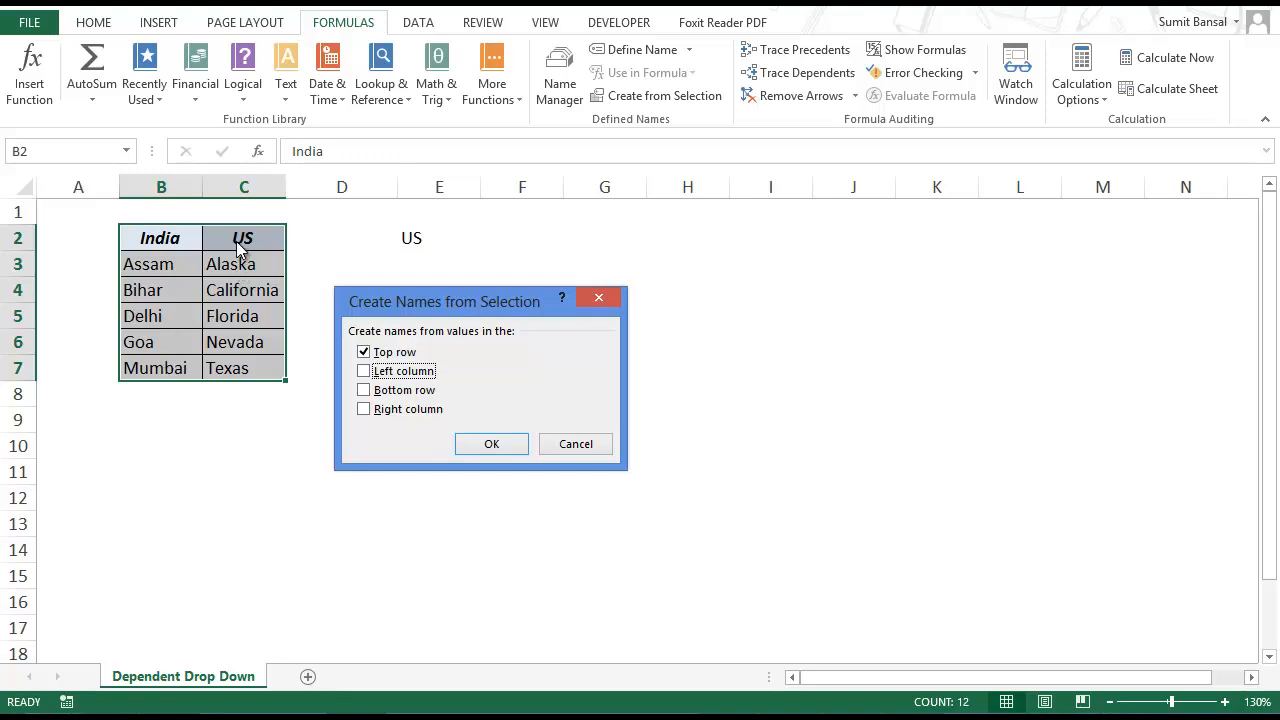
{"action": "mouse_move", "coordinate": [344, 368]}
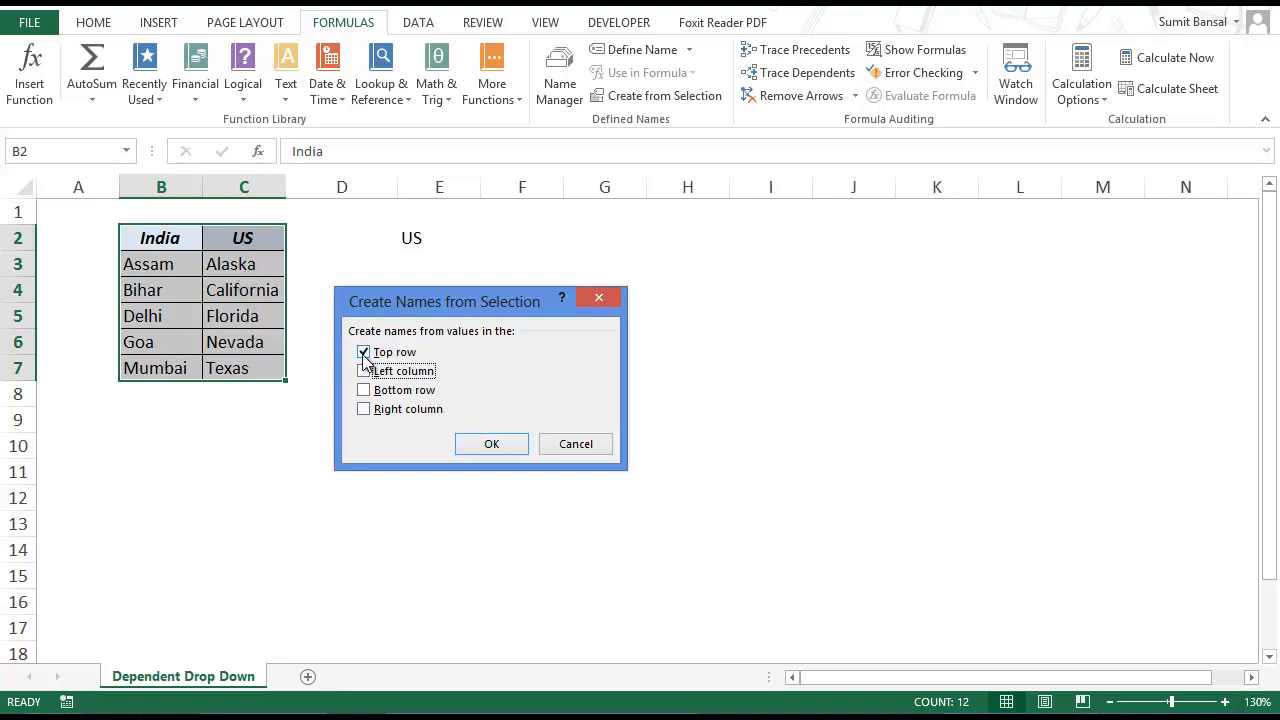
{"action": "left_click", "coordinate": [364, 370]}
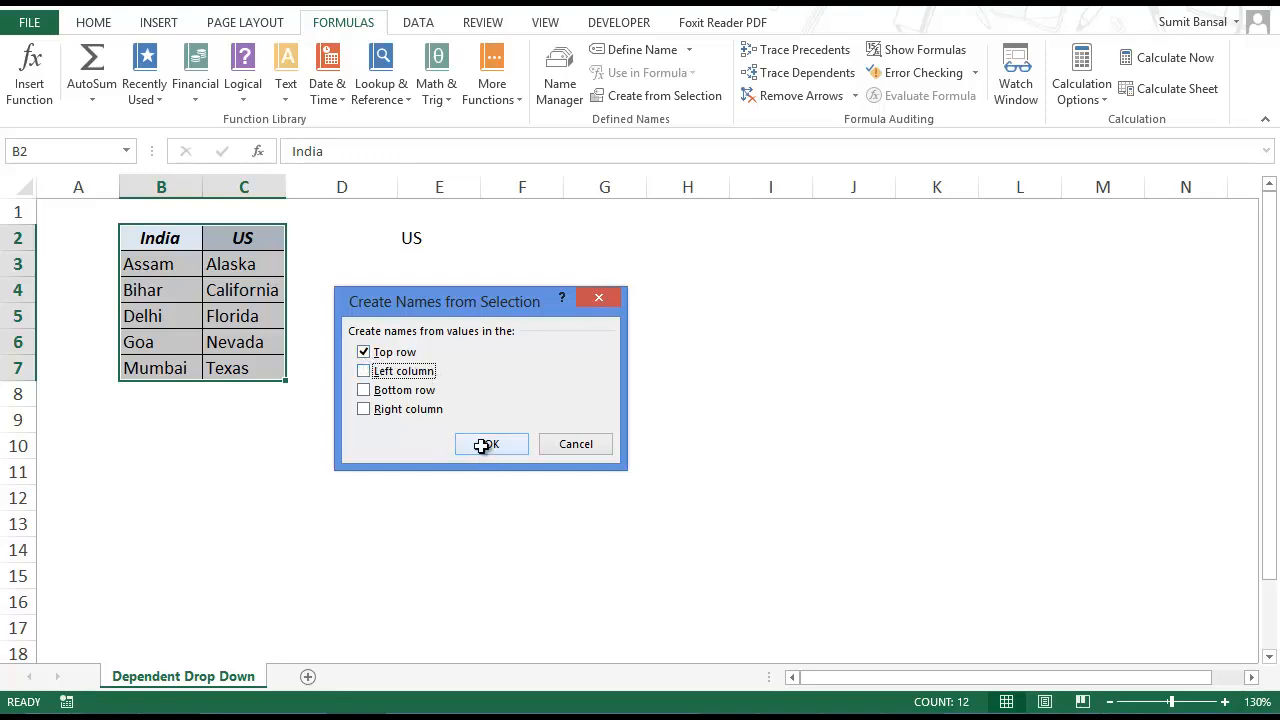
{"action": "left_click", "coordinate": [492, 444]}
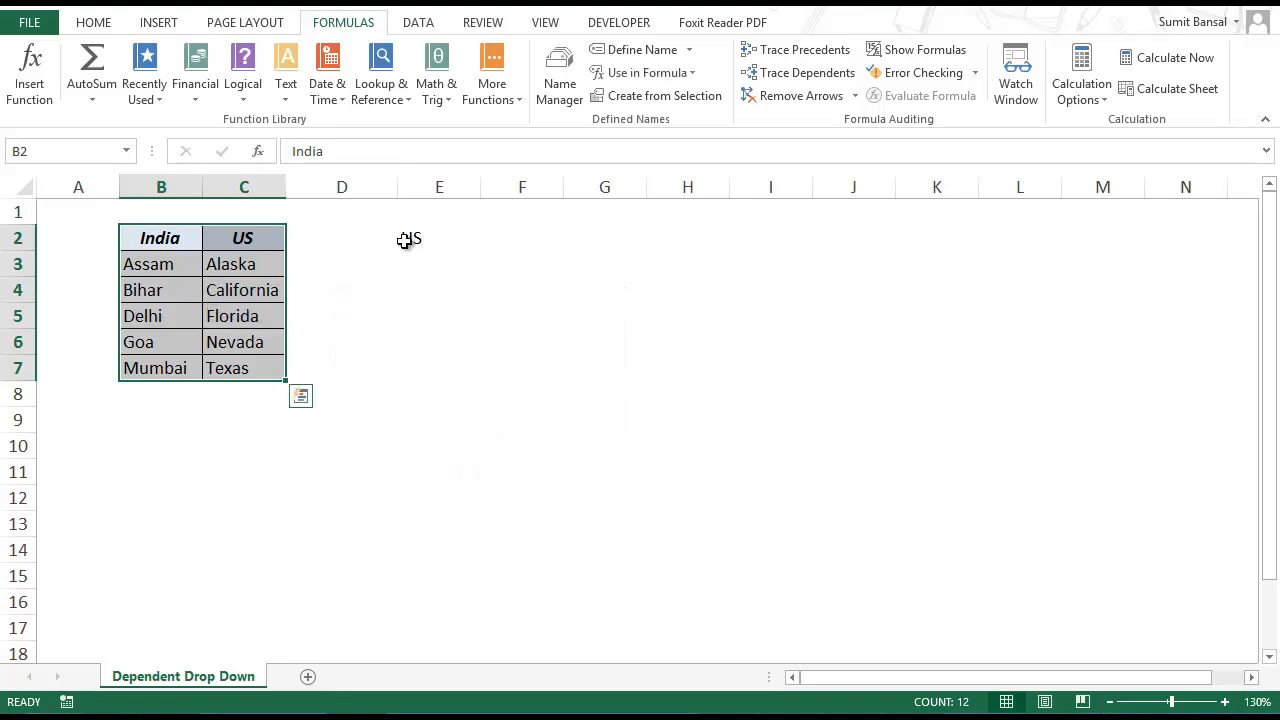
{"action": "mouse_move", "coordinate": [560, 72]}
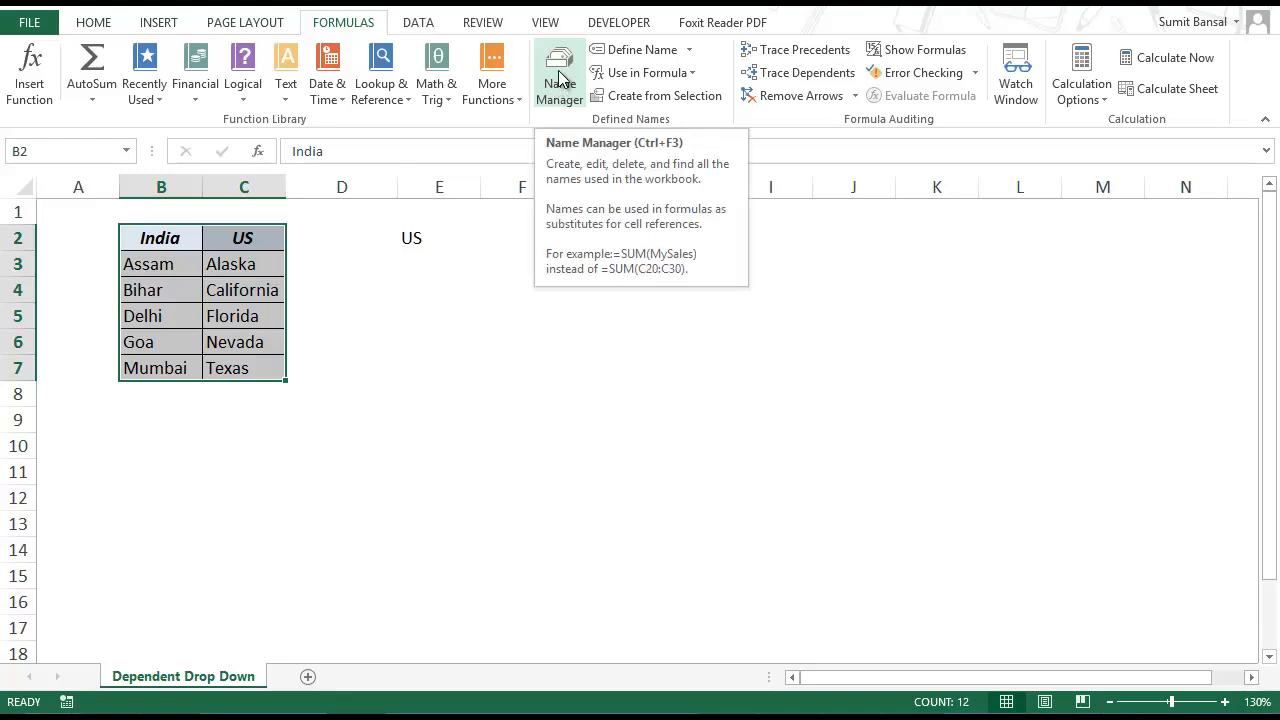
{"action": "left_click", "coordinate": [560, 72]}
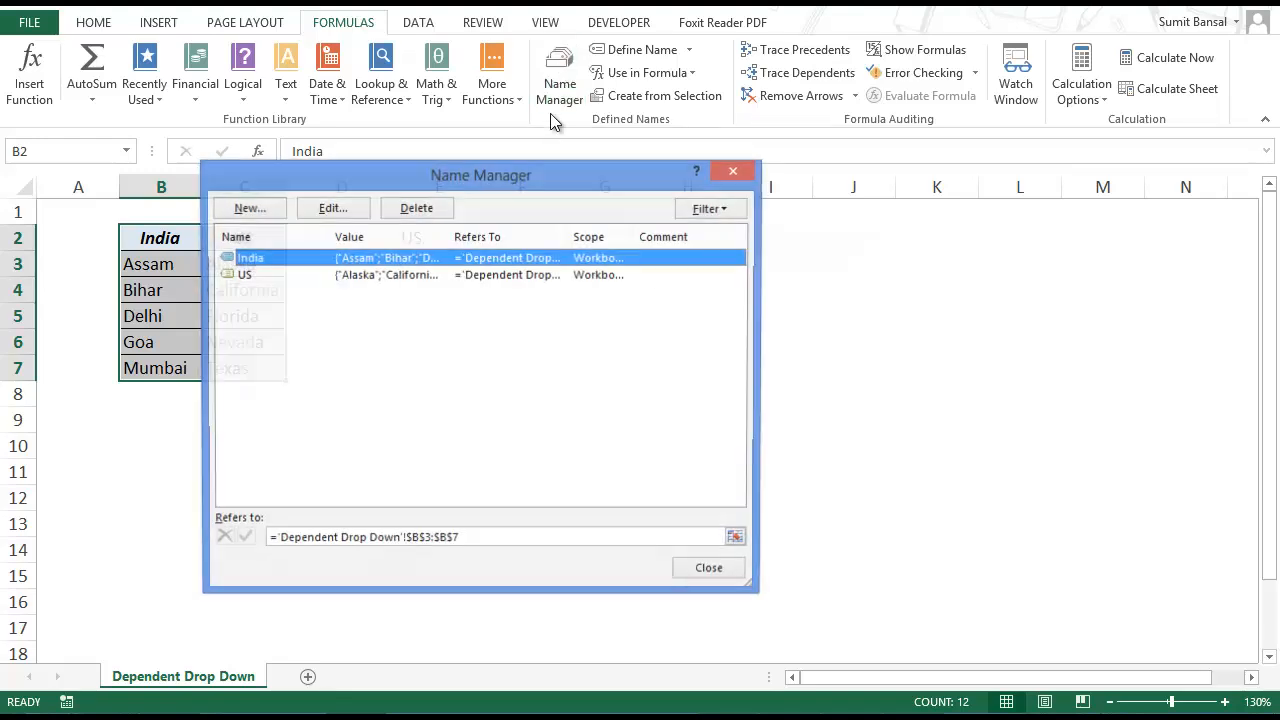
{"action": "left_click_drag", "start_coordinate": [480, 176], "coordinate": [698, 148]}
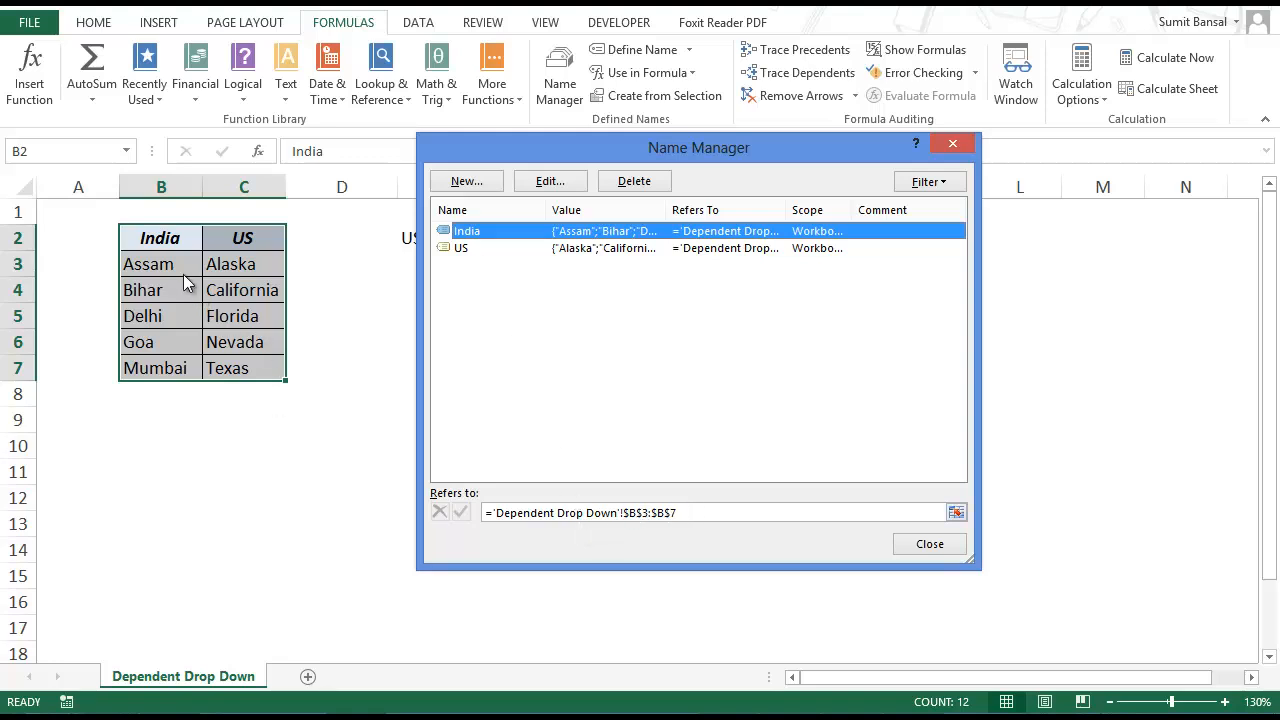
{"action": "mouse_move", "coordinate": [490, 248]}
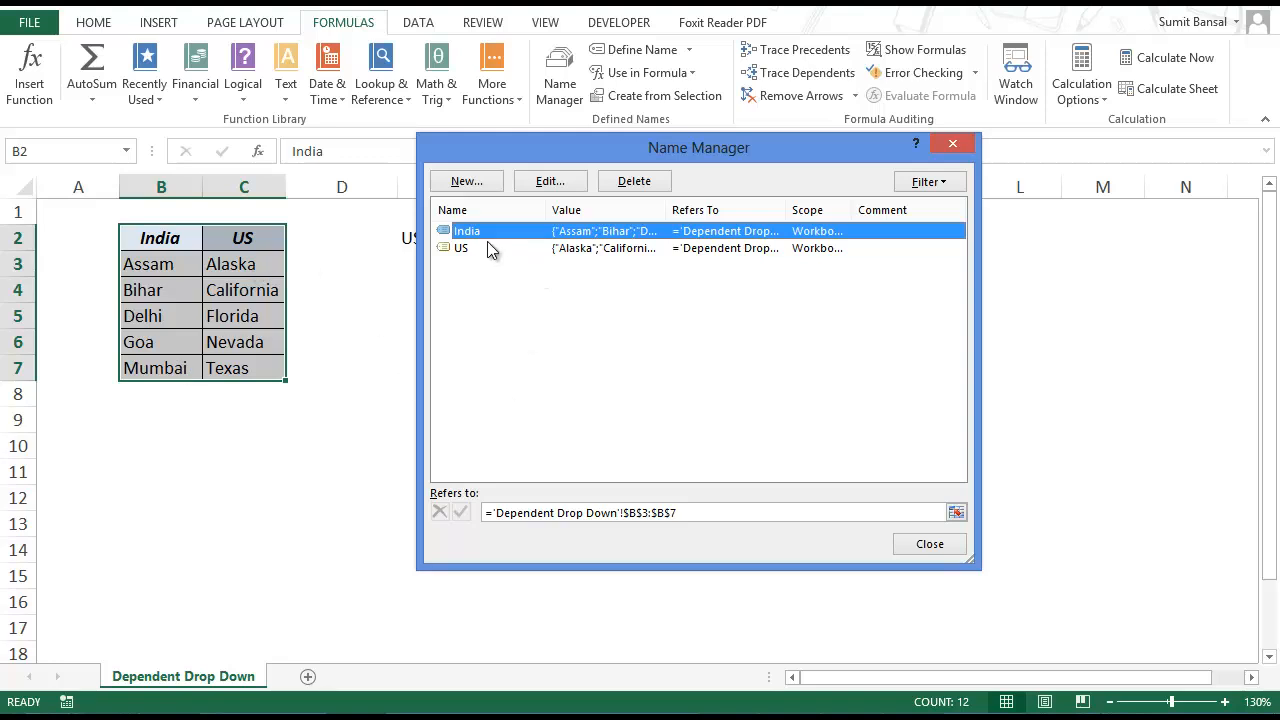
{"action": "mouse_move", "coordinate": [470, 252]}
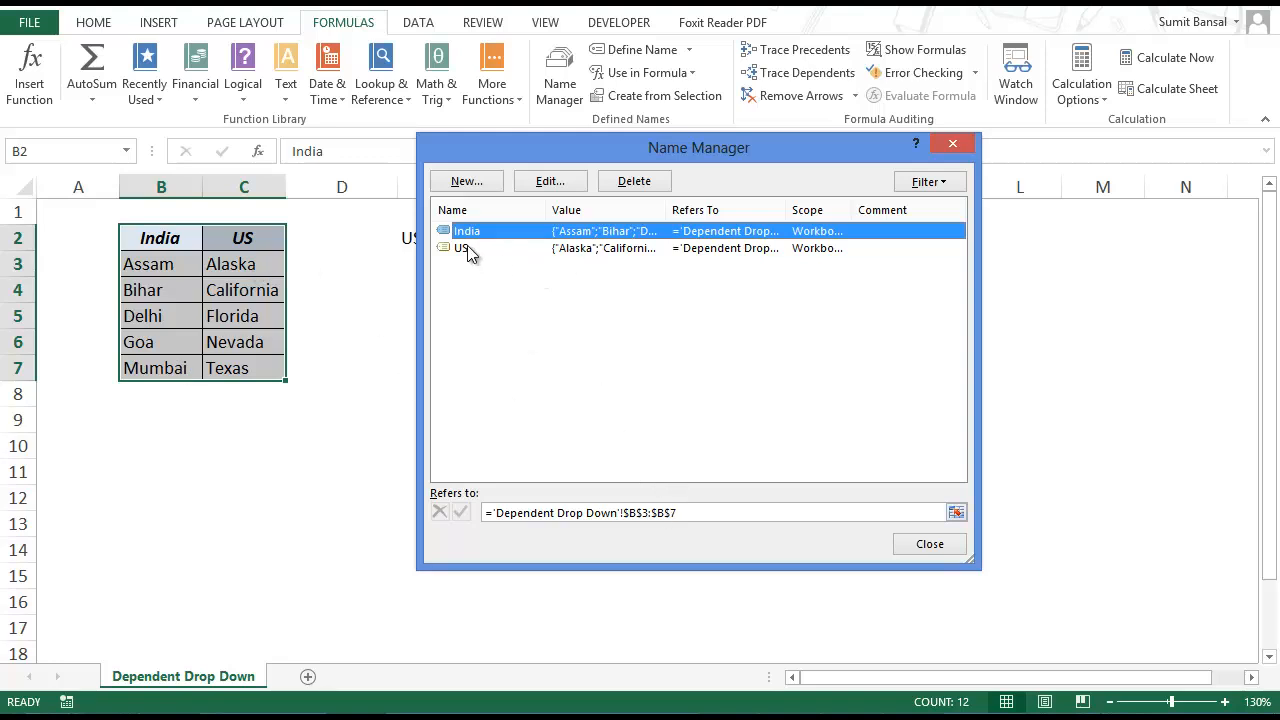
{"action": "left_click", "coordinate": [464, 248]}
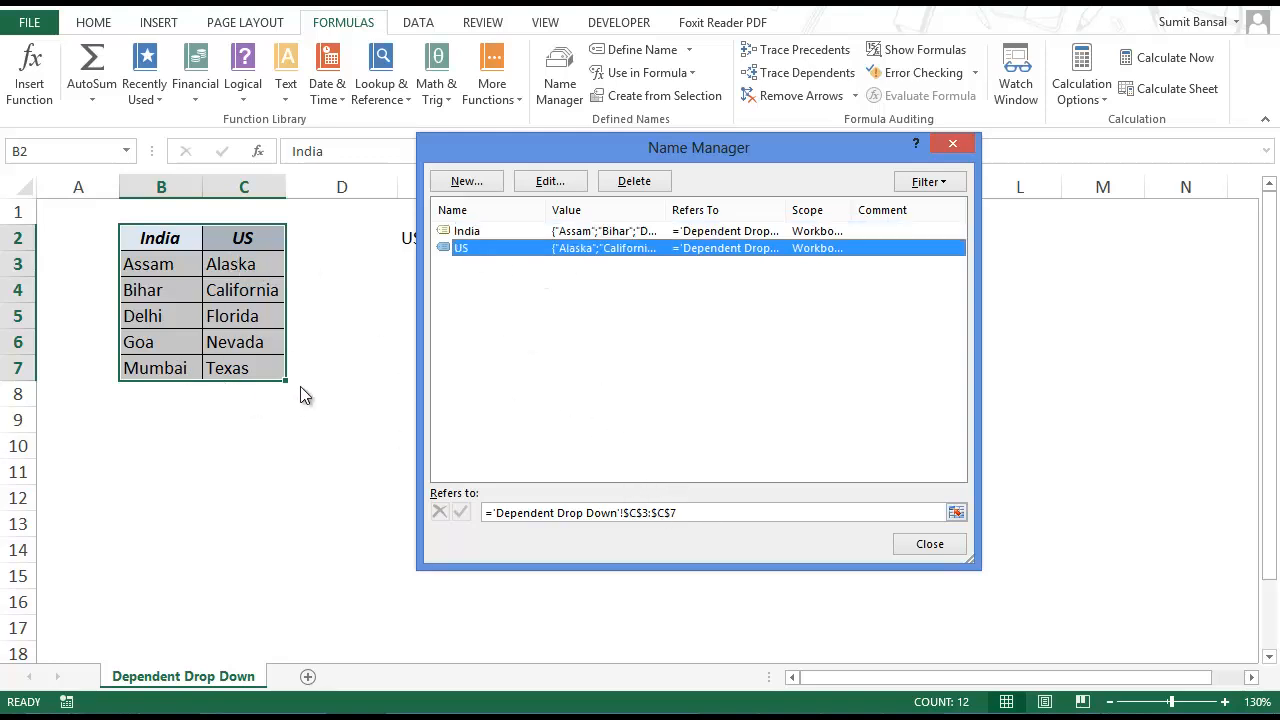
{"action": "left_click", "coordinate": [928, 544]}
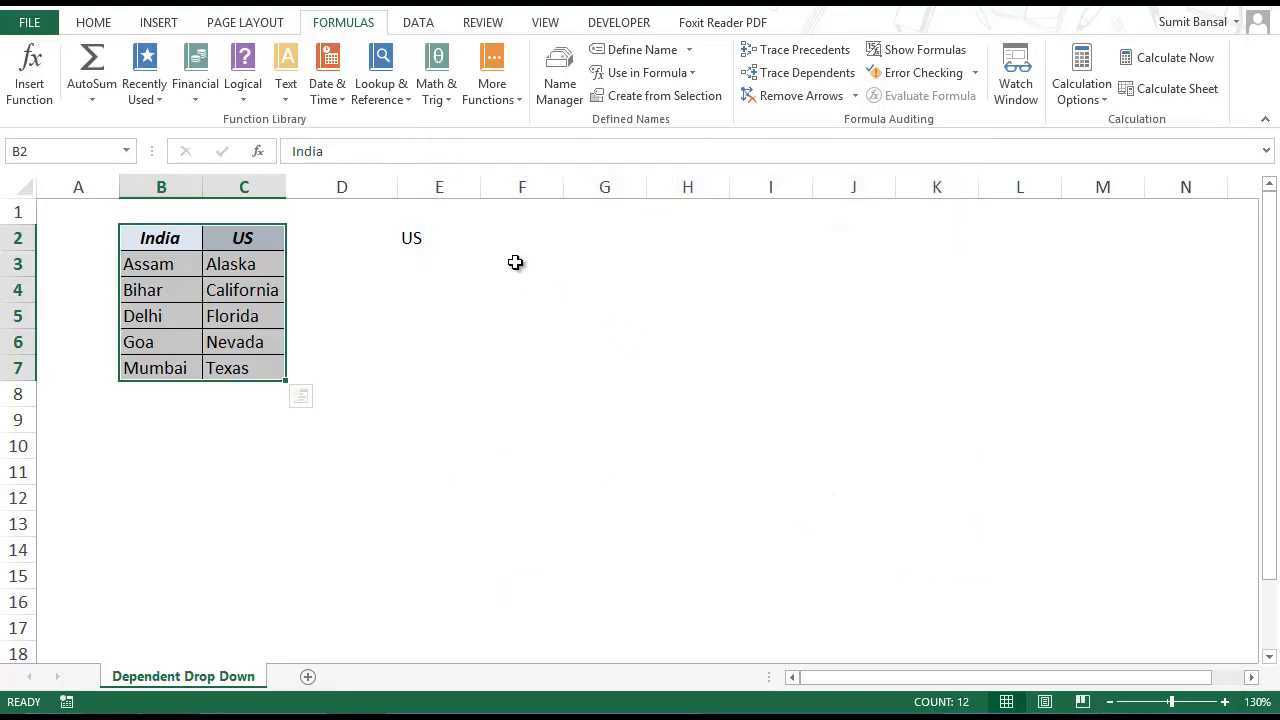
- Apply a List data validation to F2 with source =INDIRECT(E2), reference kept relative
{"action": "left_click", "coordinate": [520, 236]}
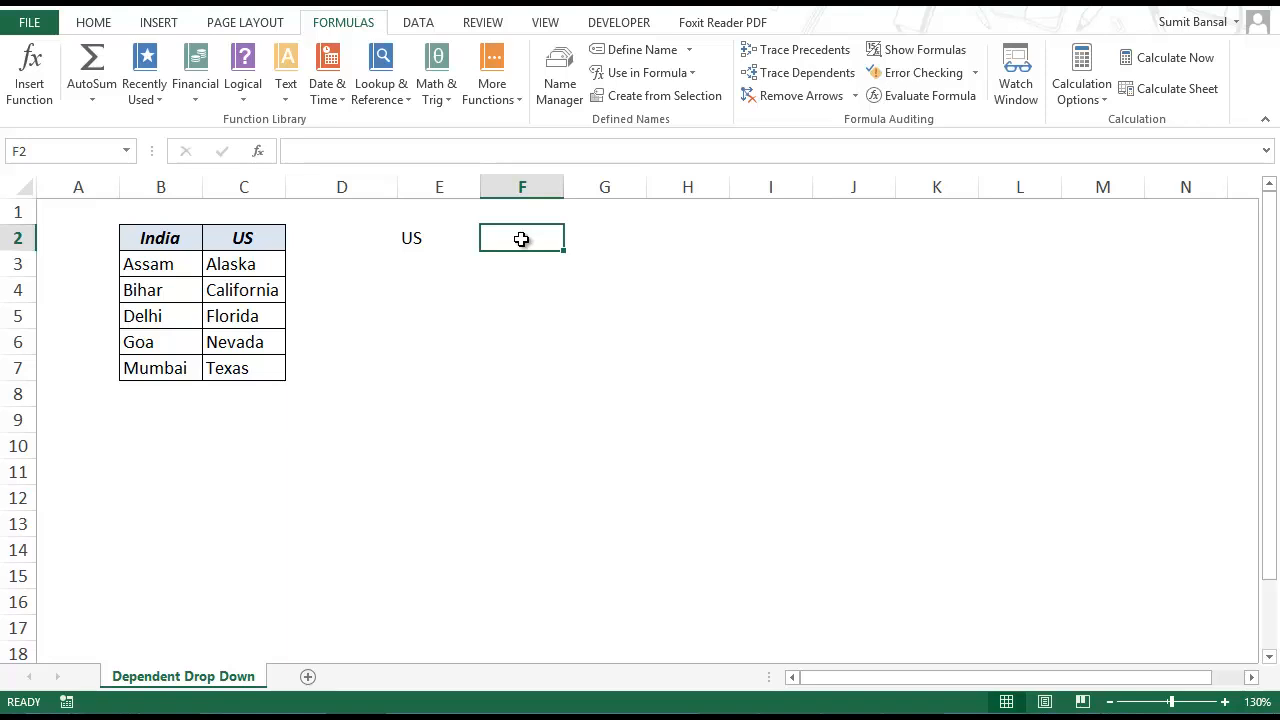
{"action": "left_click", "coordinate": [418, 22]}
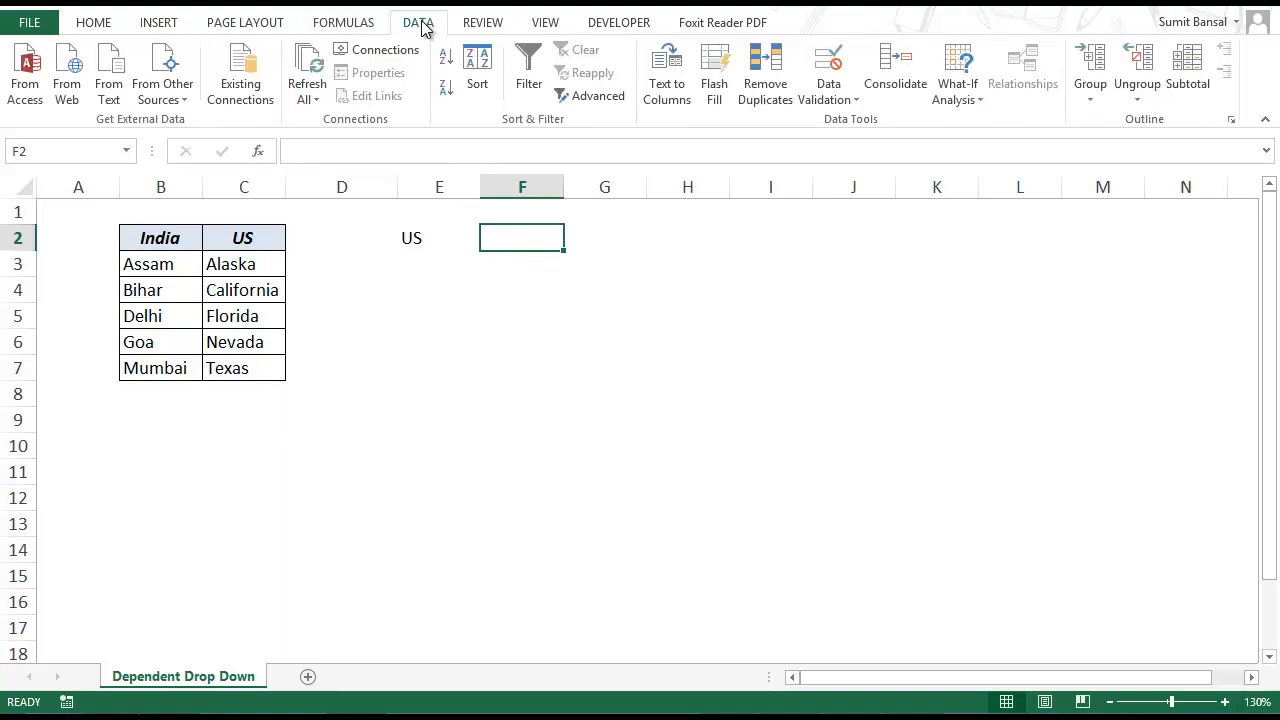
{"action": "left_click", "coordinate": [828, 70]}
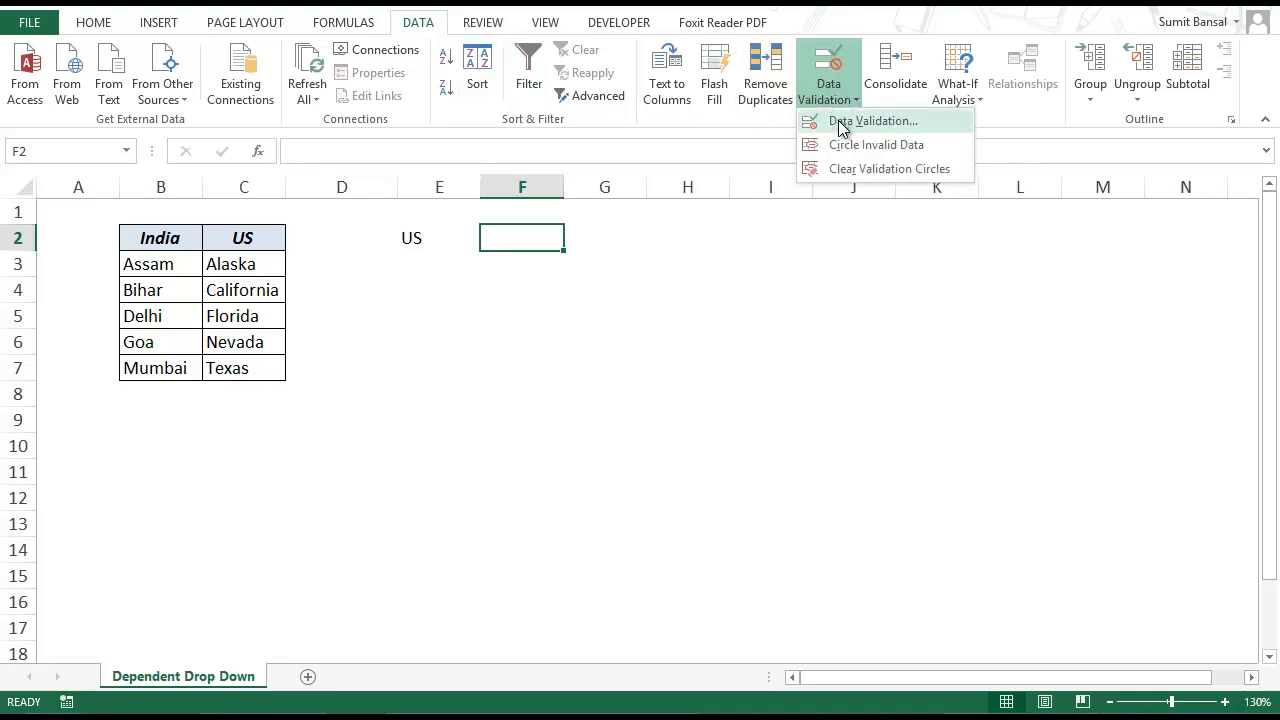
{"action": "left_click", "coordinate": [872, 120]}
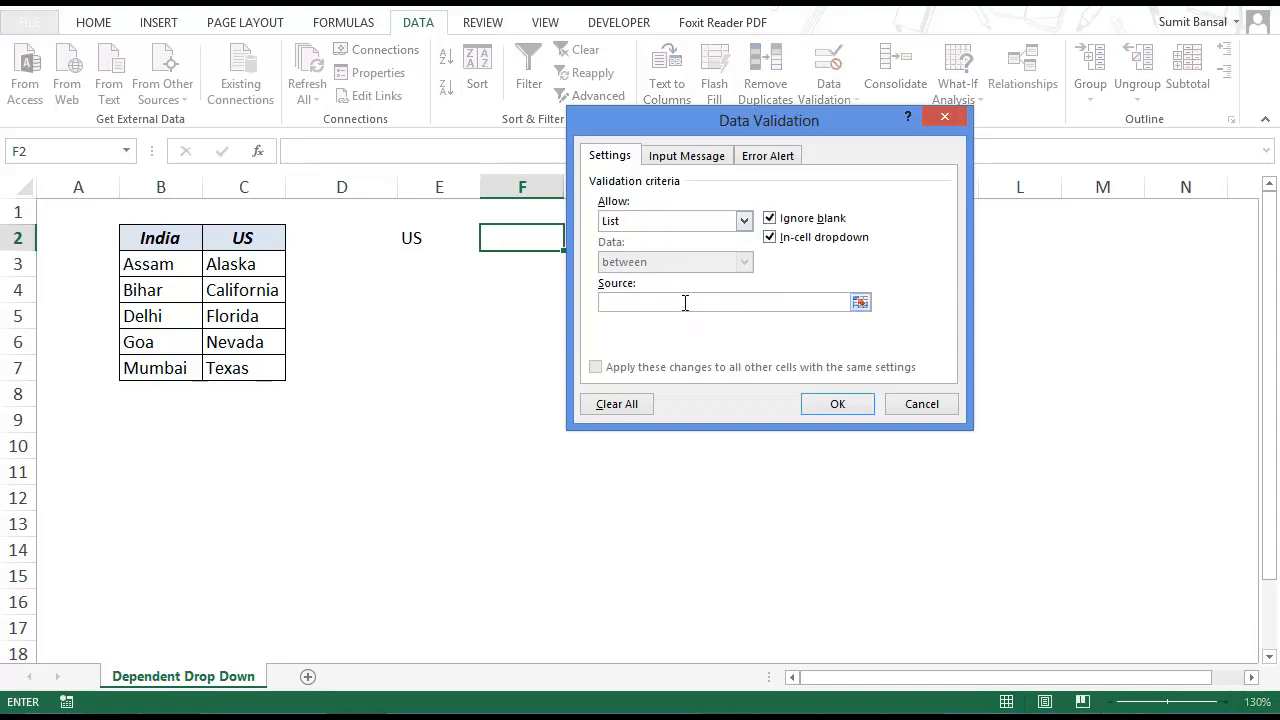
{"action": "type", "text": "=in"}
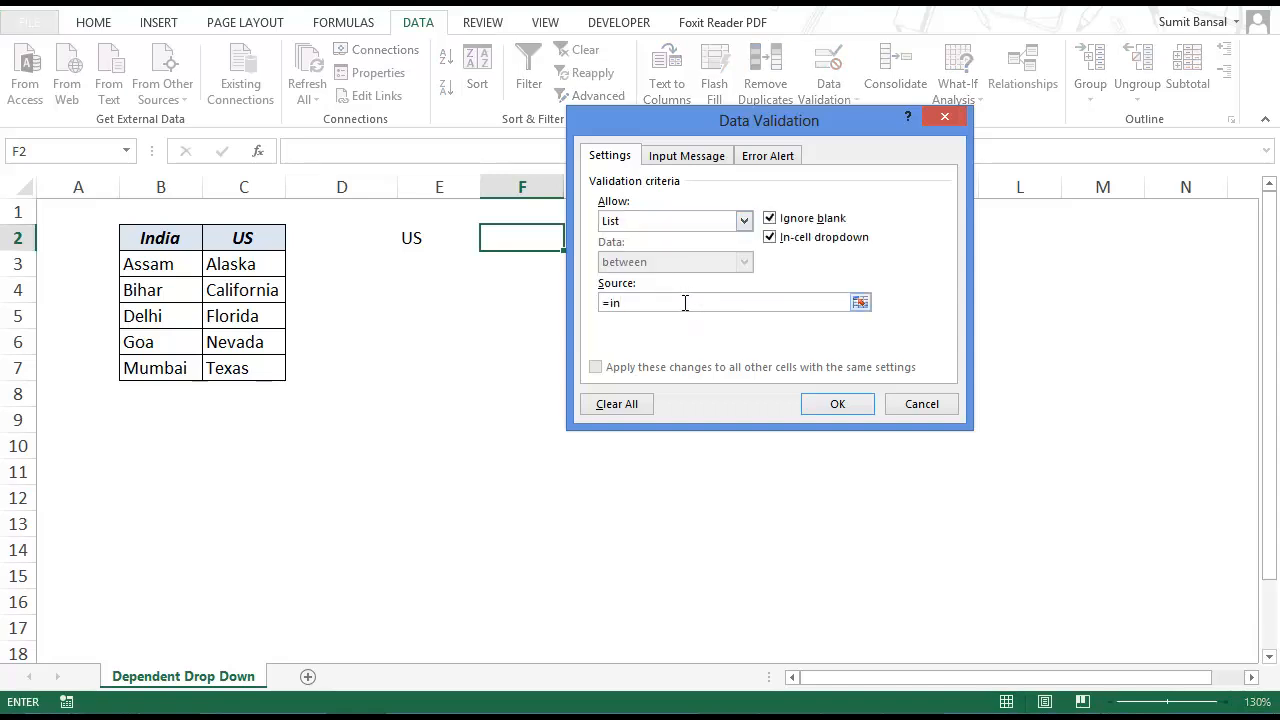
{"action": "type", "text": "direct("}
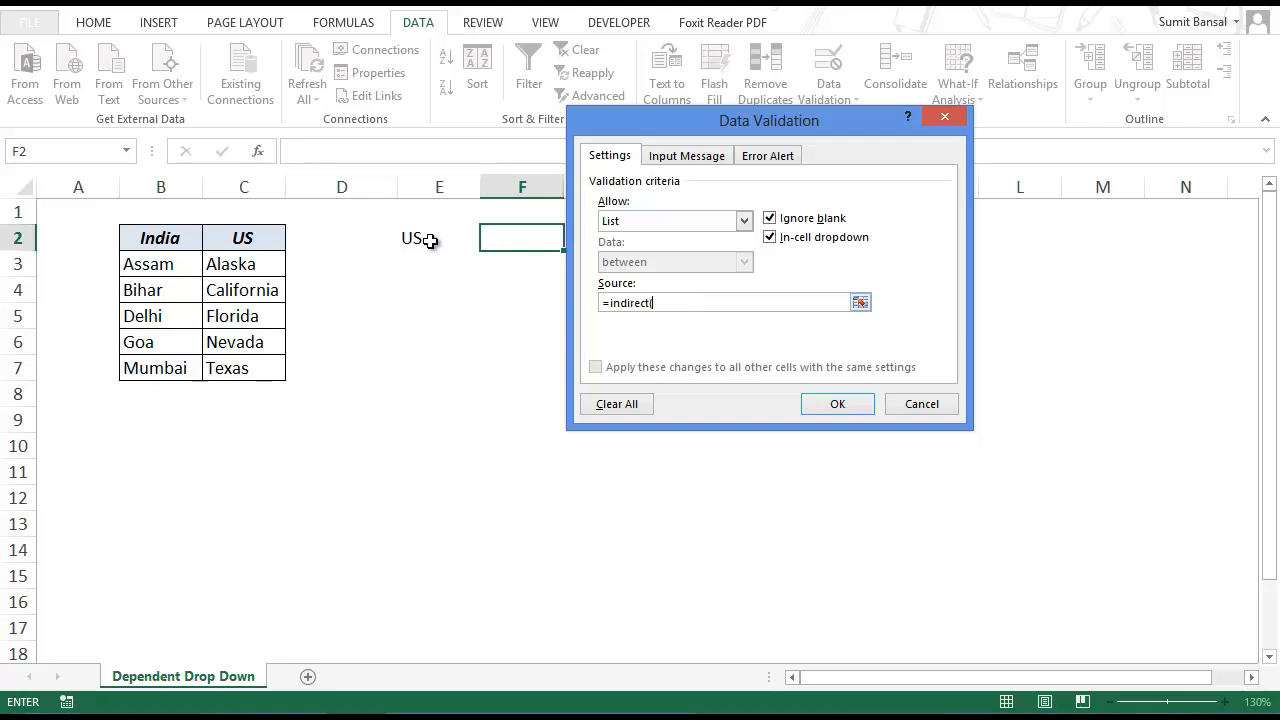
{"action": "left_click", "coordinate": [420, 238]}
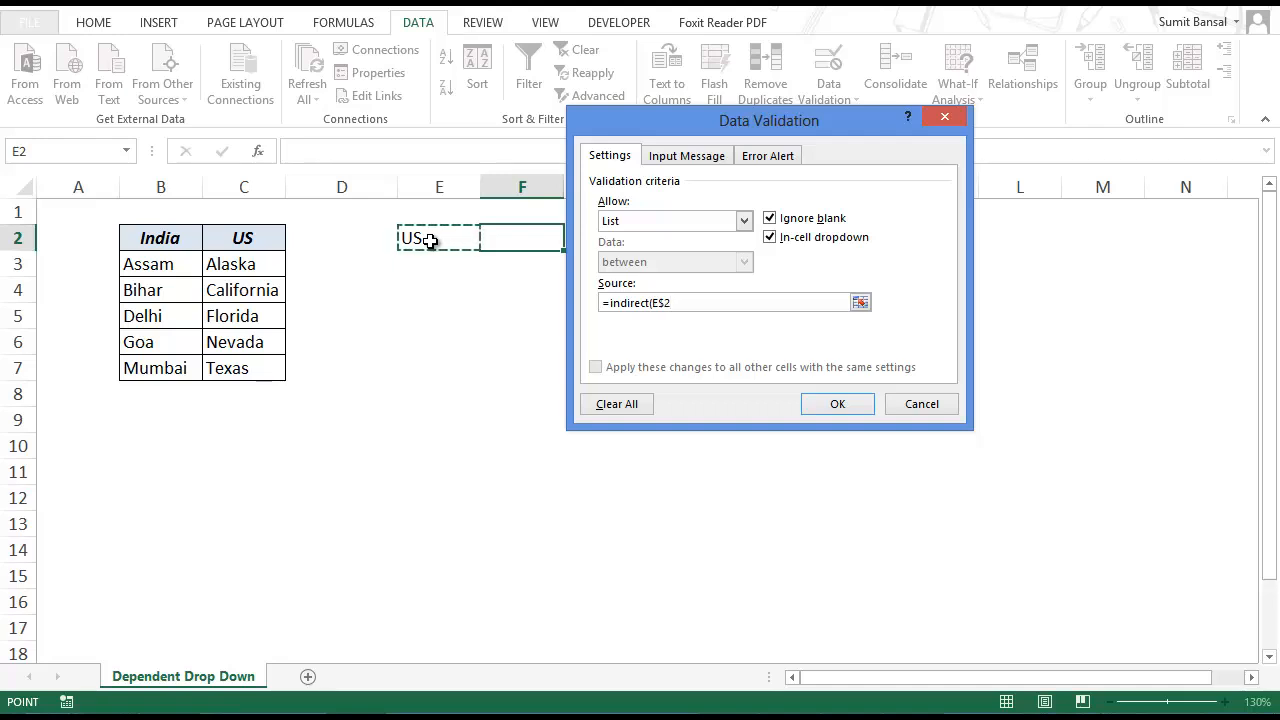
{"action": "key", "text": "Backspace"}
{"action": "type", "text": ")"}
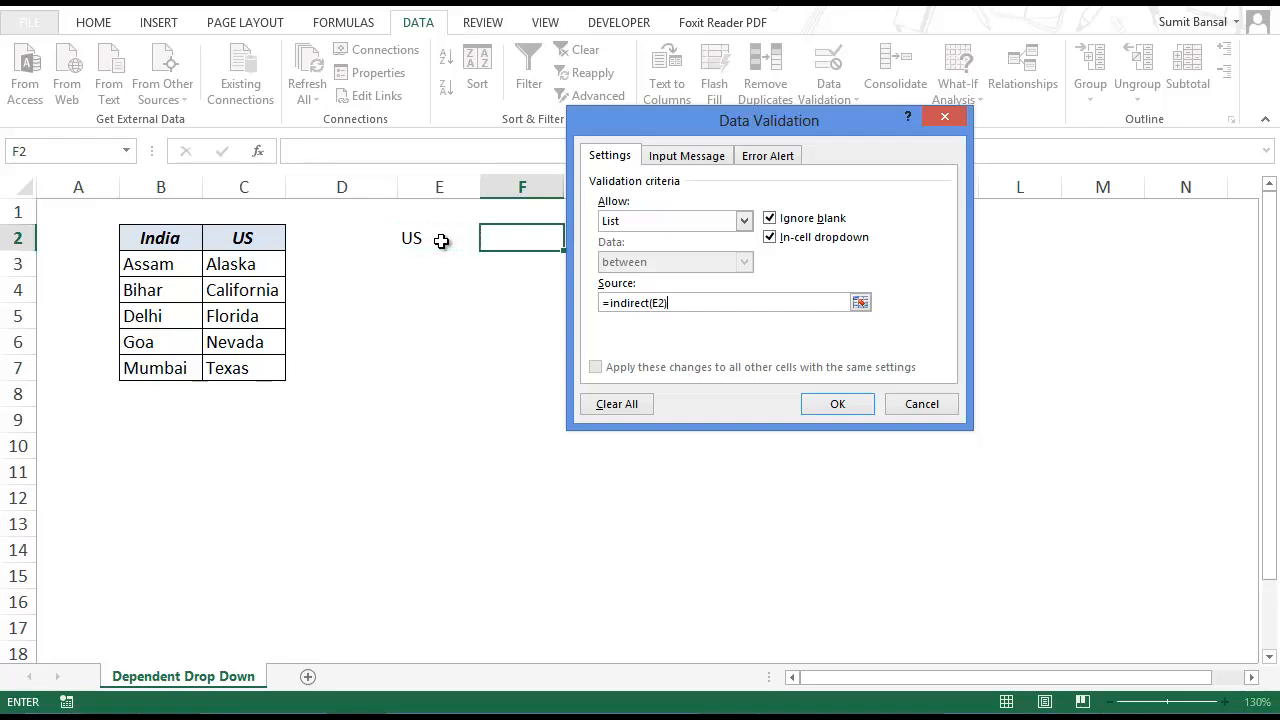
{"action": "left_click", "coordinate": [836, 404]}
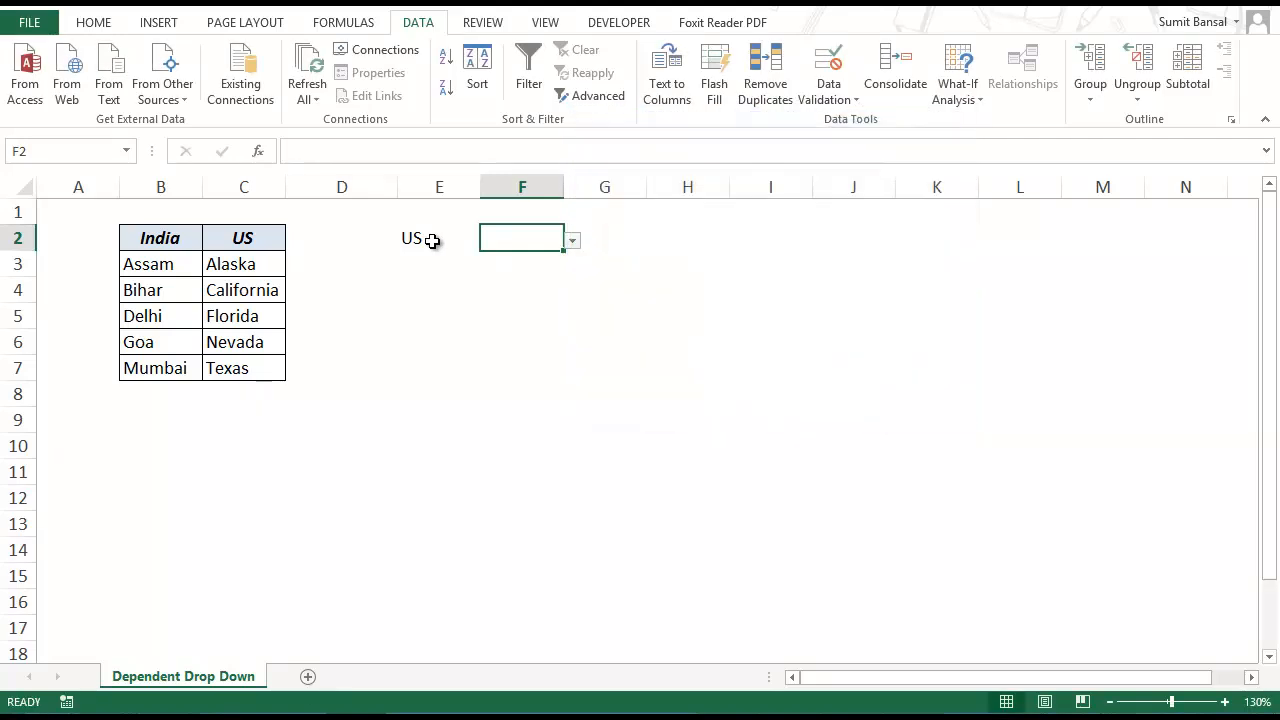
{"action": "left_click", "coordinate": [572, 240]}
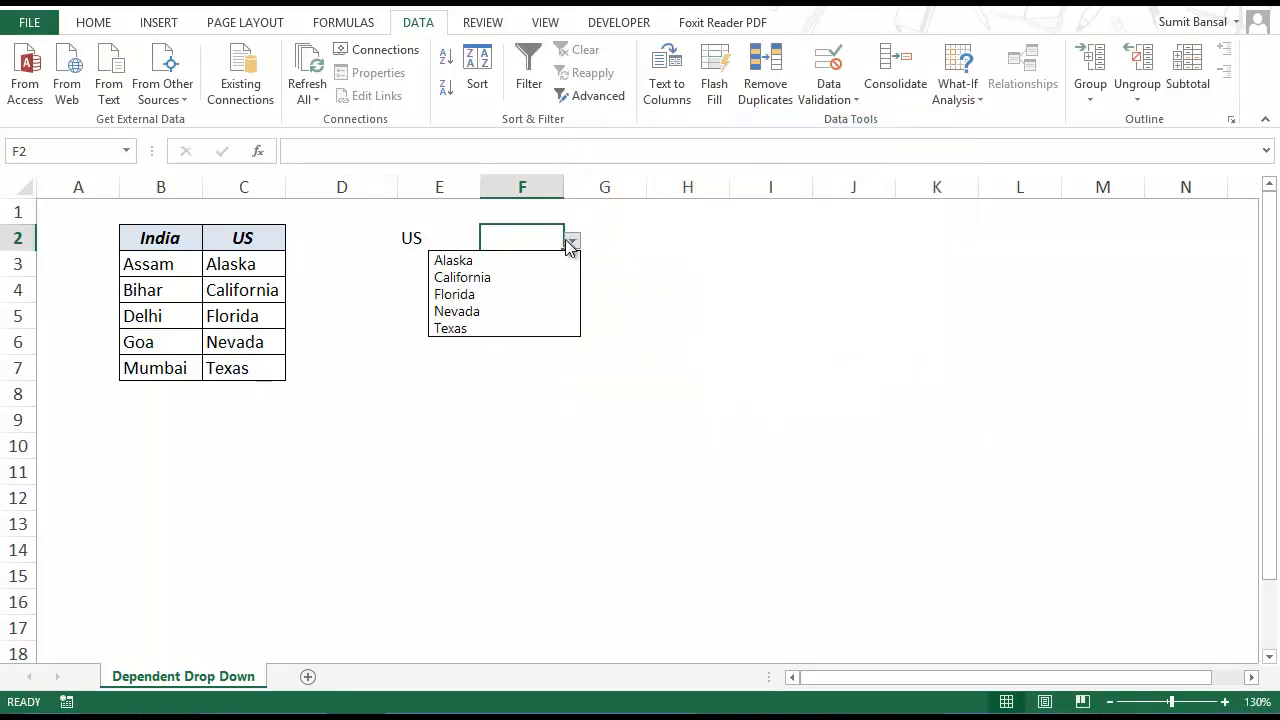
{"action": "mouse_move", "coordinate": [544, 294]}
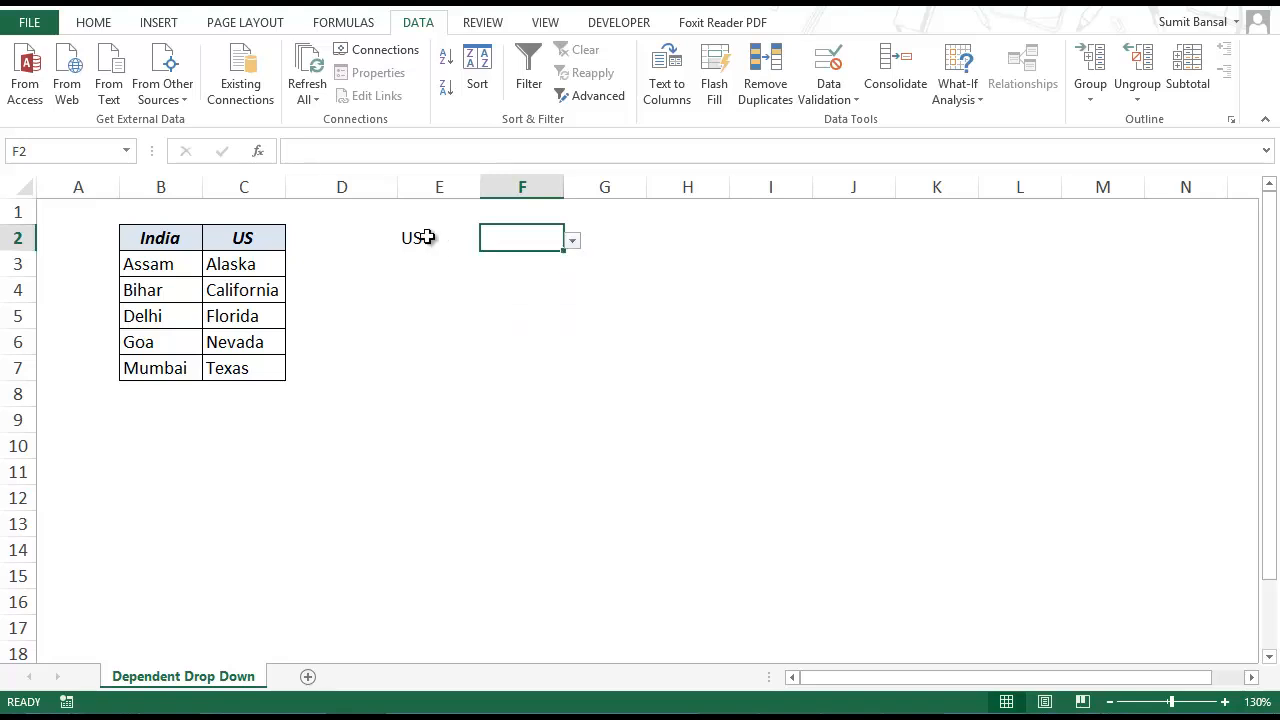
{"action": "left_click", "coordinate": [440, 238]}
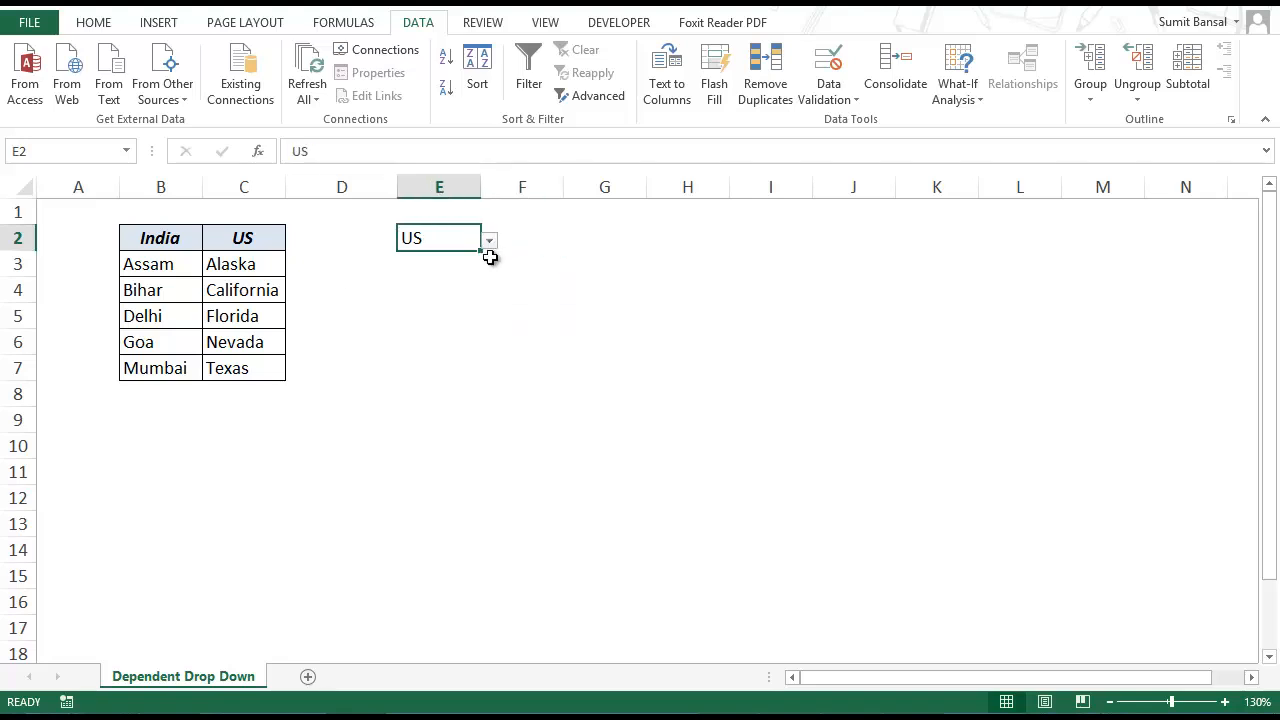
{"action": "left_click", "coordinate": [572, 240]}
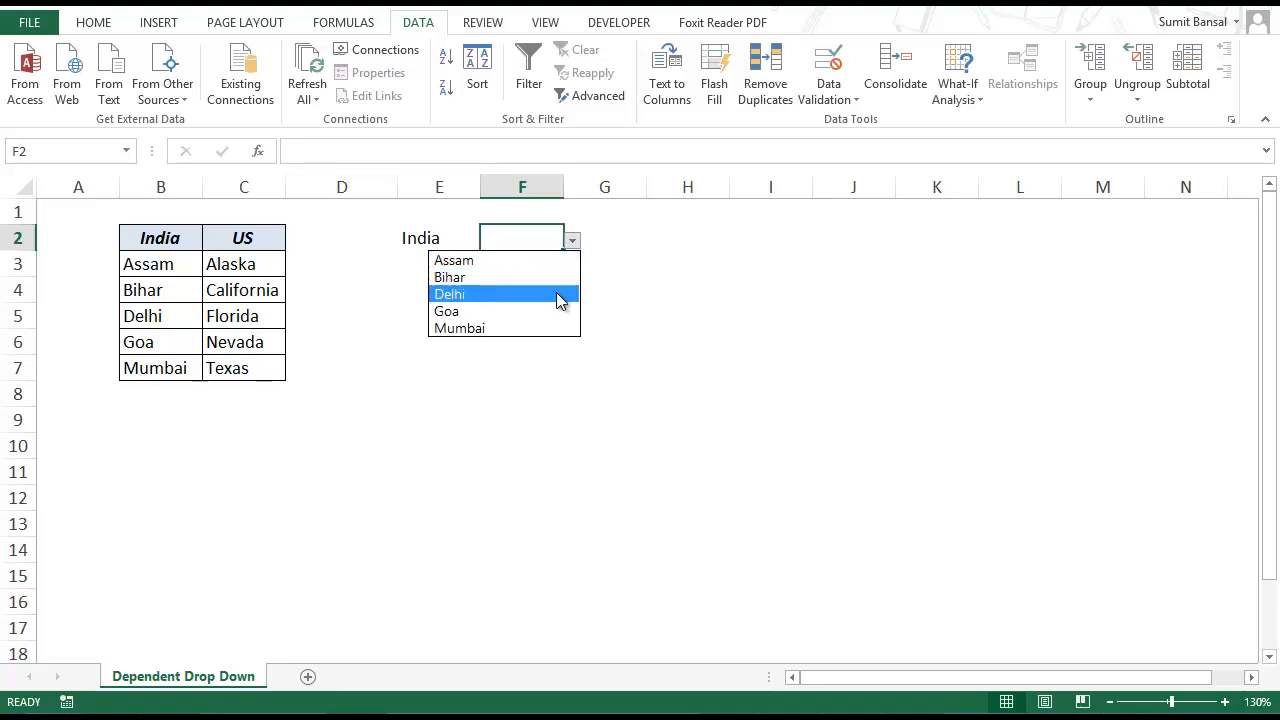
{"action": "mouse_move", "coordinate": [550, 260]}
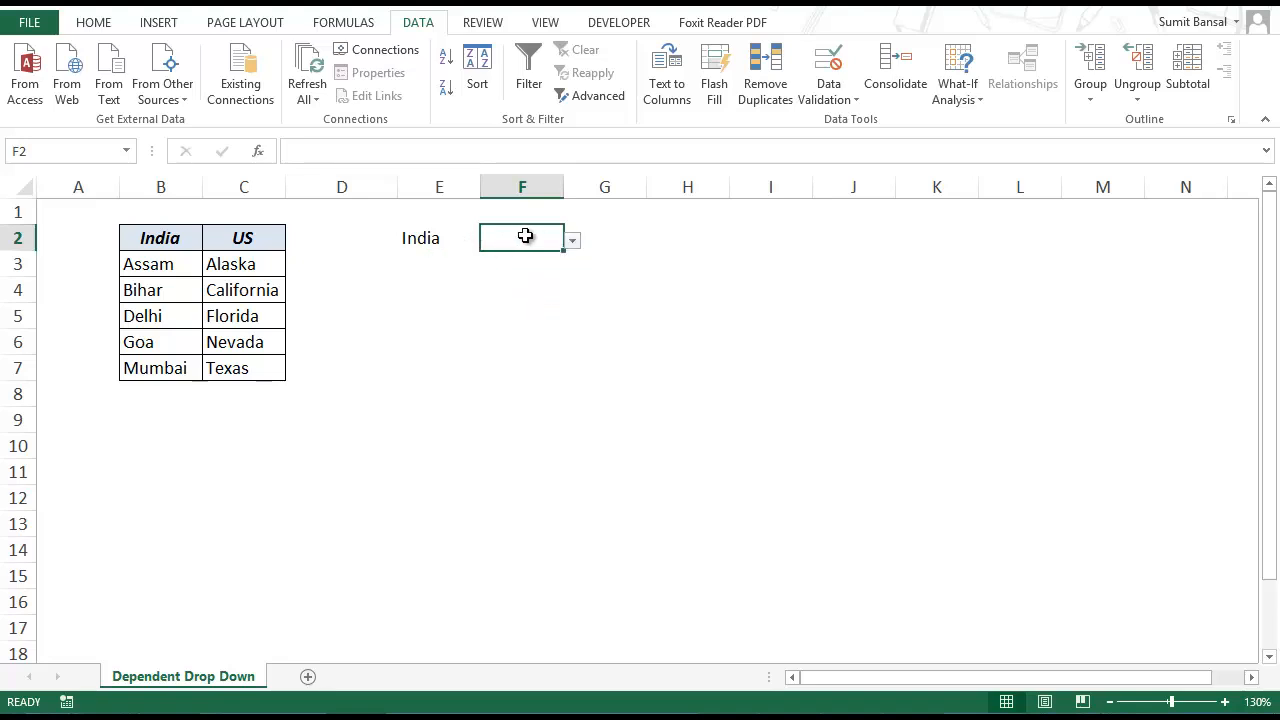
{"action": "mouse_move", "coordinate": [548, 200]}
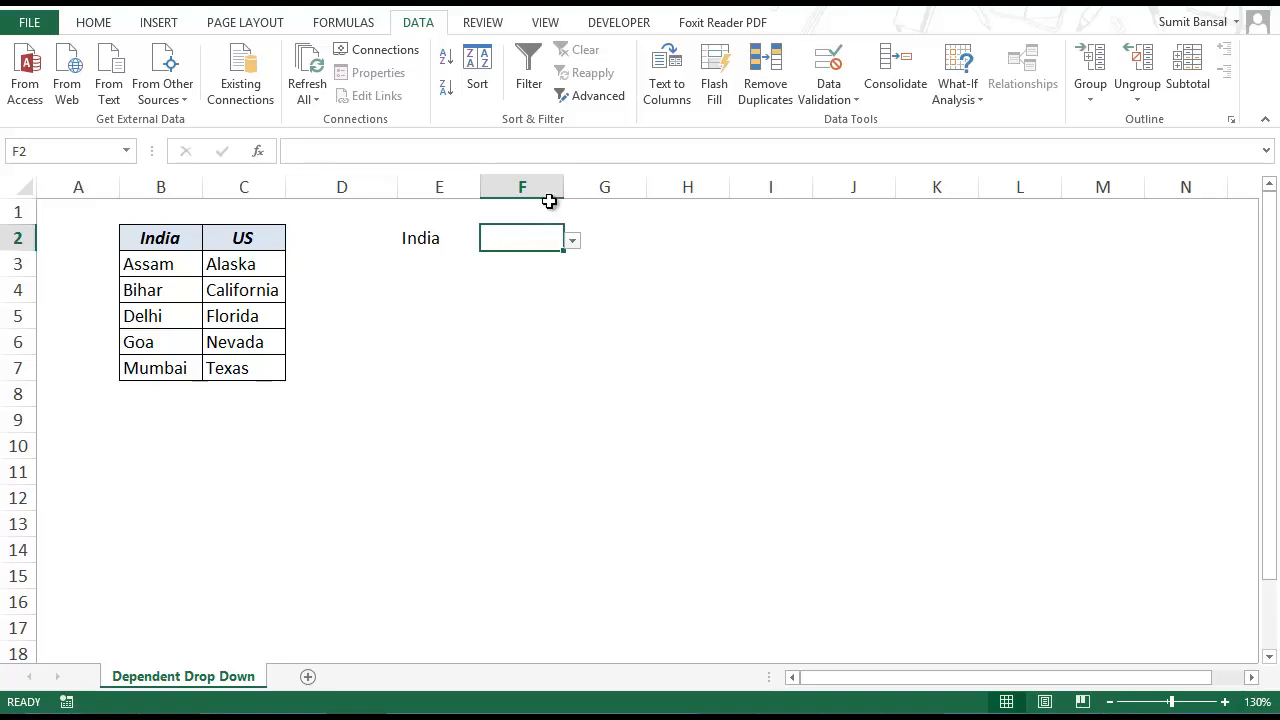
{"action": "left_click", "coordinate": [688, 236]}
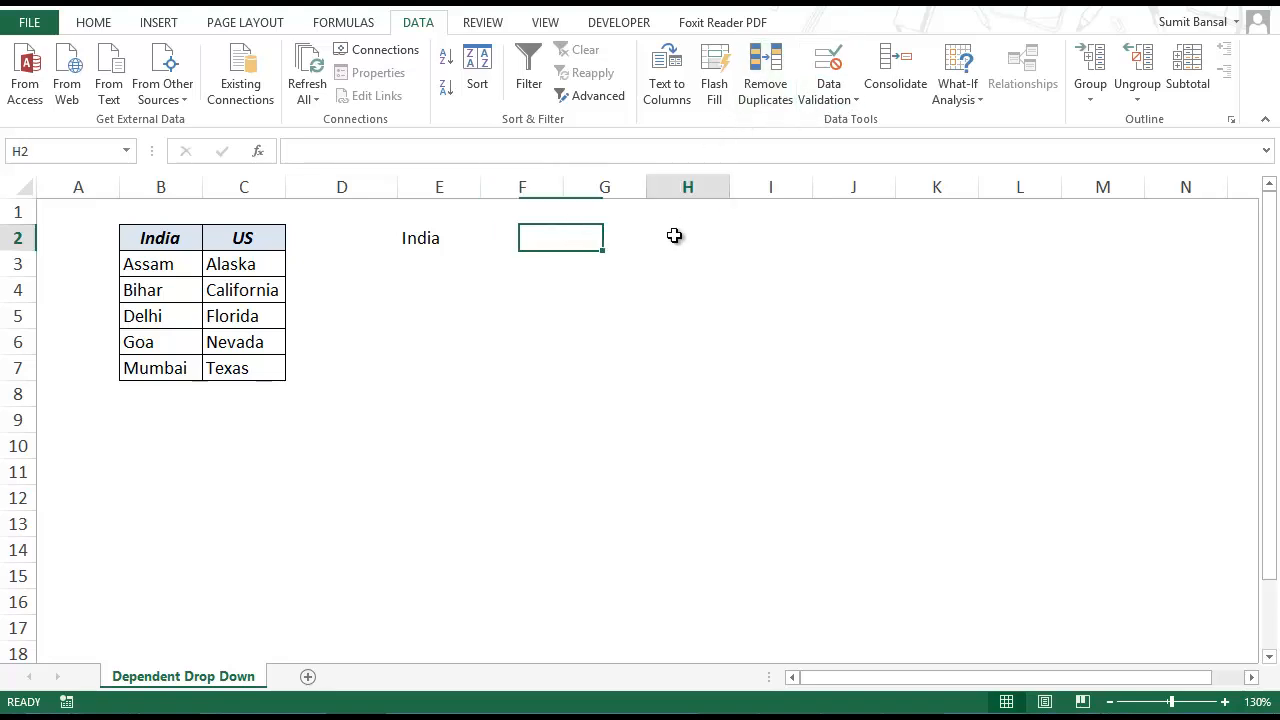
- Enter the test formula =INDIRECT("A1") in H2
{"action": "type", "text": "=in"}
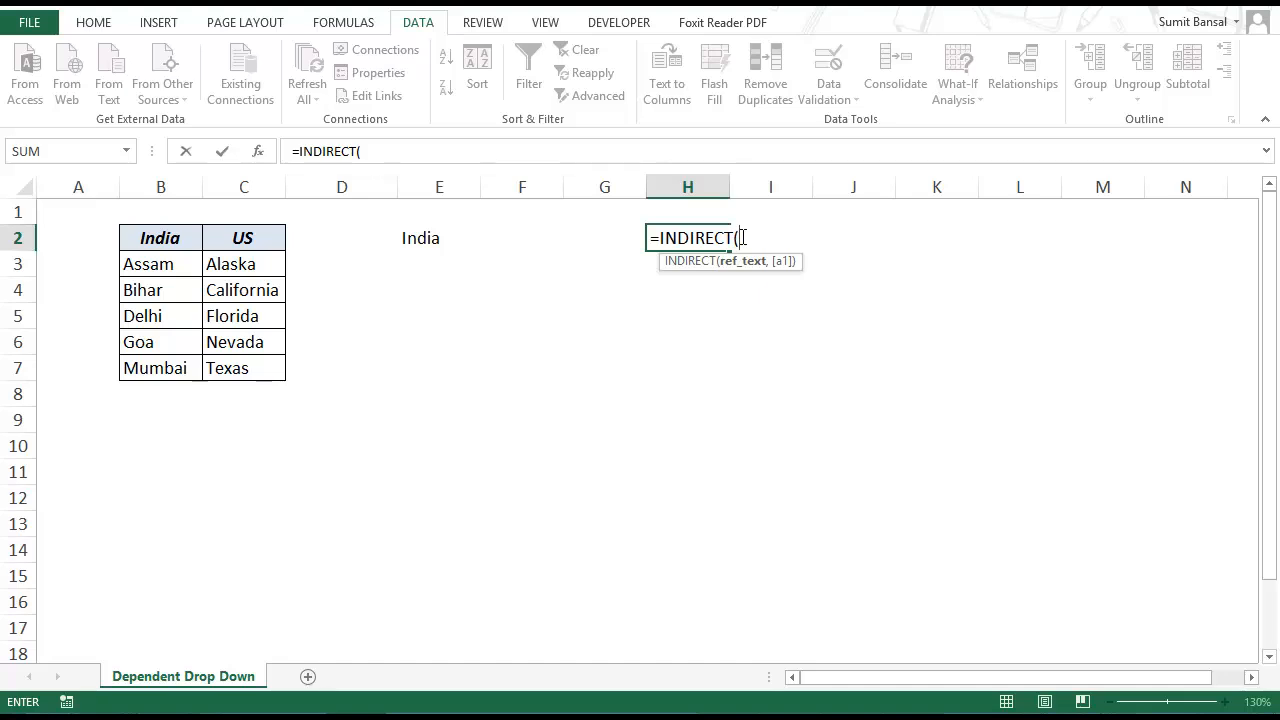
{"action": "type", "text": "\"A"}
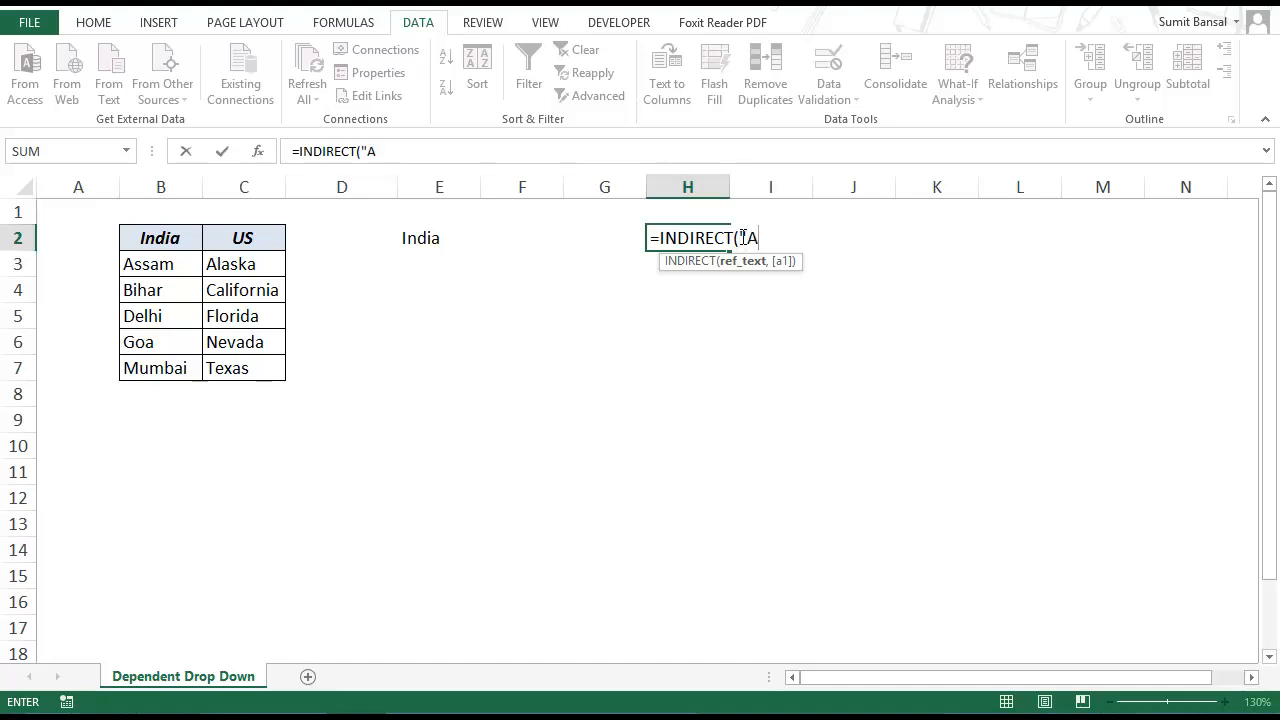
{"action": "type", "text": "1\")"}
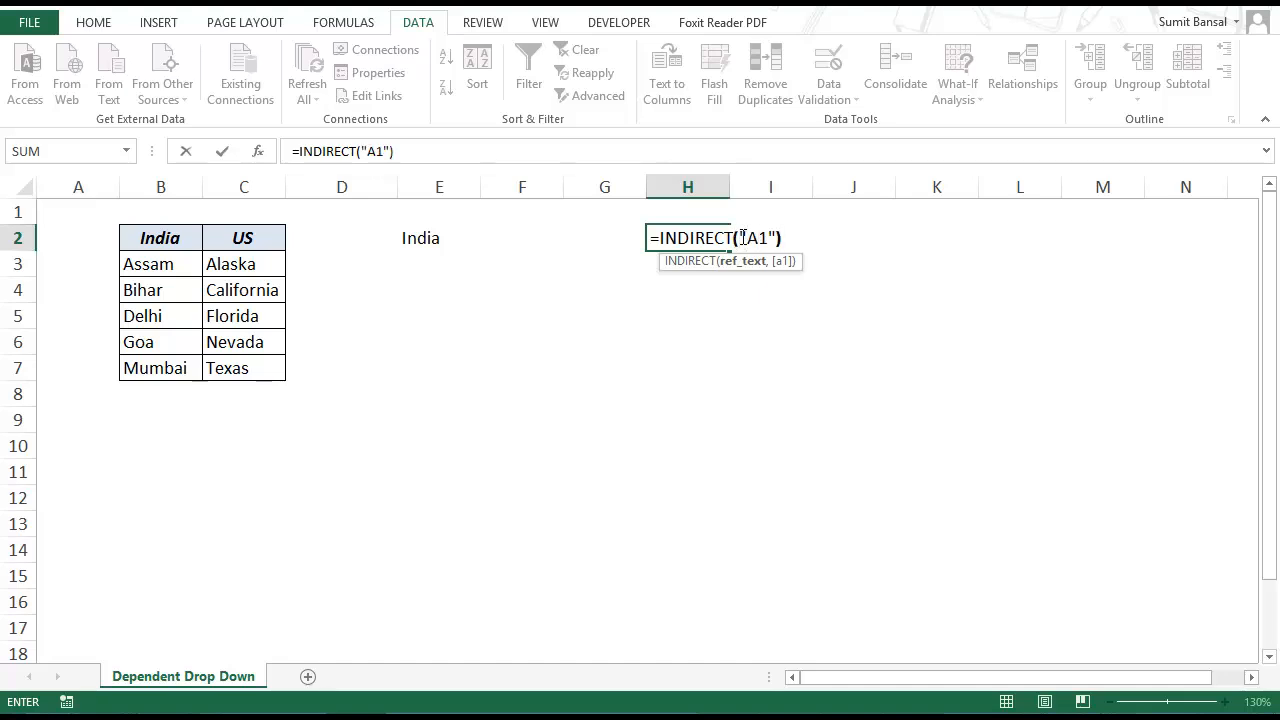
{"action": "key", "text": "Return"}
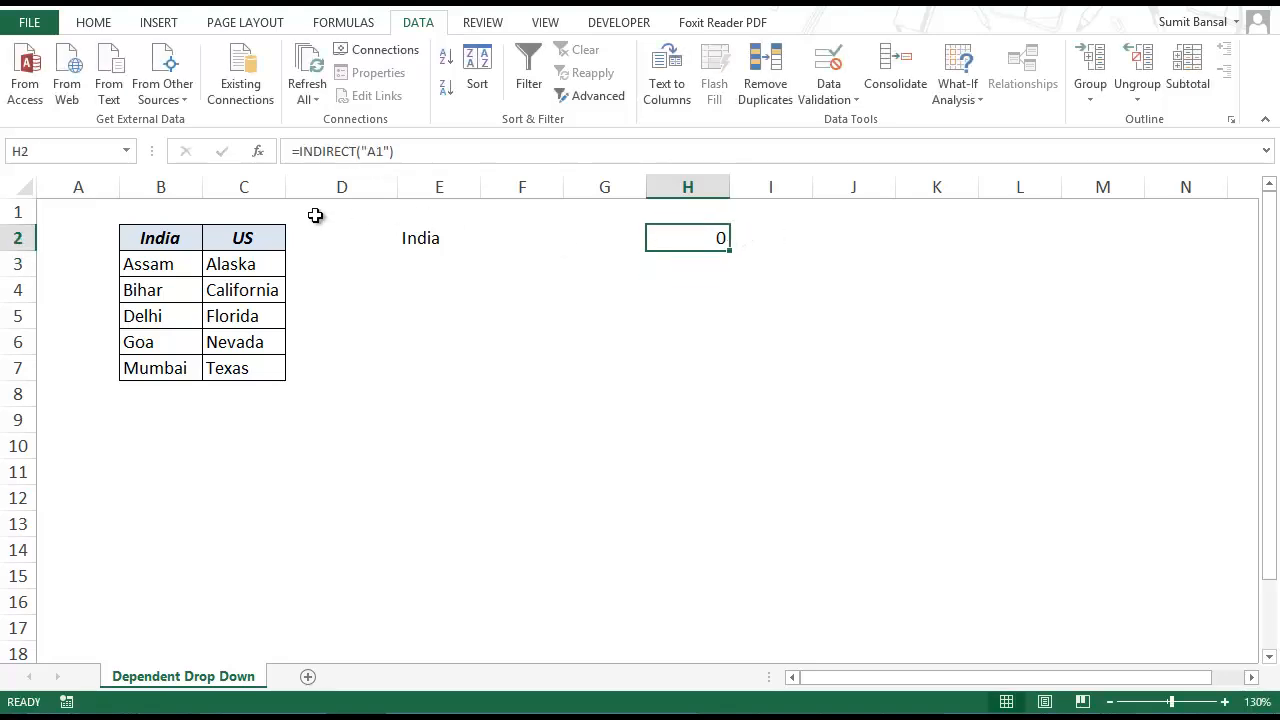
- Test the formula with a value in A1, clear it, and re-enter =INDIRECT("A1") in H2
{"action": "left_click", "coordinate": [78, 212]}
{"action": "type", "text": "1"}
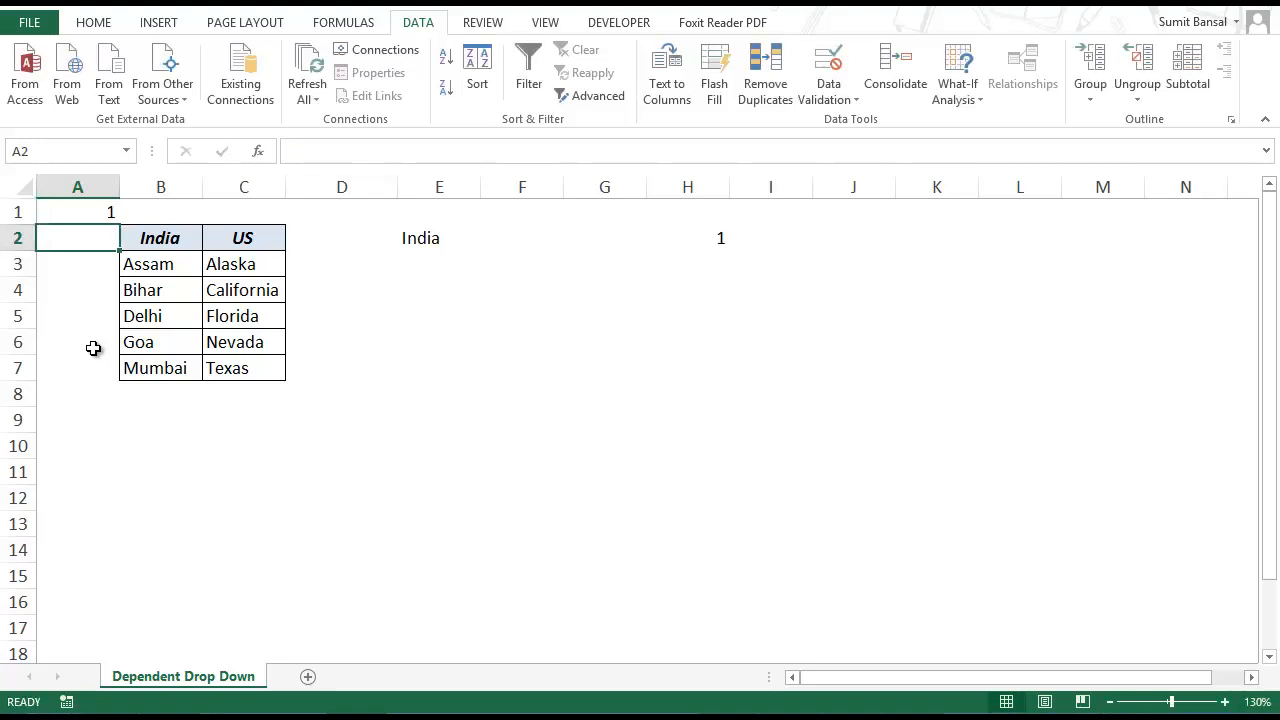
{"action": "left_click", "coordinate": [688, 236]}
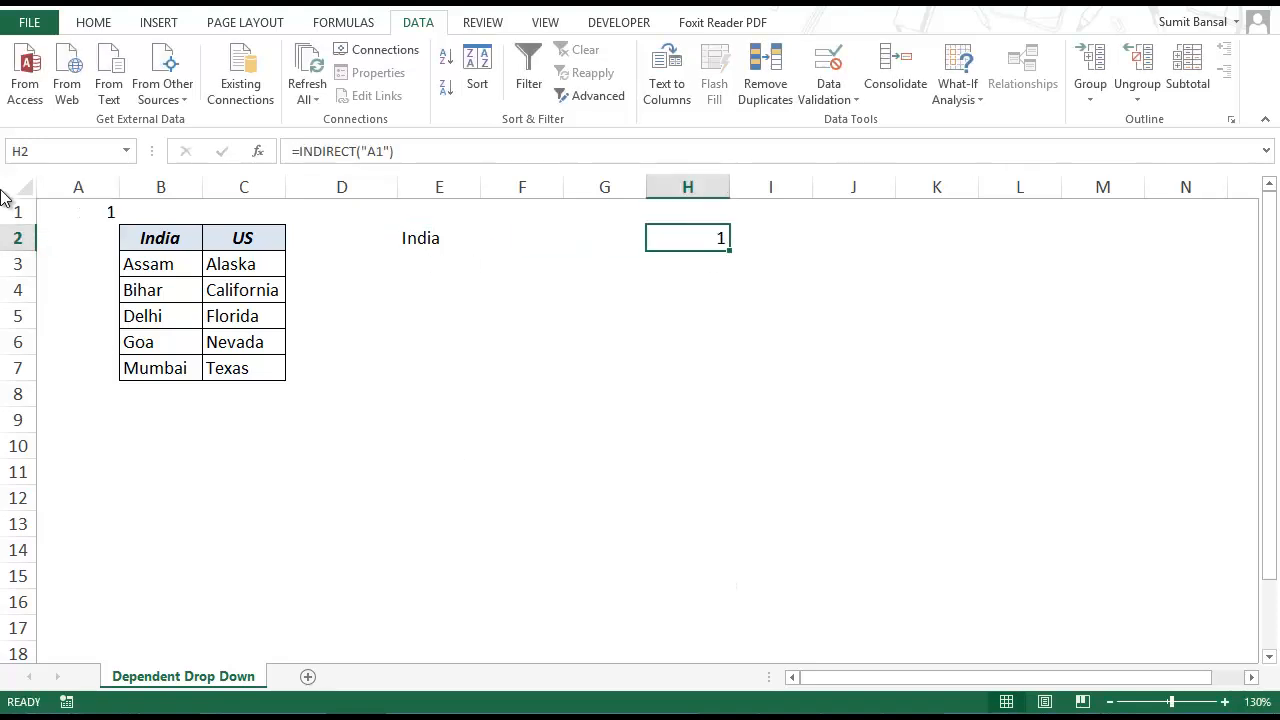
{"action": "left_click", "coordinate": [78, 212]}
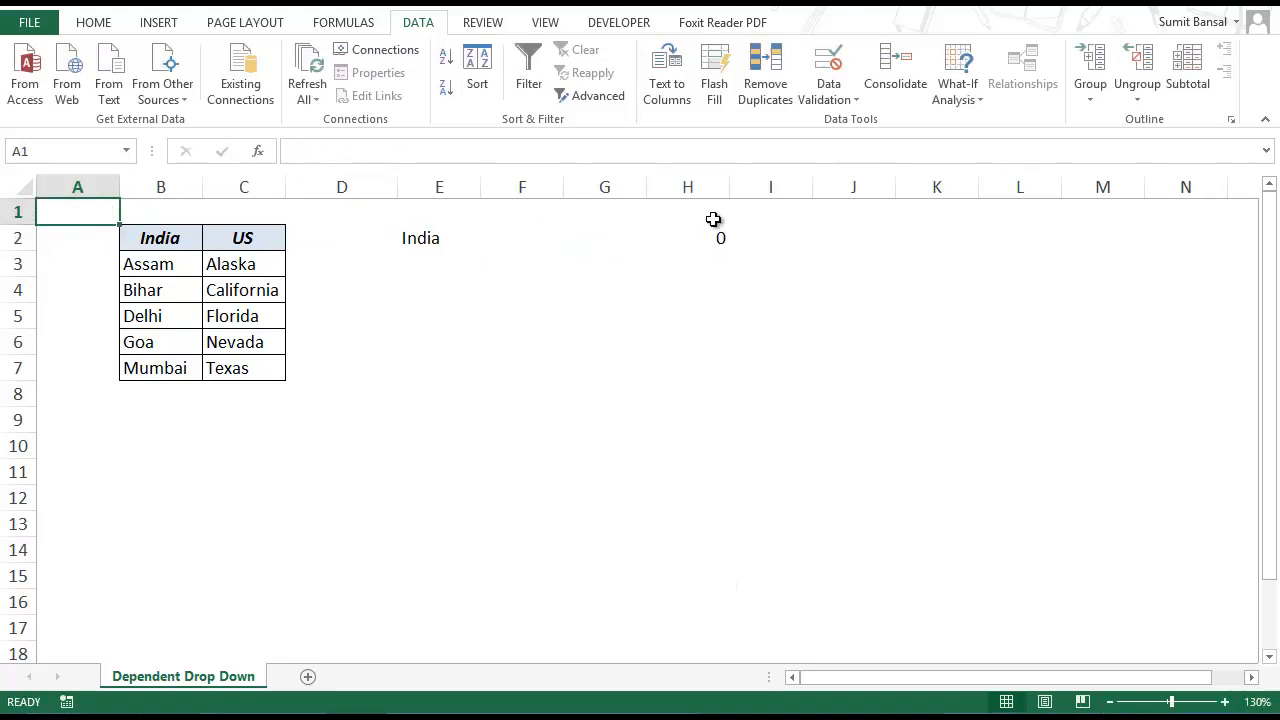
{"action": "type", "text": "=INDIRECT(\"A1\")"}
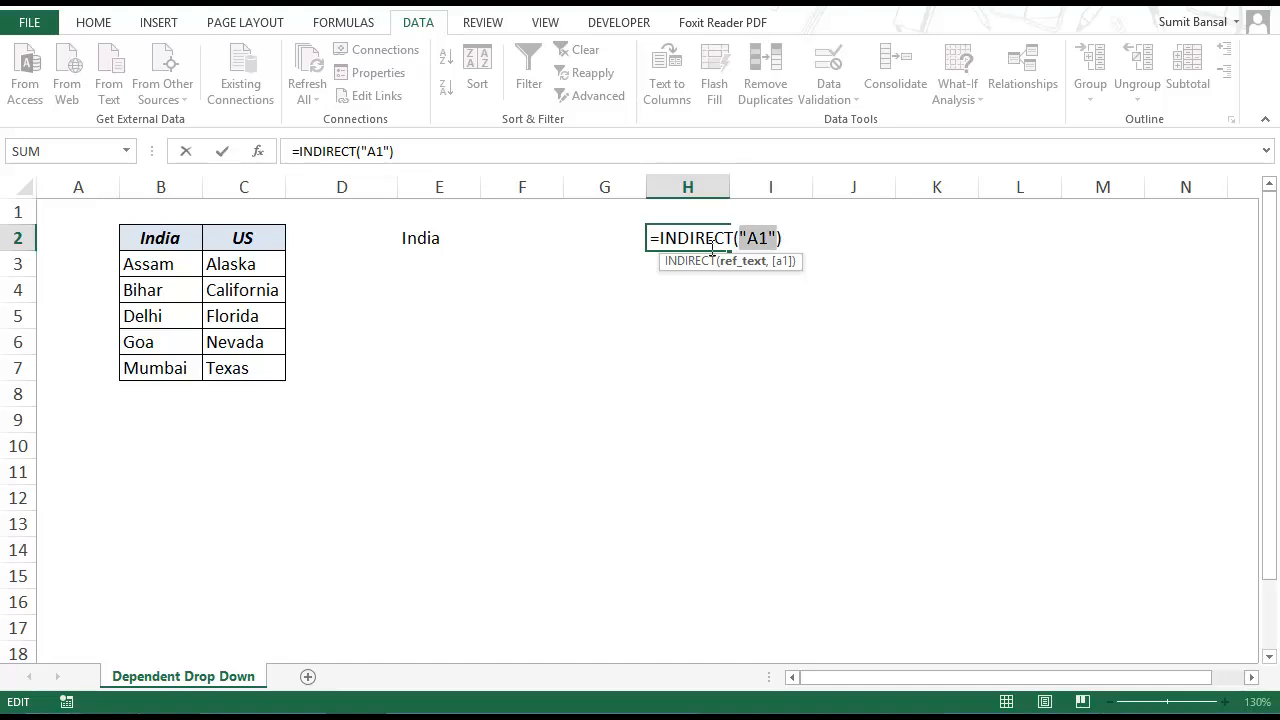
{"action": "mouse_move", "coordinate": [436, 272]}
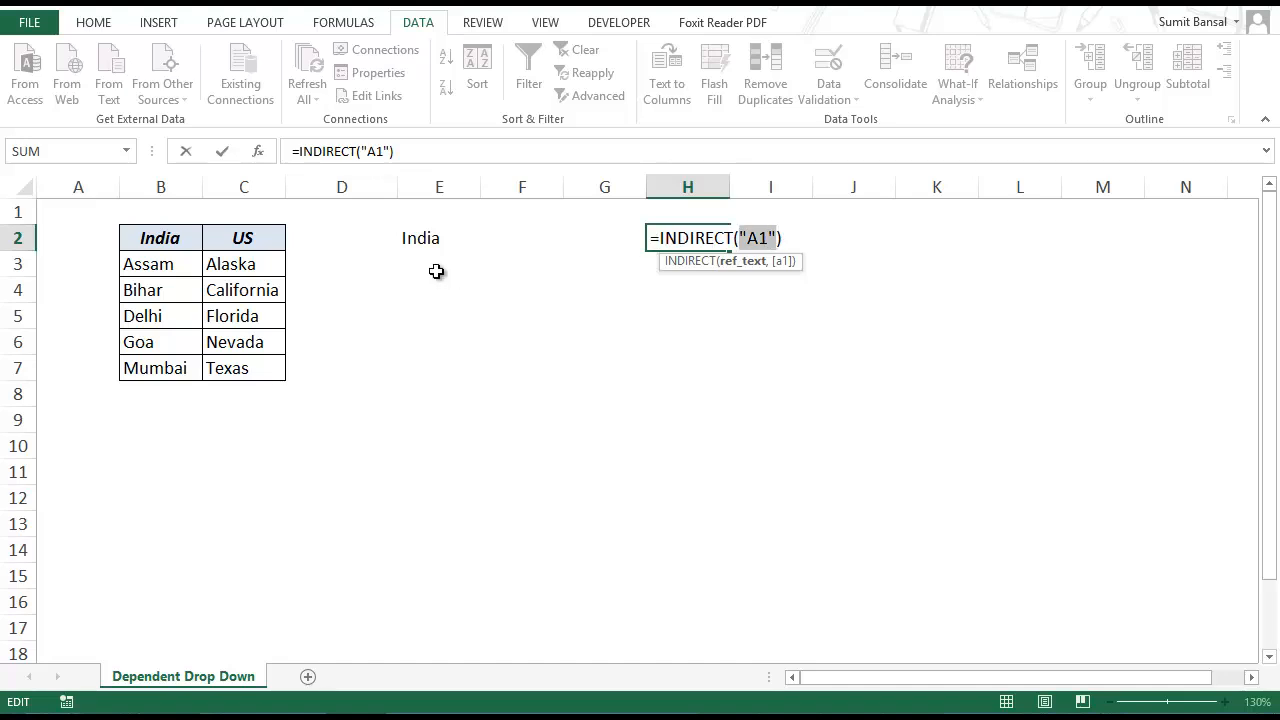
- Change the test formula to =INDIRECT(E2), evaluate it, and set E2 to US
{"action": "left_click", "coordinate": [438, 236]}
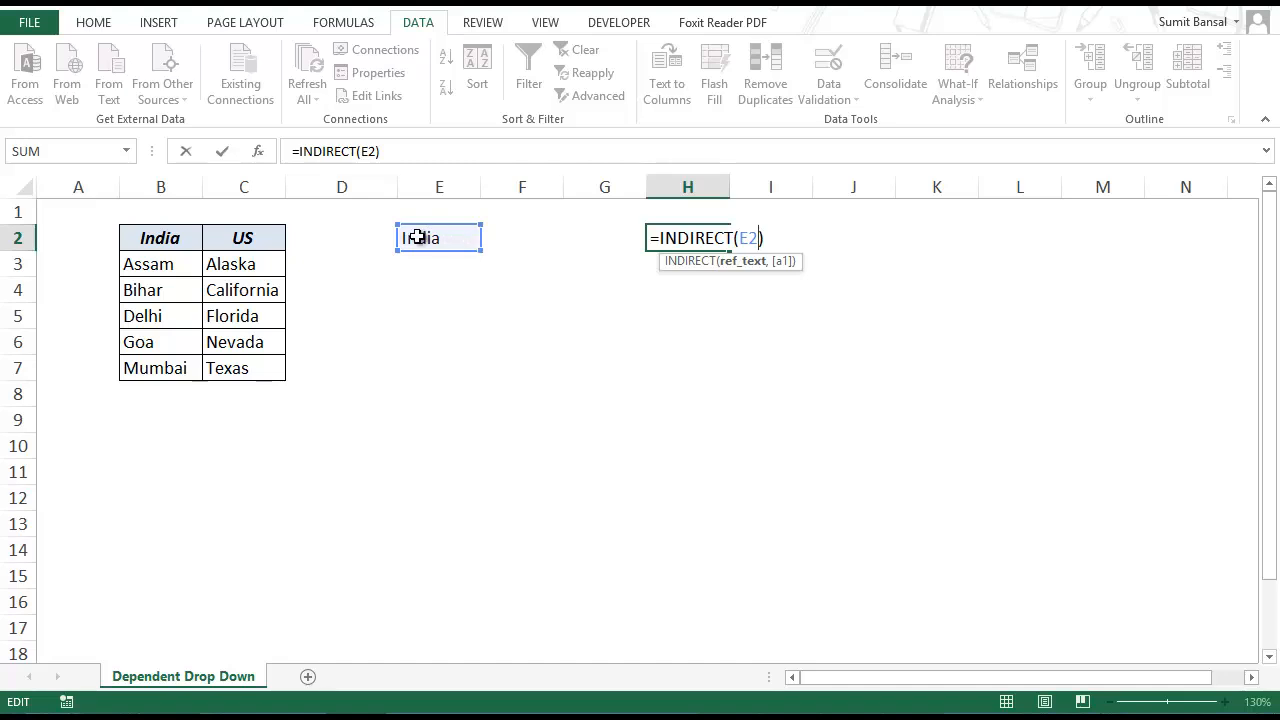
{"action": "key", "text": "Return"}
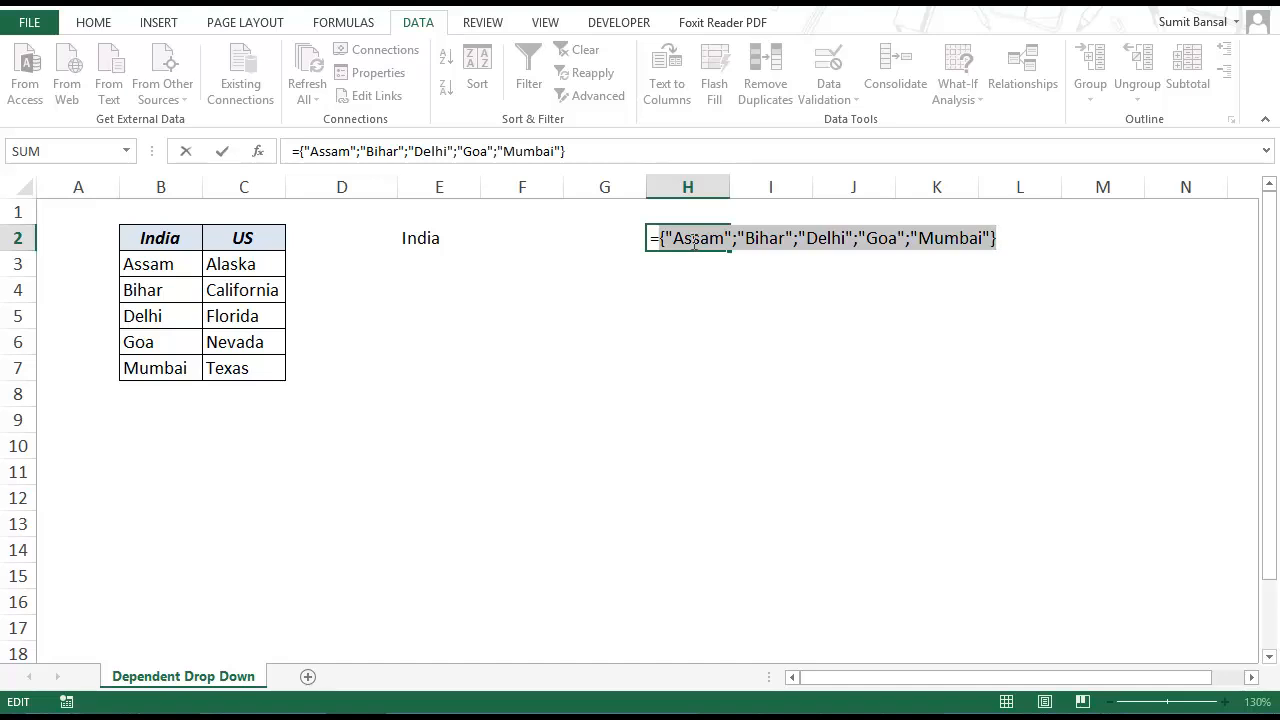
{"action": "left_click", "coordinate": [488, 238]}
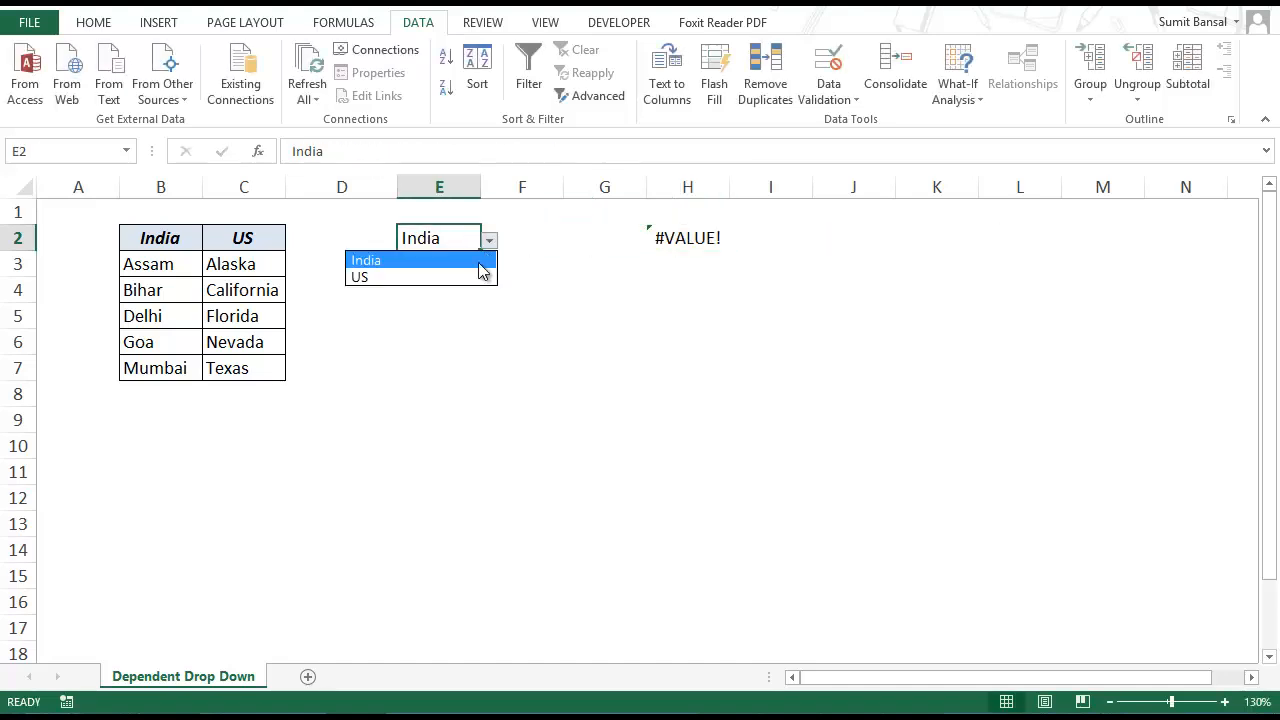
{"action": "left_click", "coordinate": [358, 276]}
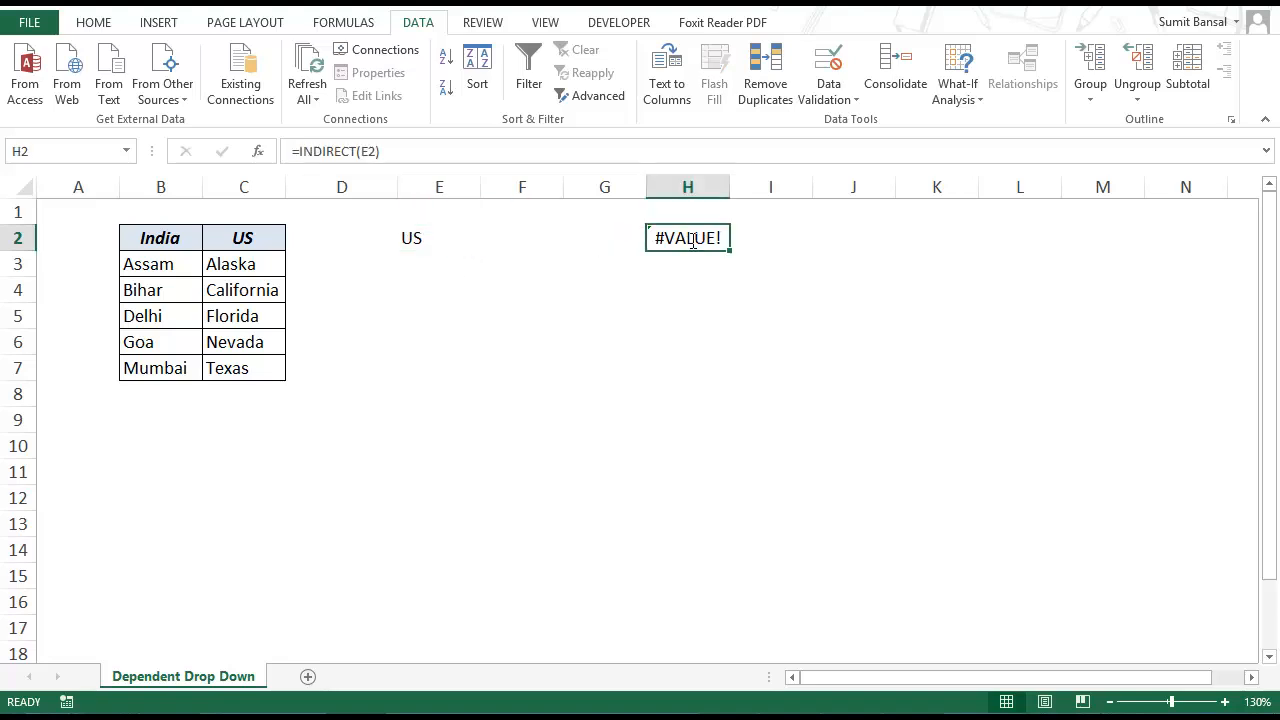
- Re-evaluate =INDIRECT(E2) with F9 to preview the US states, then clear H2
{"action": "double_click", "coordinate": [688, 236]}
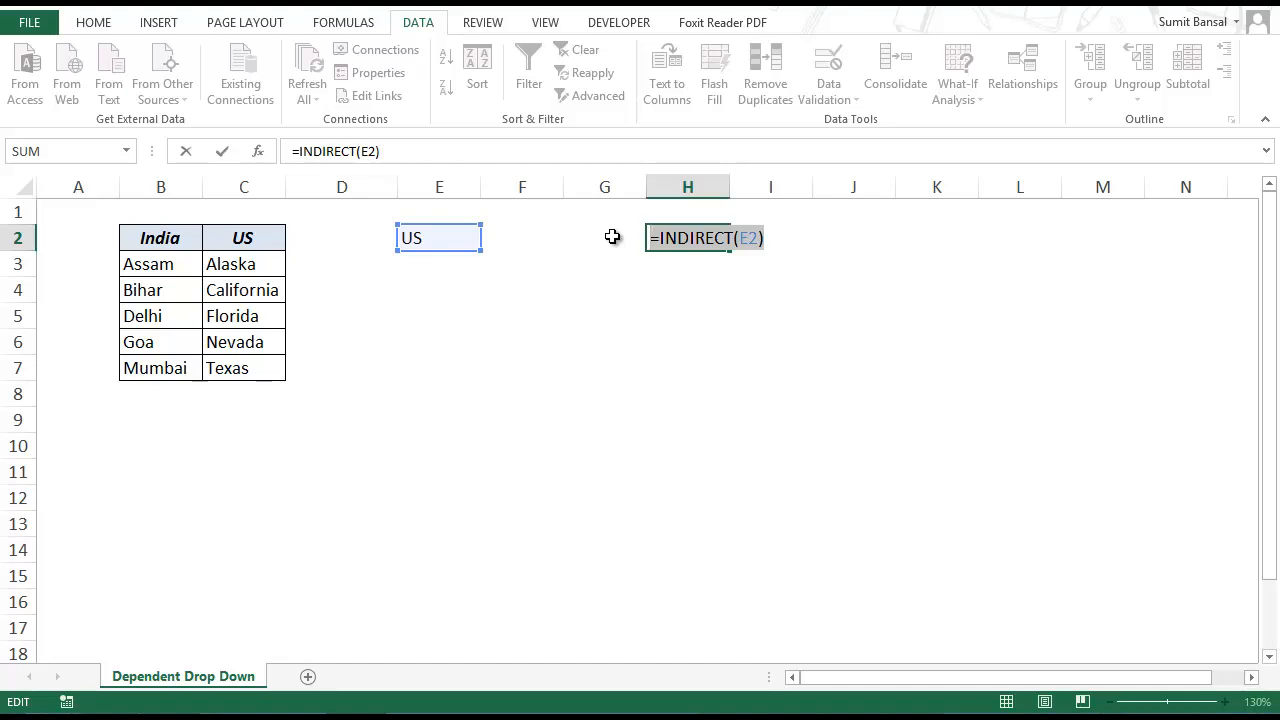
{"action": "key", "text": "f9"}
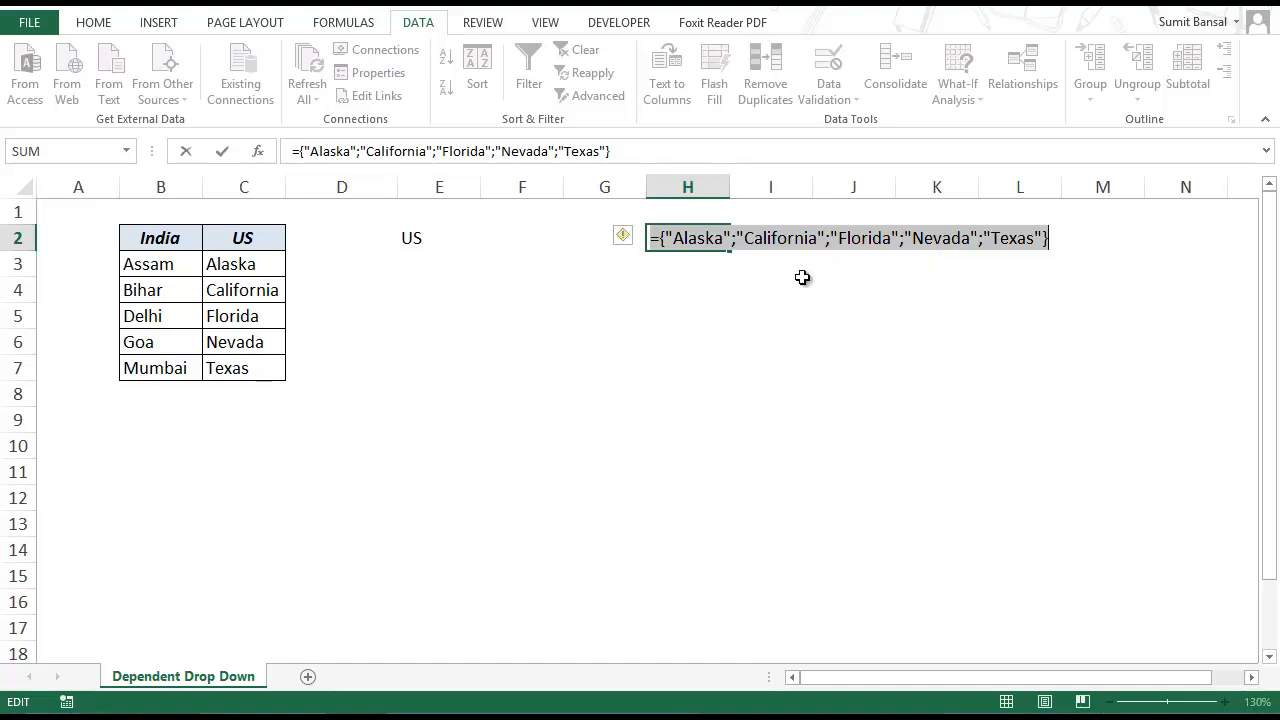
{"action": "key", "text": "Escape"}
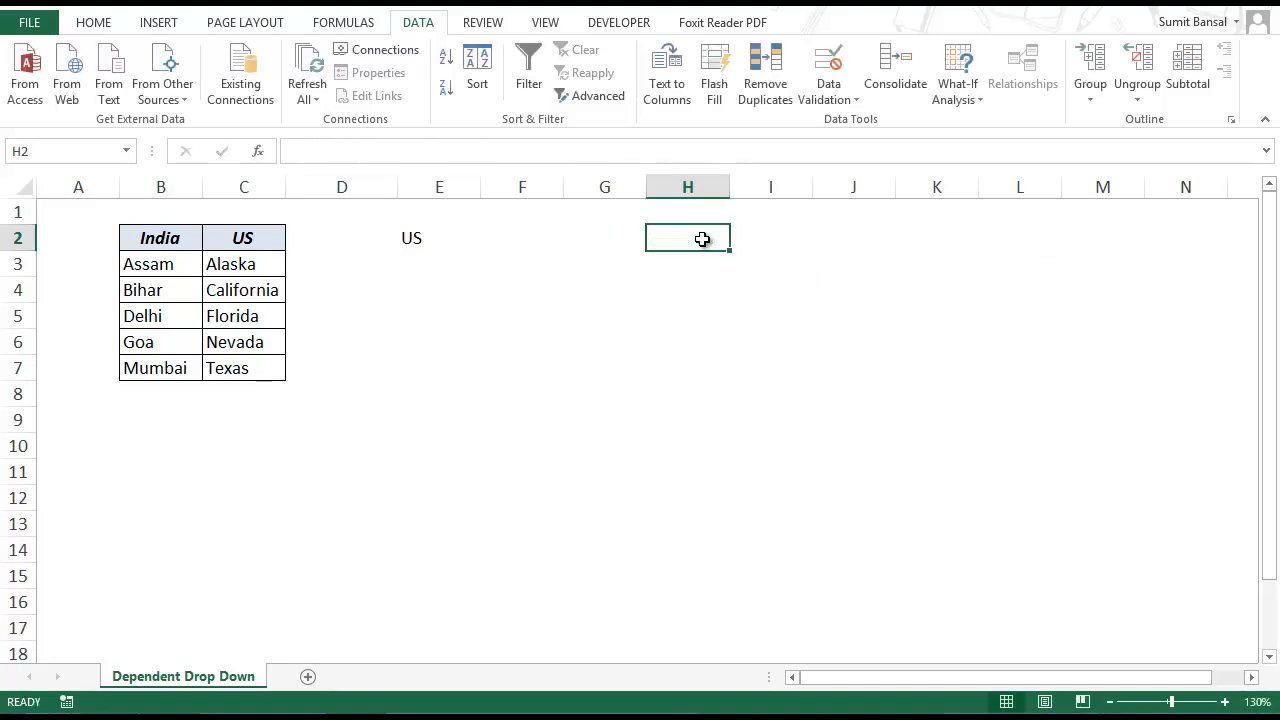
- Copy the E2 country and F2 state drop-downs down their columns
{"action": "left_click", "coordinate": [440, 238]}
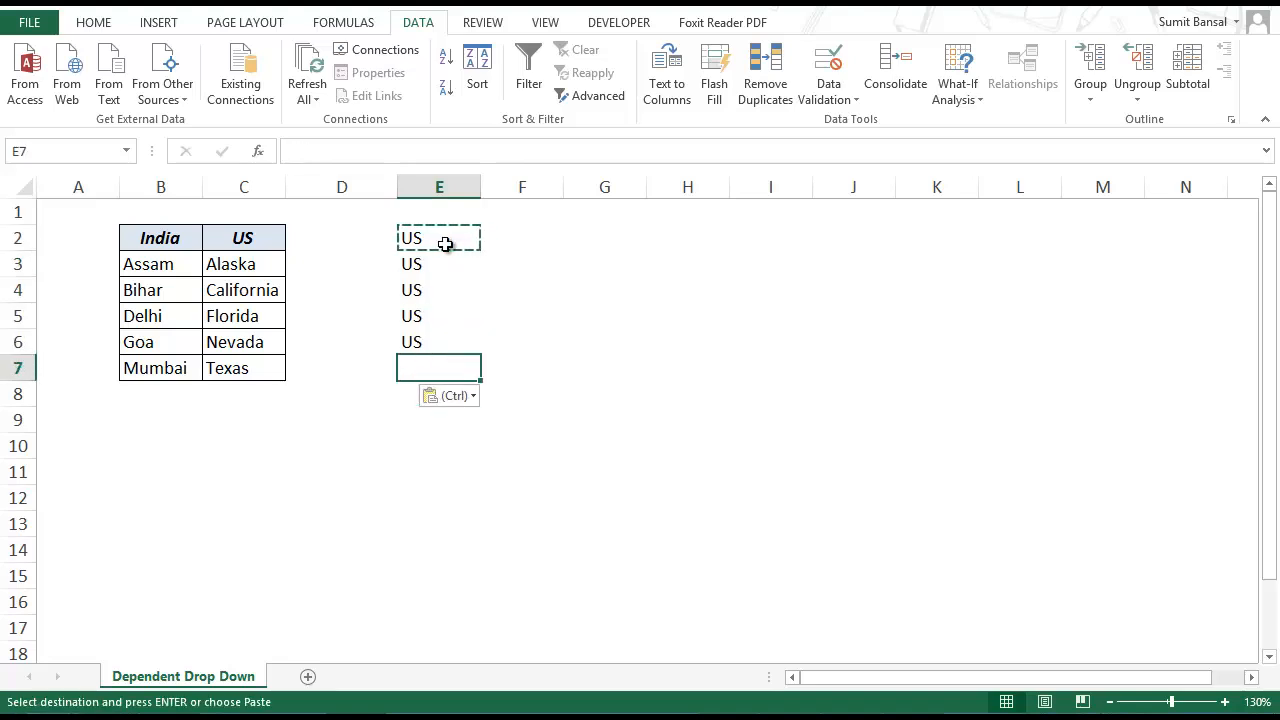
{"action": "left_click", "coordinate": [520, 238]}
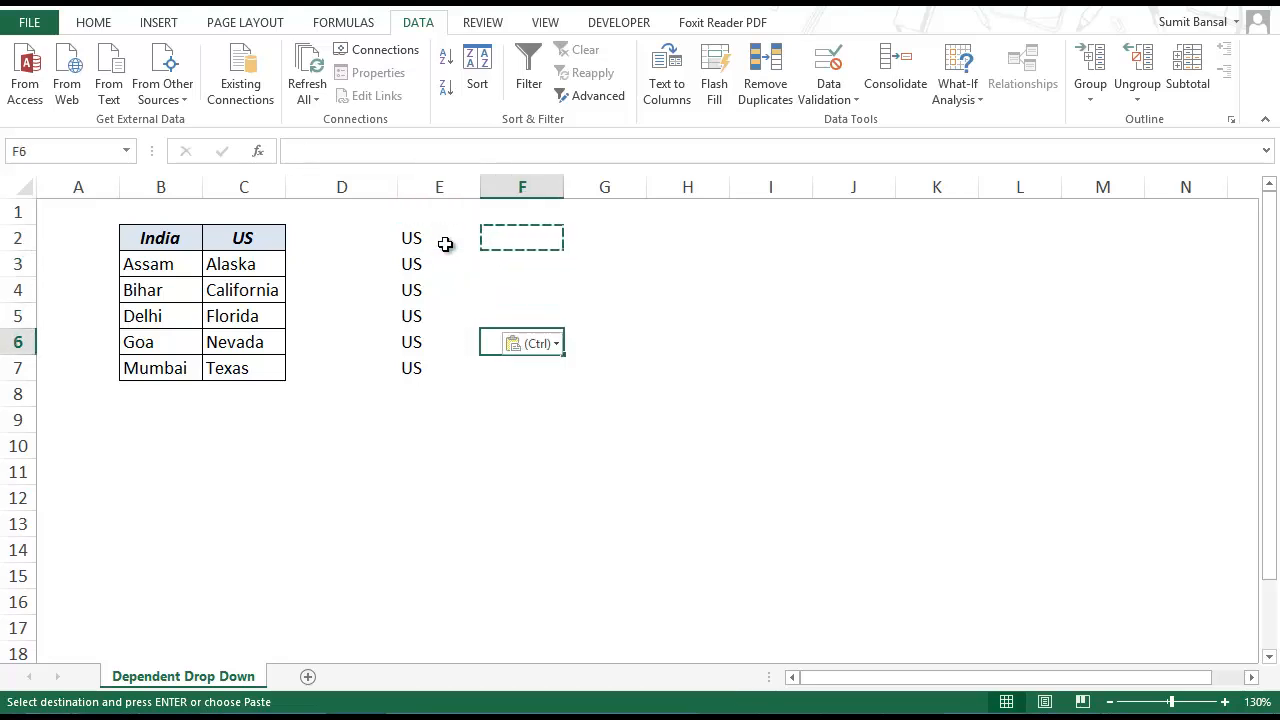
{"action": "left_click", "coordinate": [438, 238]}
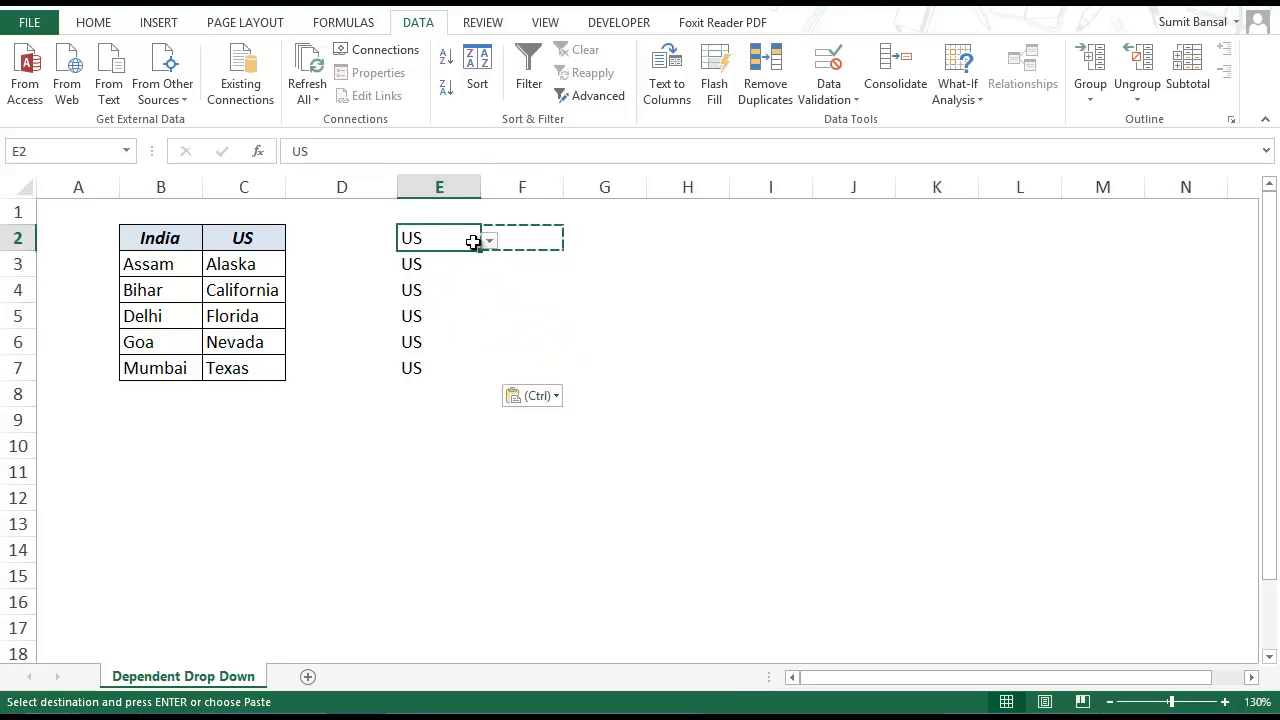
- Check the copied country and state drop-downs in E3 and F3
{"action": "left_click", "coordinate": [488, 264]}
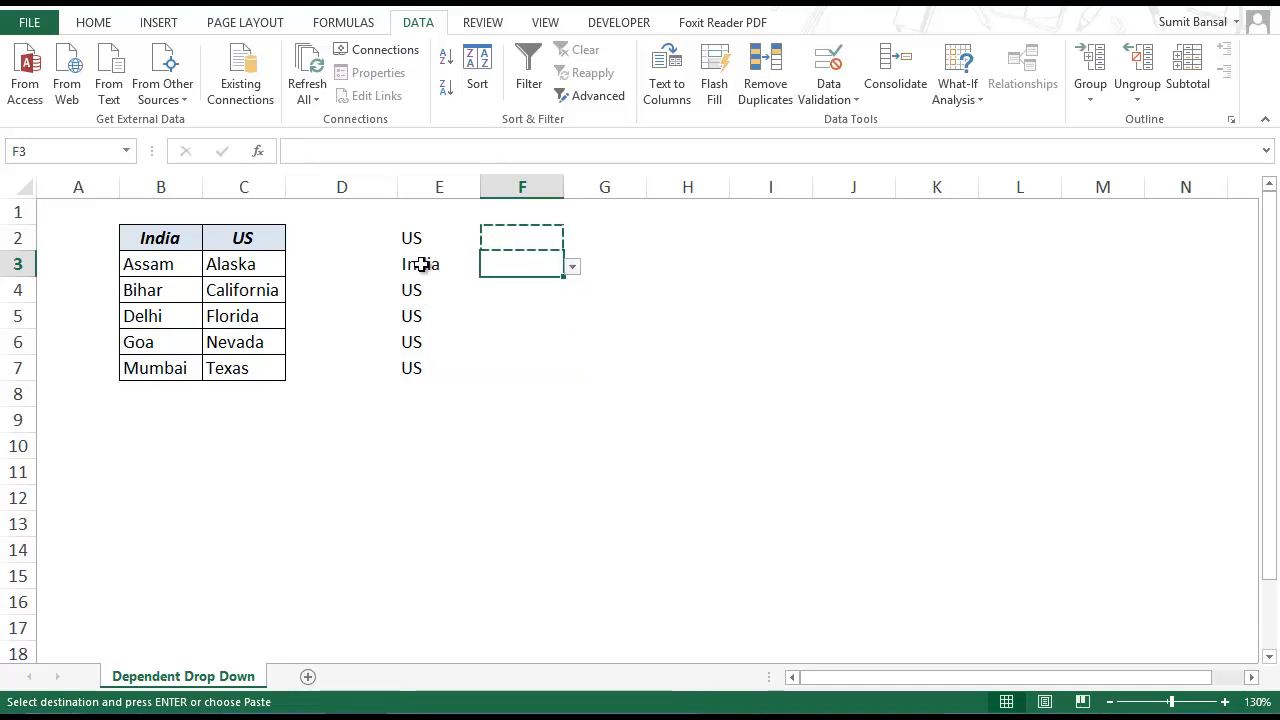
{"action": "left_click", "coordinate": [420, 264]}
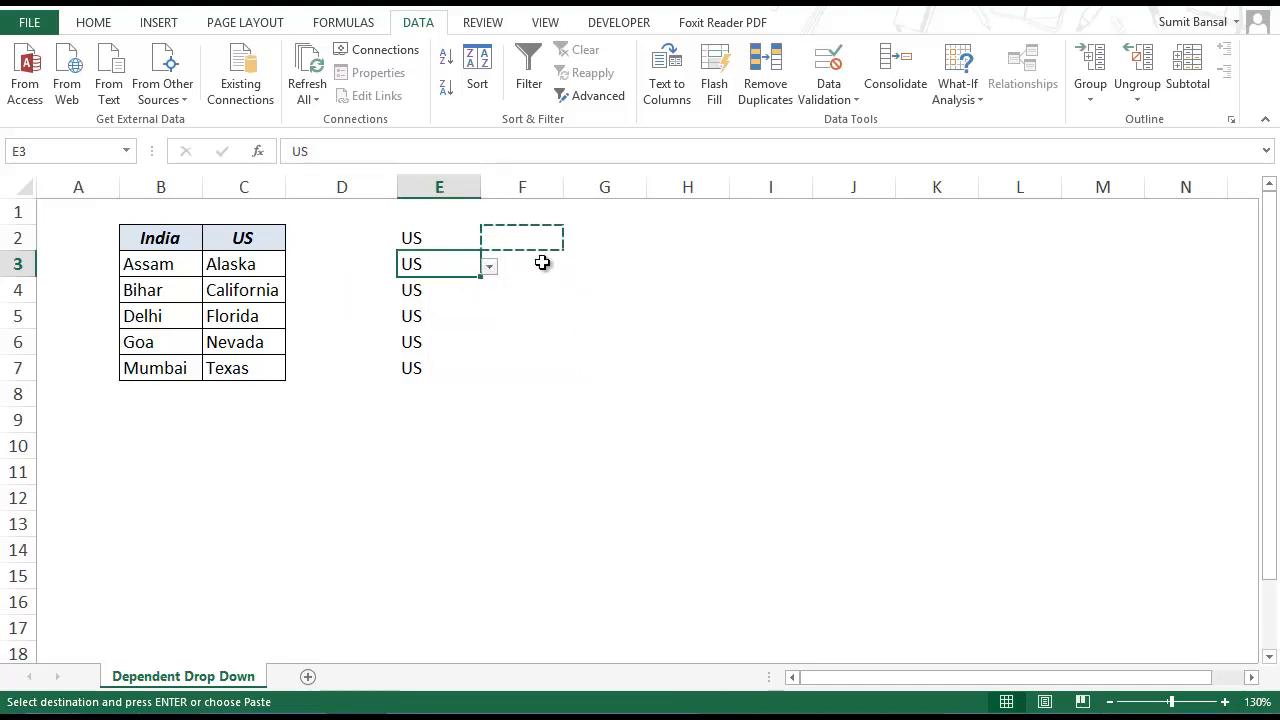
{"action": "left_click", "coordinate": [572, 266]}
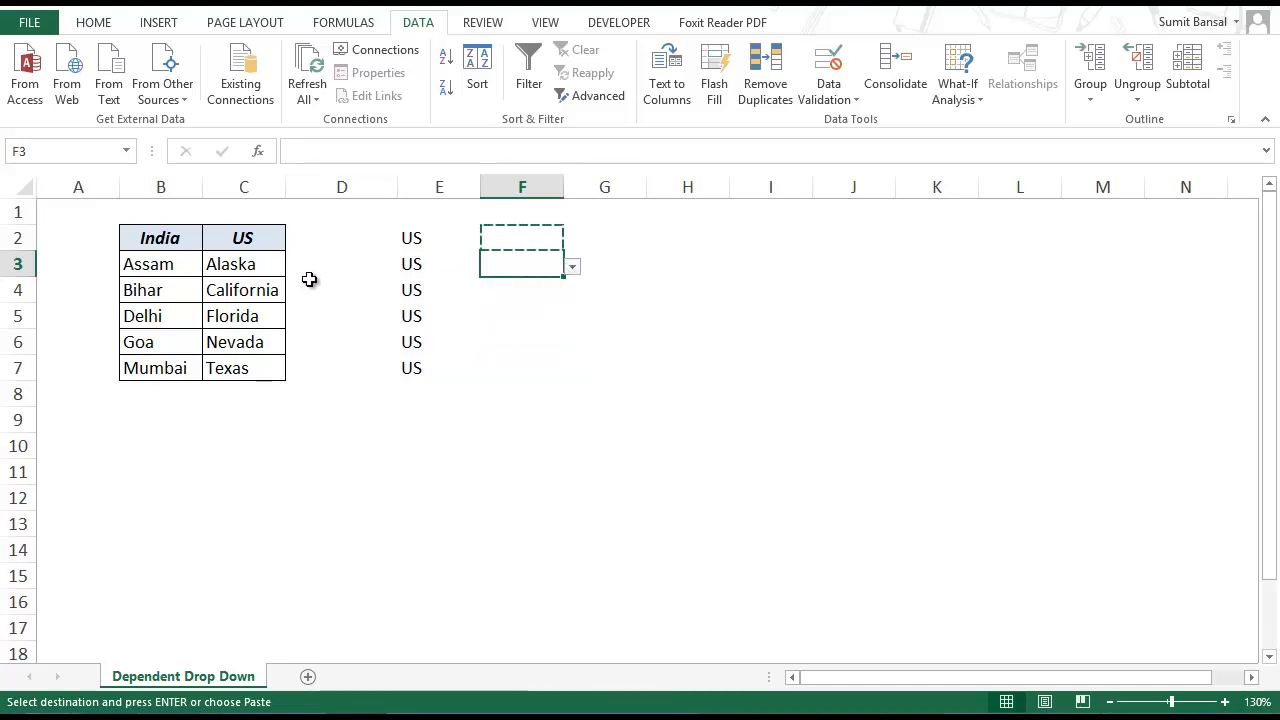
{"action": "mouse_move", "coordinate": [336, 312]}
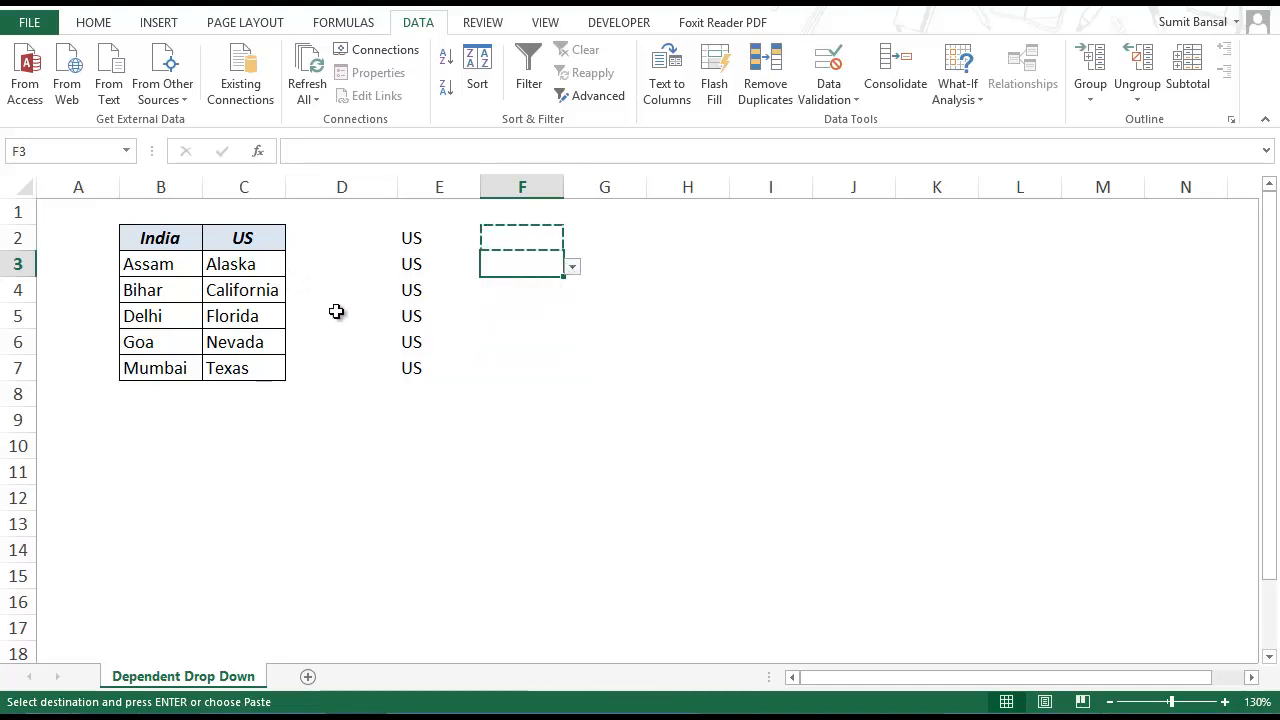
{"action": "mouse_move", "coordinate": [328, 322]}
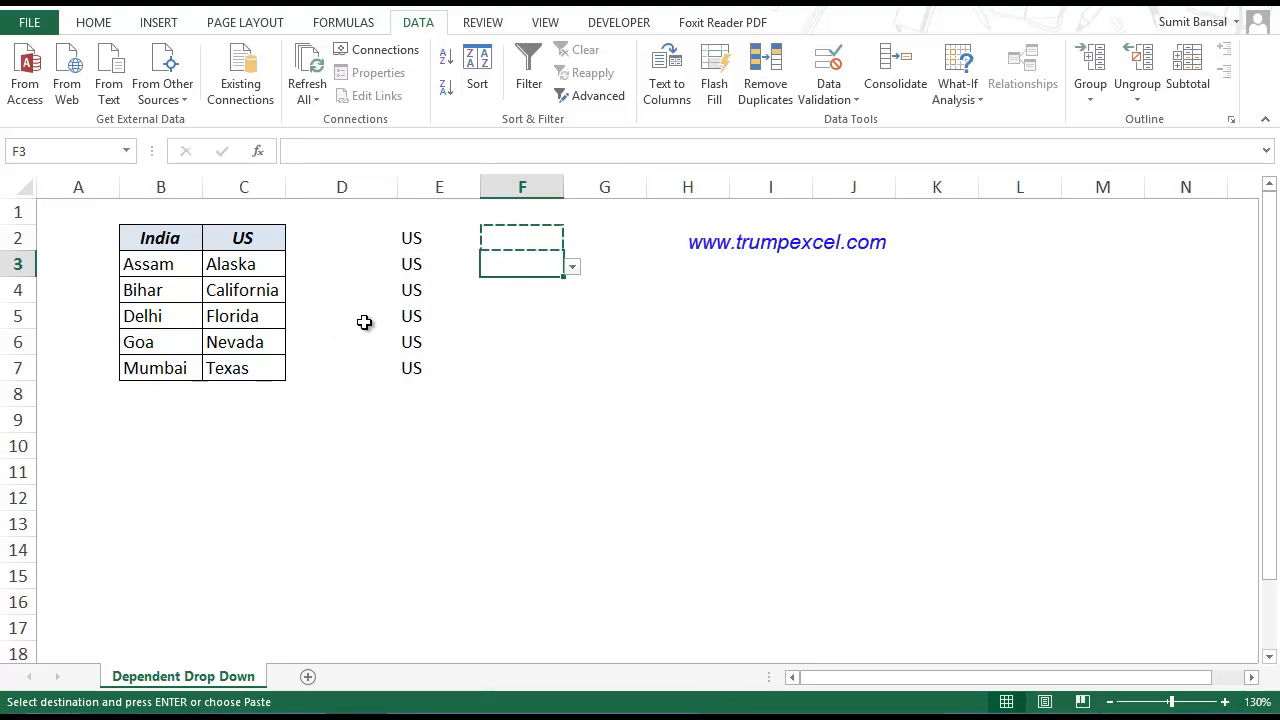
{"action": "mouse_move", "coordinate": [372, 310]}
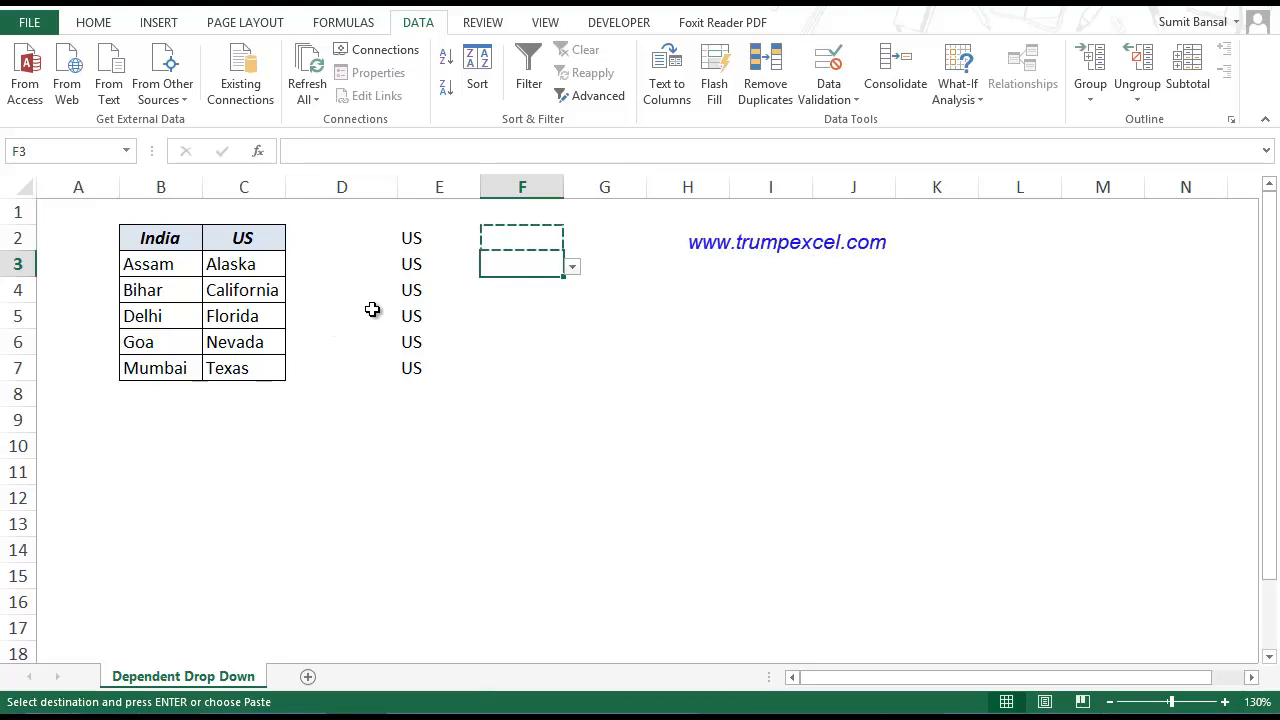